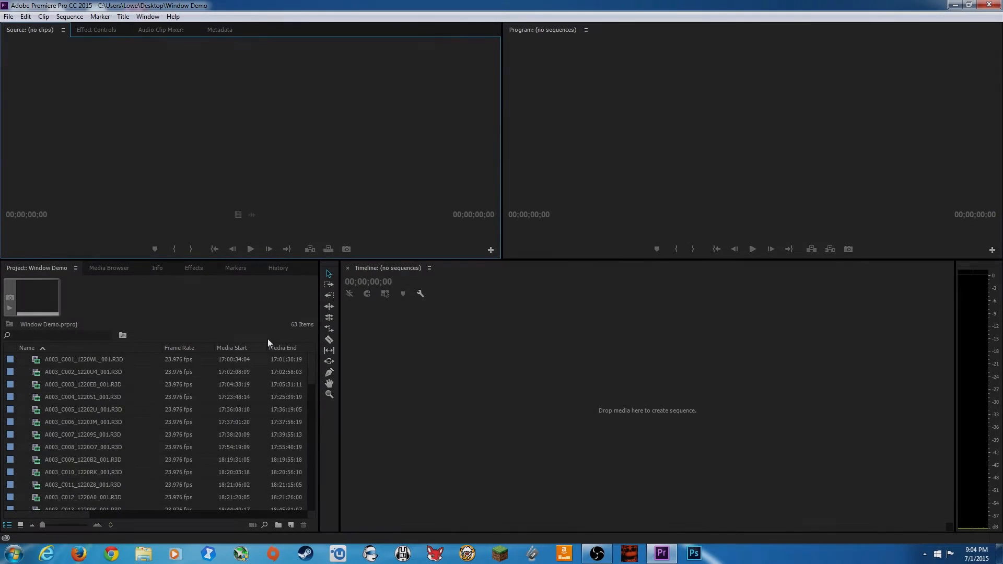
{"action": "mouse_move", "coordinate": [262, 388]}
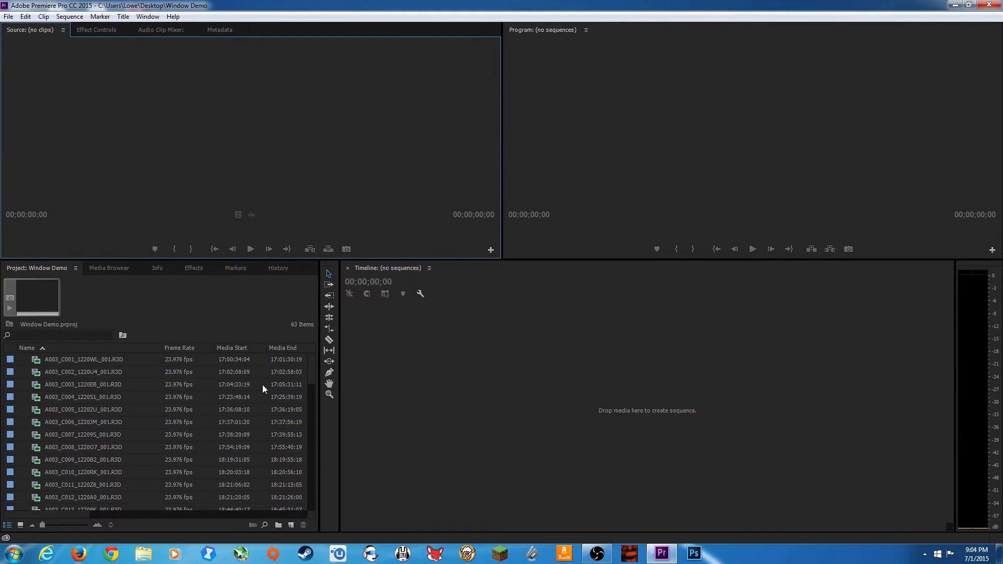
{"action": "mouse_move", "coordinate": [144, 346]}
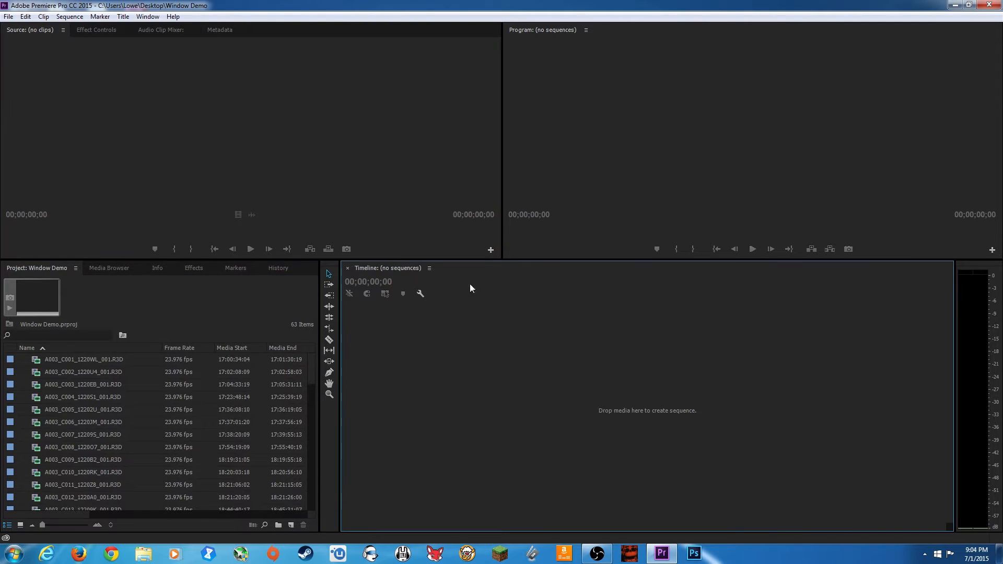
{"action": "mouse_move", "coordinate": [122, 334]}
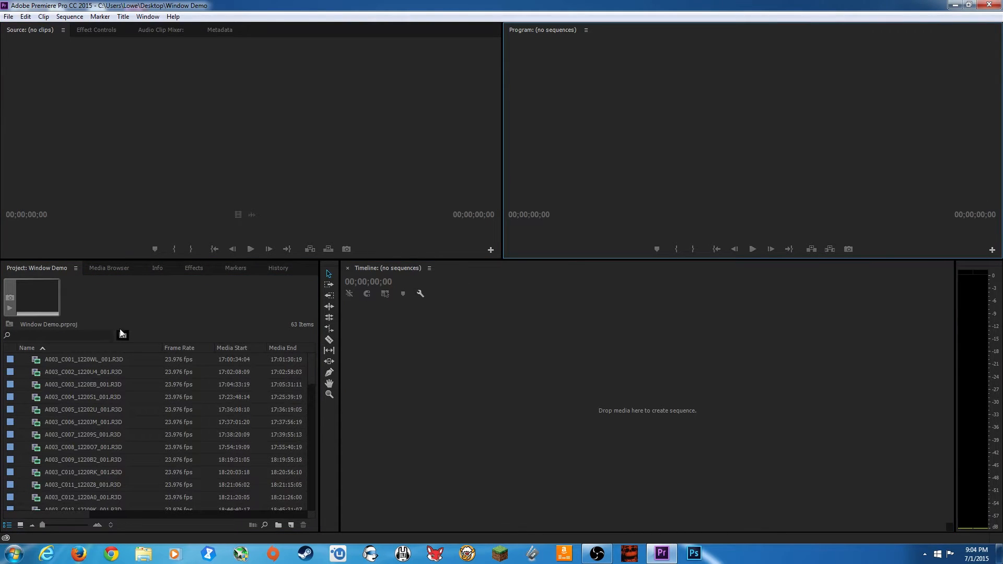
{"action": "mouse_move", "coordinate": [172, 348]}
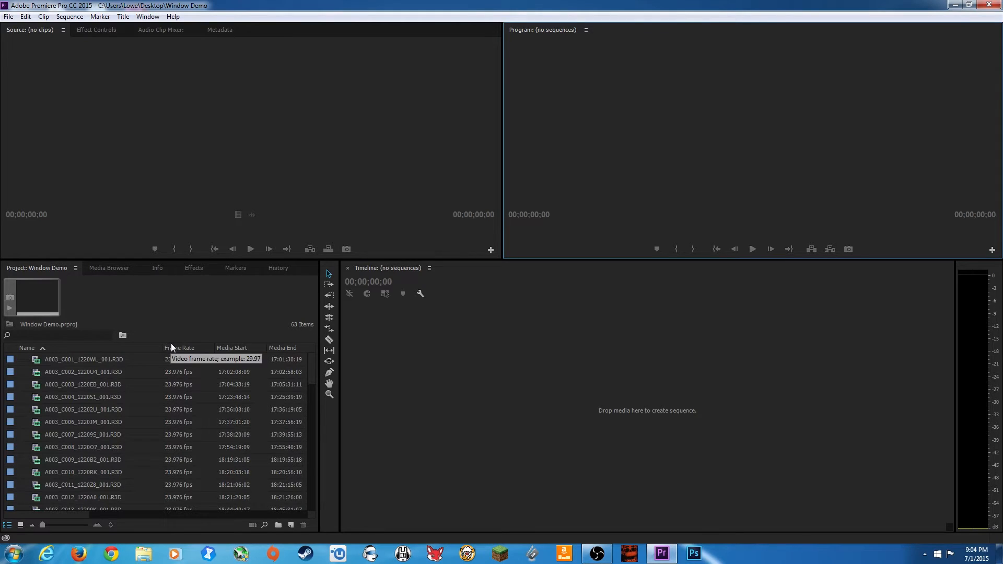
{"action": "mouse_move", "coordinate": [190, 397]}
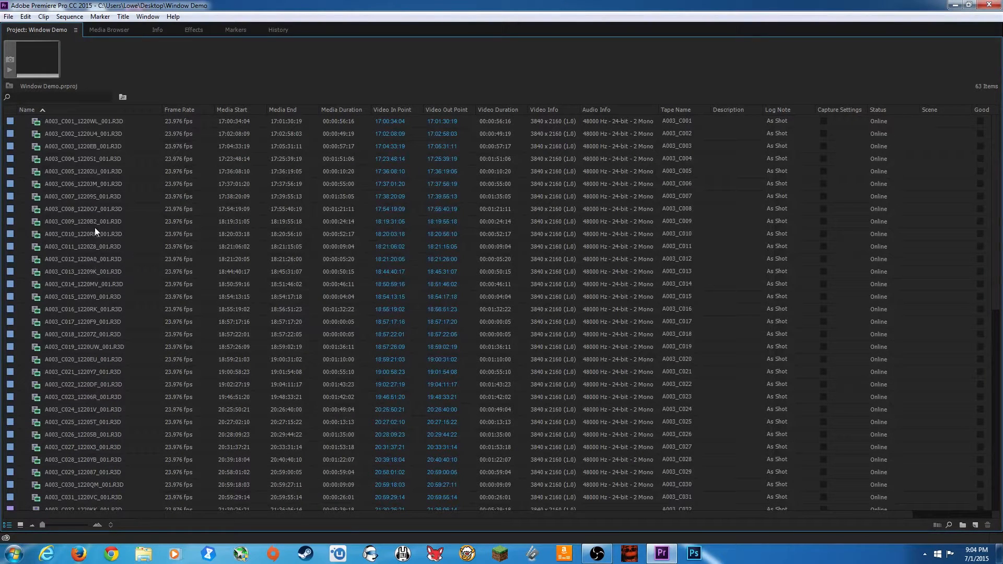
Browse the clip list down to the MONO WAV files, preview MONO-000.wav, and return to the R3D clips.
{"action": "scroll", "scroll_direction": "down", "scroll_amount": 3}
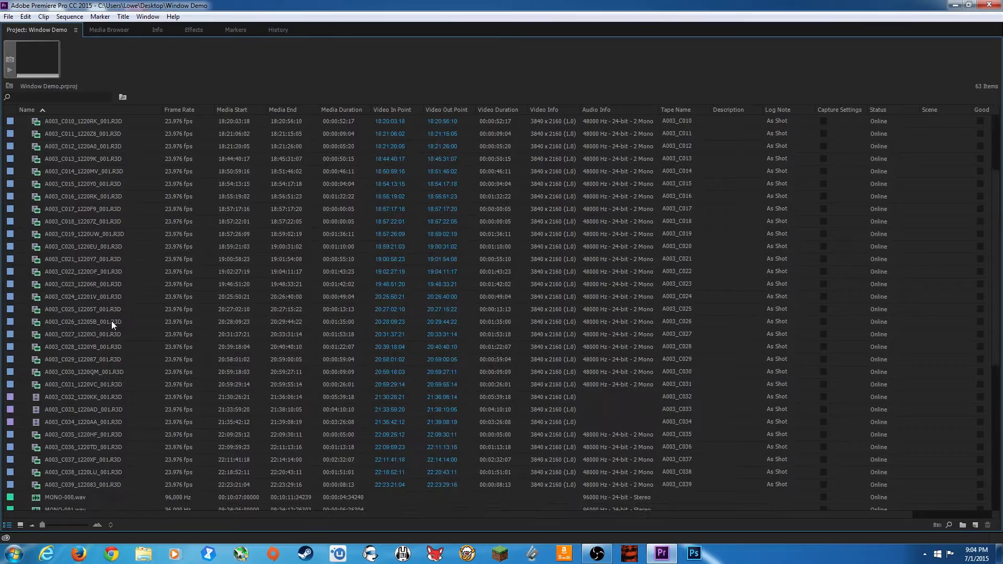
{"action": "scroll", "scroll_direction": "up", "scroll_amount": 3}
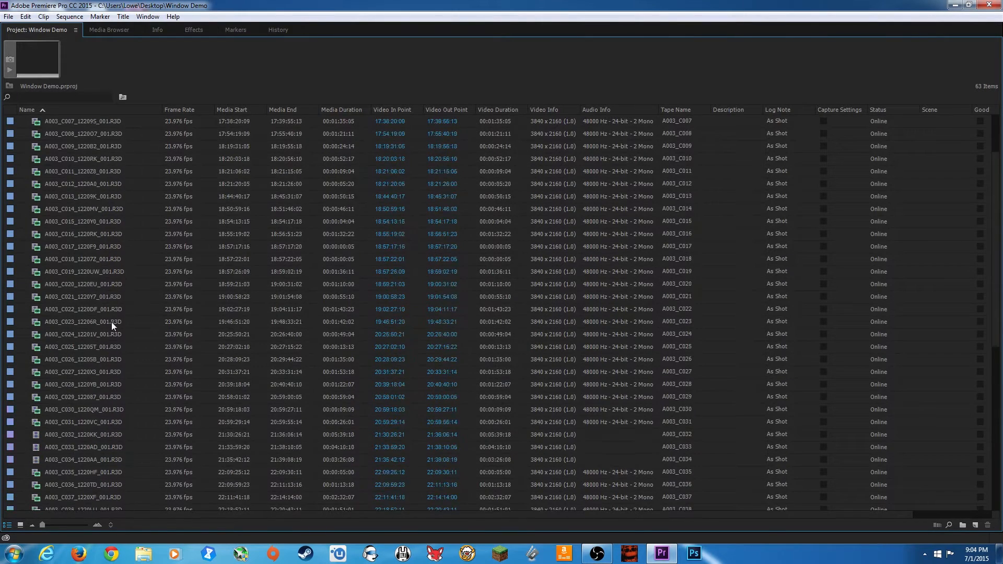
{"action": "scroll", "scroll_direction": "down", "scroll_amount": 3}
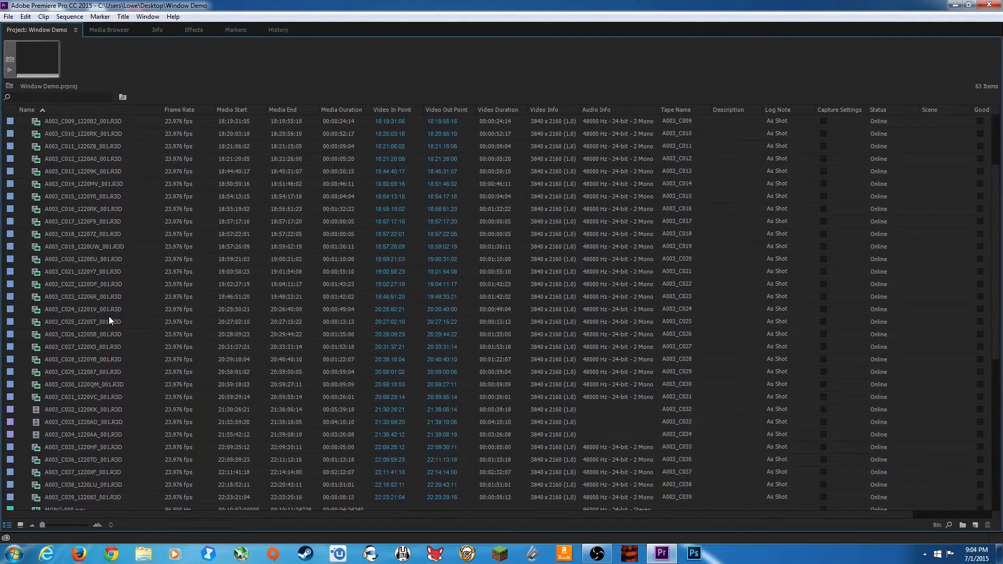
{"action": "scroll", "scroll_direction": "down", "scroll_amount": 3}
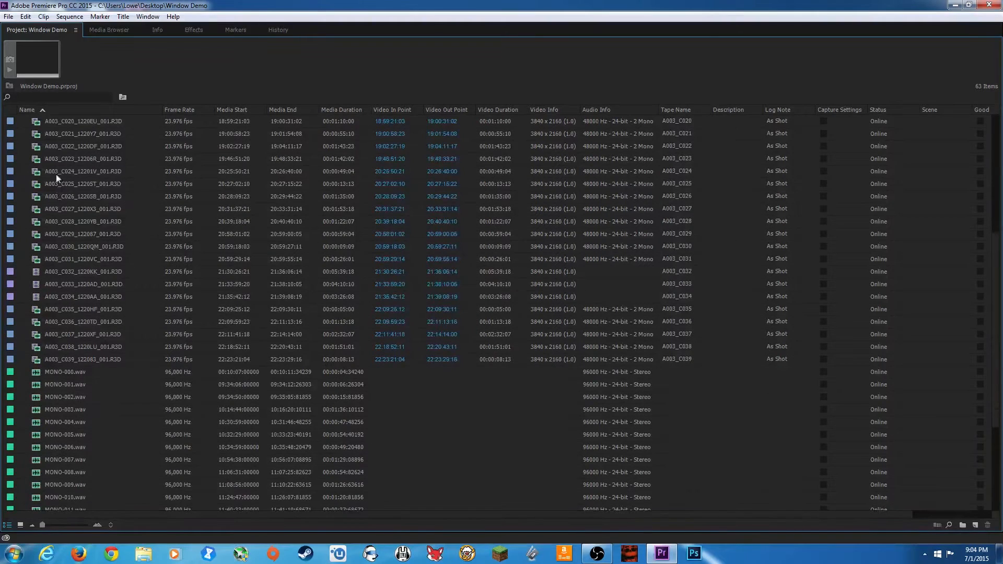
{"action": "mouse_move", "coordinate": [59, 386]}
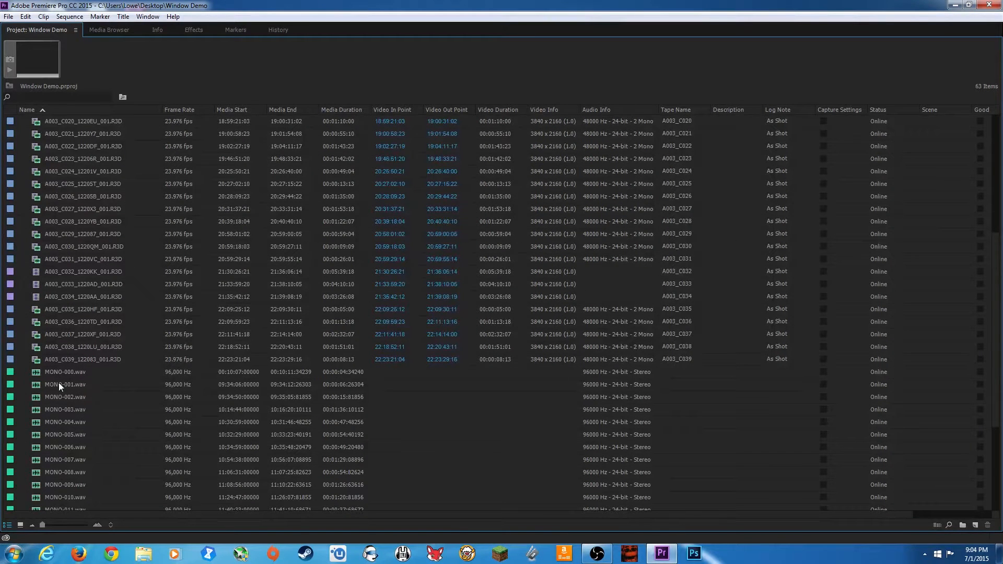
{"action": "left_click", "coordinate": [65, 372]}
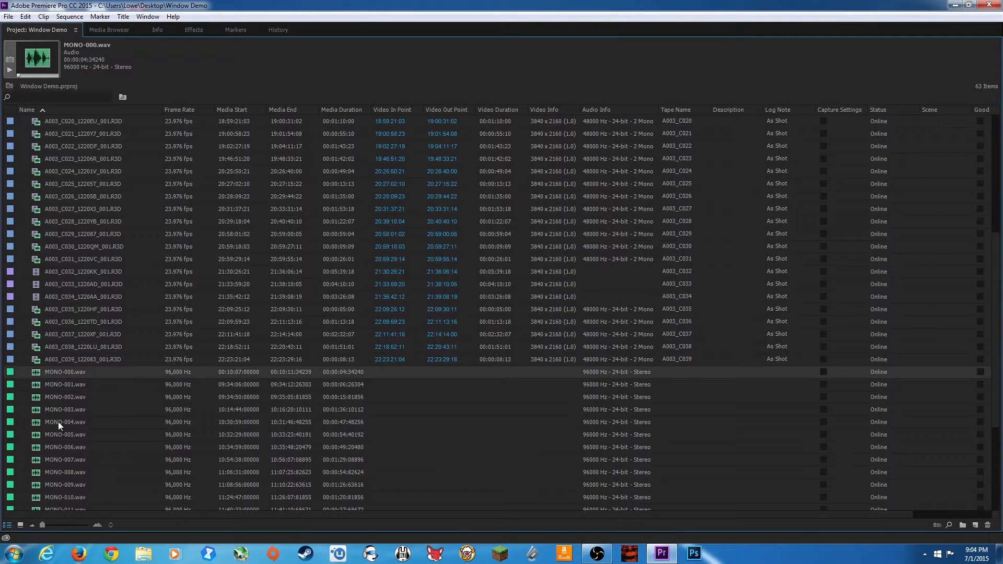
{"action": "scroll", "scroll_direction": "up", "scroll_amount": 3}
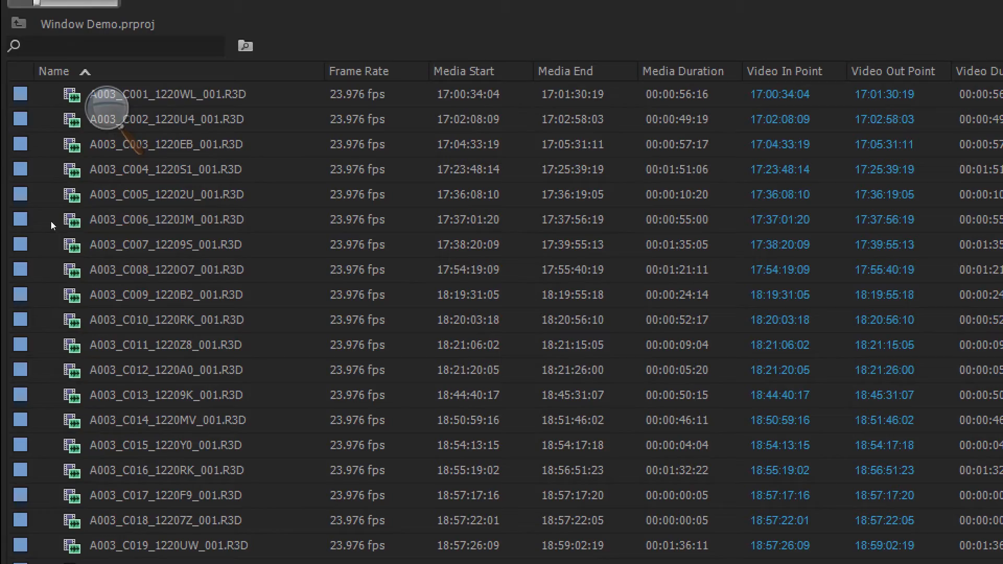
{"action": "scroll", "scroll_direction": "down", "scroll_amount": 3}
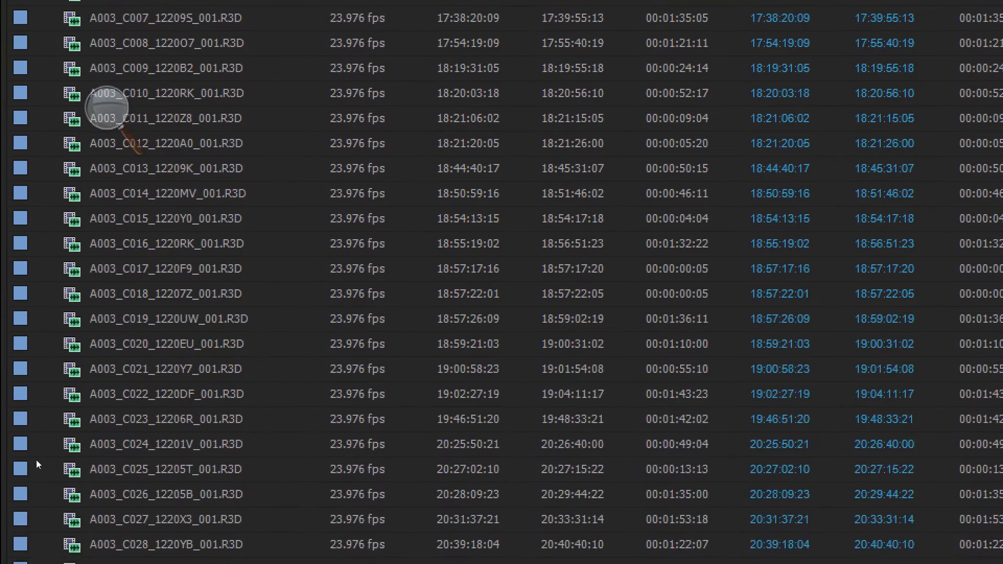
{"action": "scroll", "scroll_direction": "down", "scroll_amount": 3}
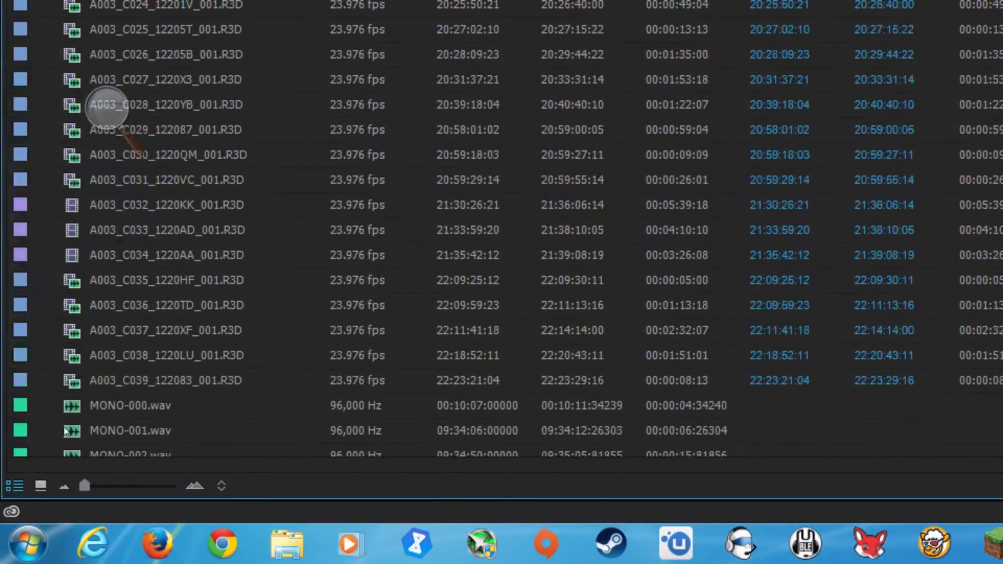
{"action": "left_click", "coordinate": [166, 205]}
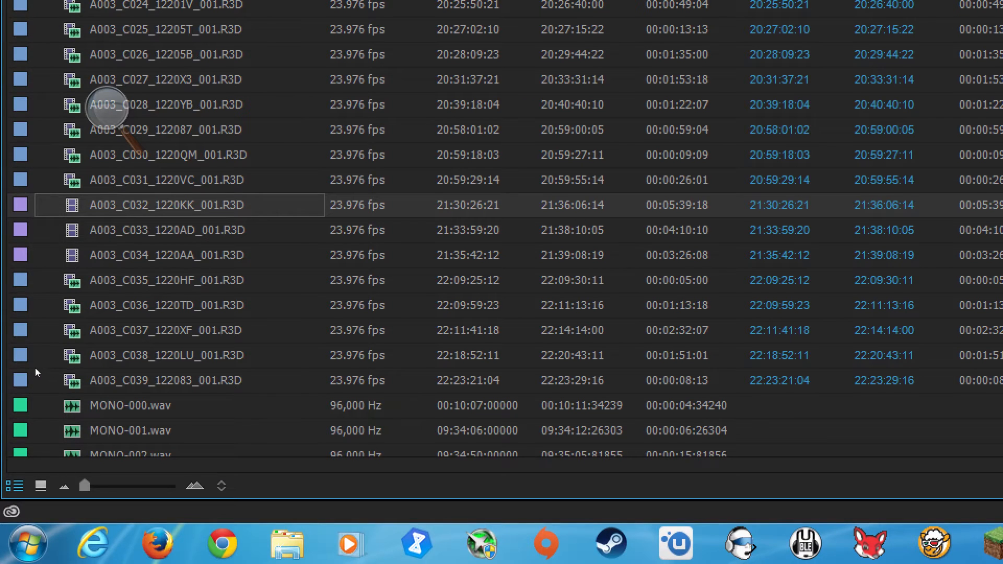
{"action": "mouse_move", "coordinate": [37, 381]}
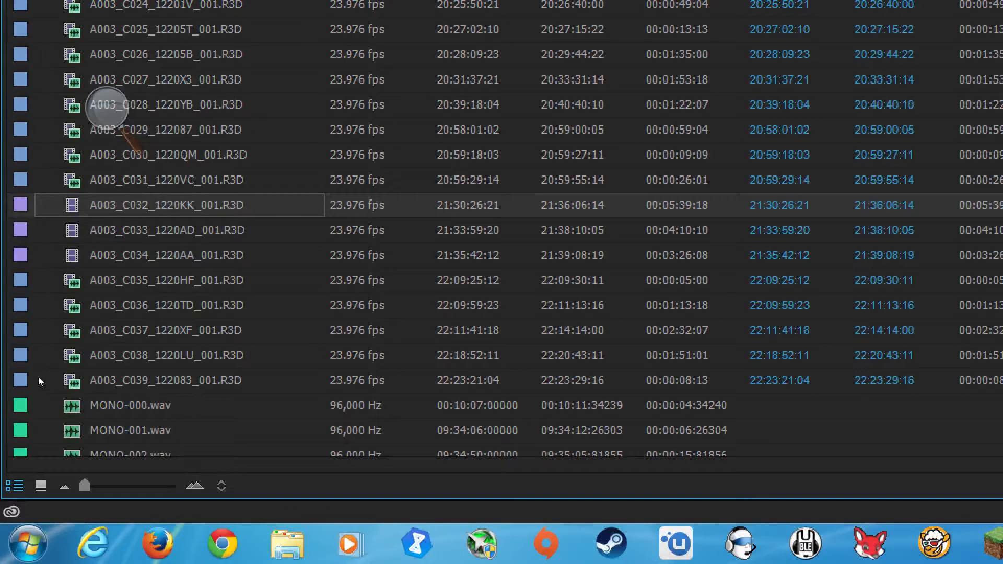
{"action": "mouse_move", "coordinate": [38, 390]}
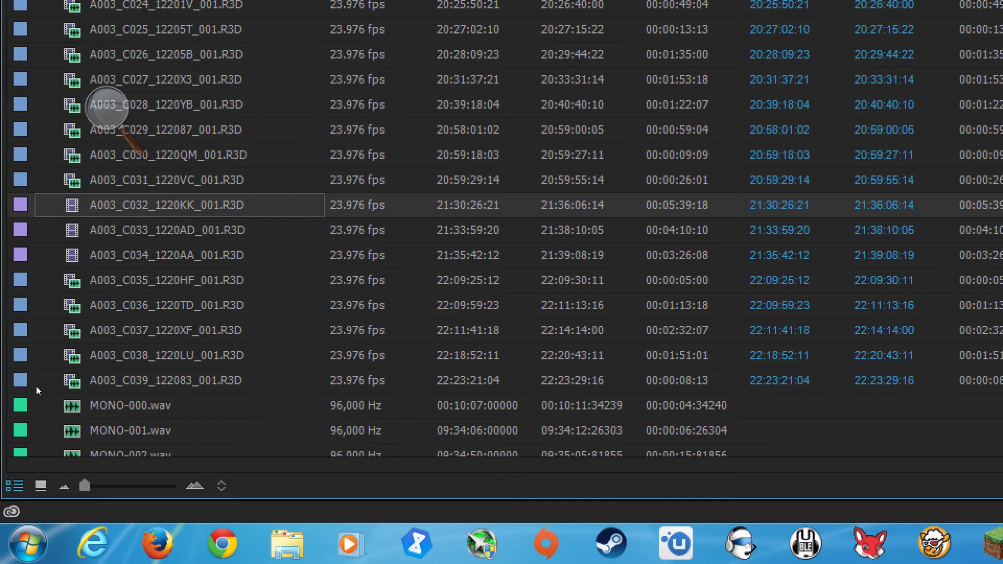
{"action": "scroll", "scroll_direction": "down", "scroll_amount": 3}
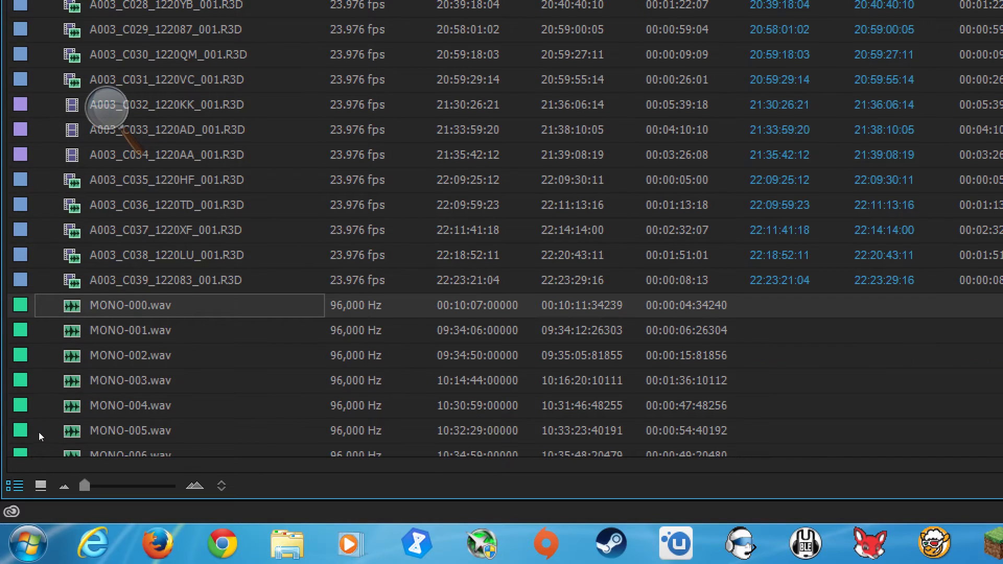
{"action": "mouse_move", "coordinate": [37, 440]}
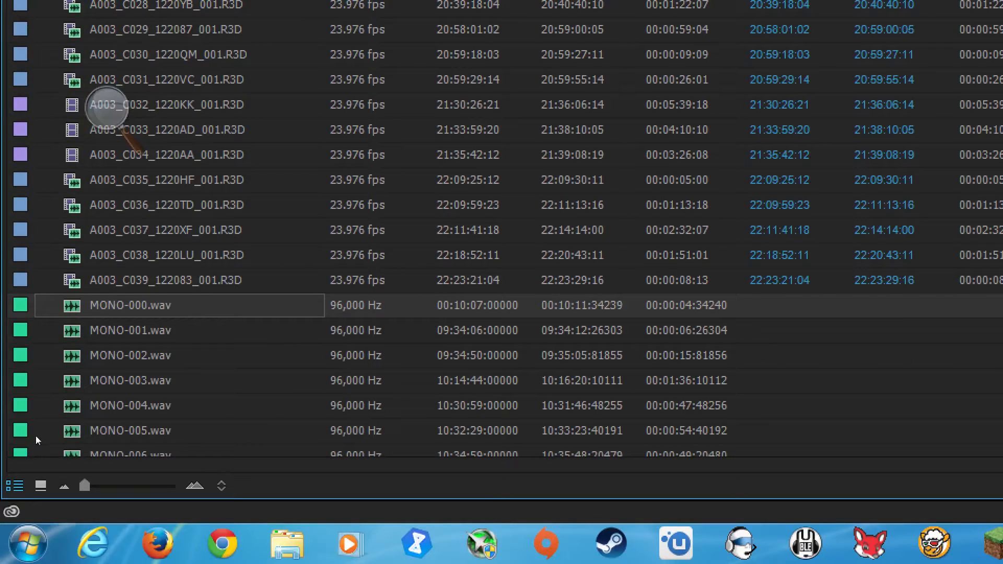
{"action": "mouse_move", "coordinate": [42, 314]}
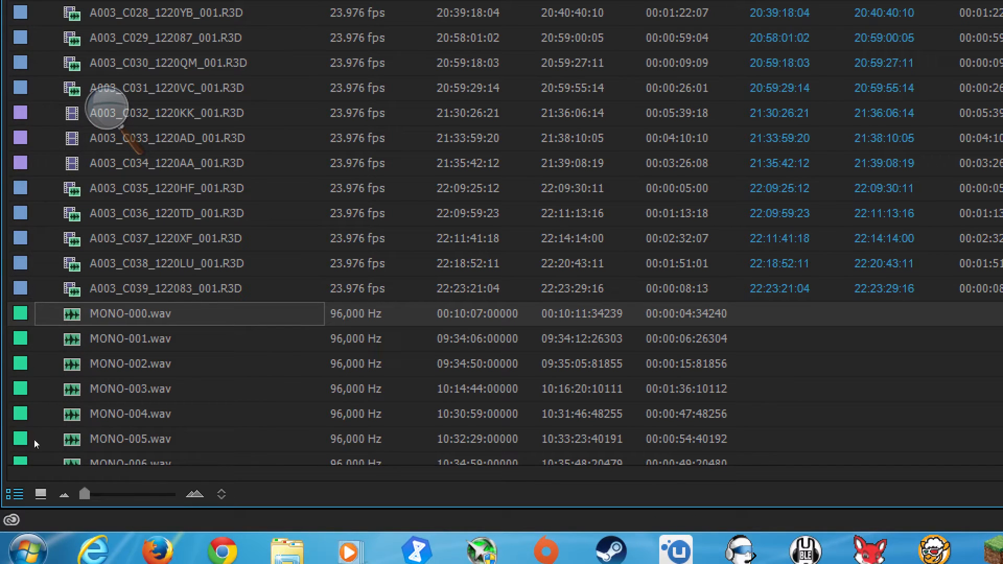
{"action": "mouse_move", "coordinate": [55, 366]}
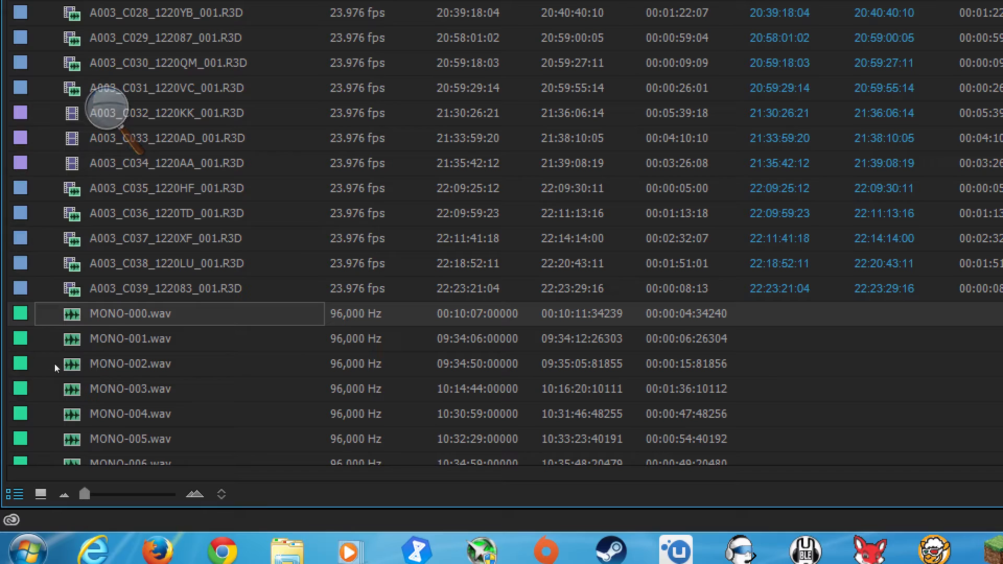
{"action": "mouse_move", "coordinate": [64, 395]}
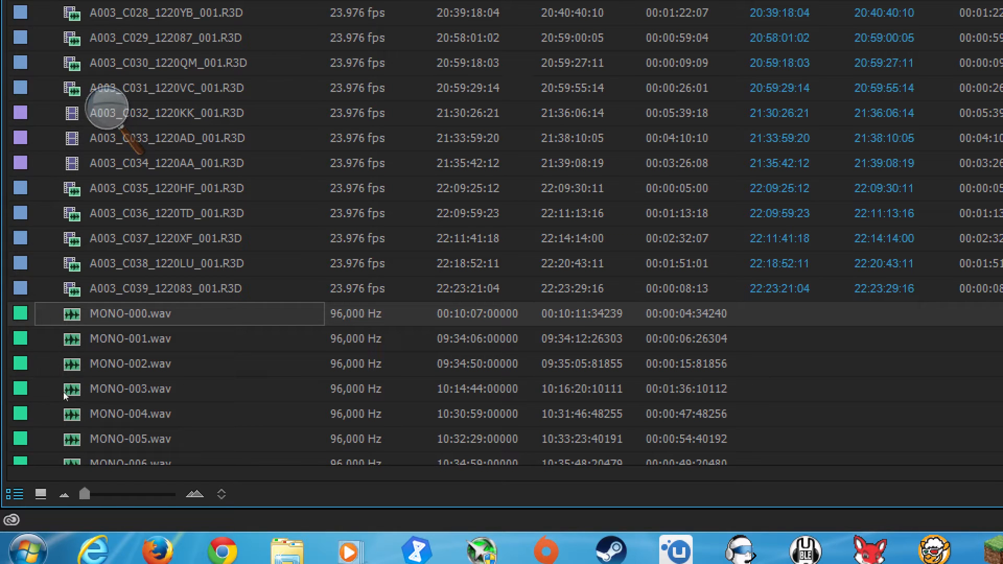
{"action": "mouse_move", "coordinate": [53, 378]}
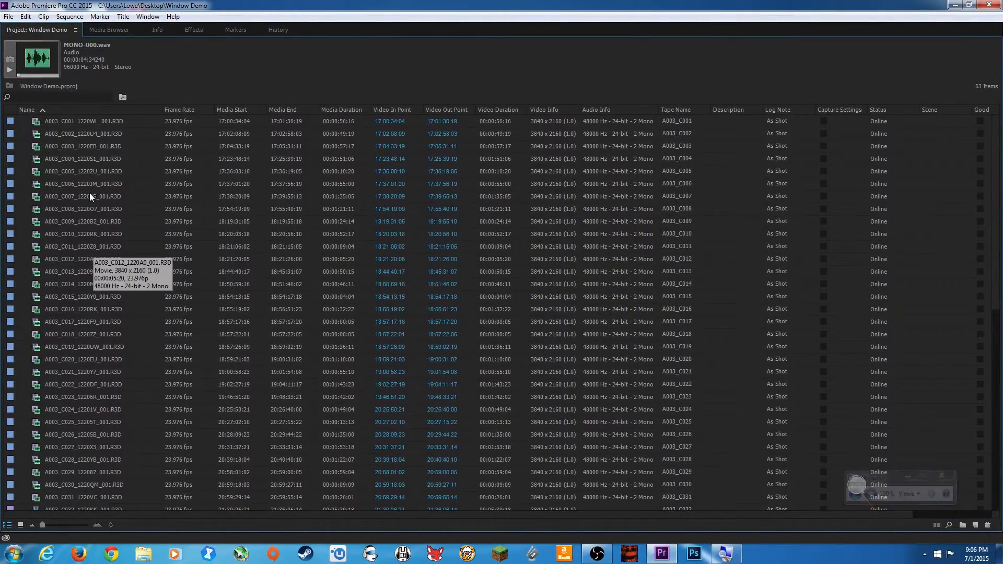
Select a range of 31 R3D clips starting from A003_C001_1220WL_001.R3D.
{"action": "left_click", "coordinate": [84, 121]}
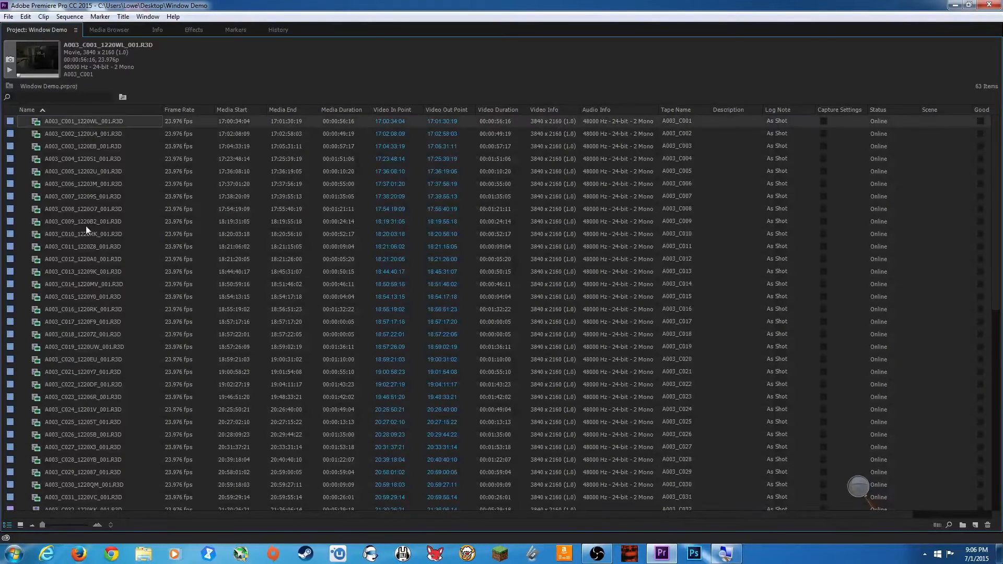
{"action": "scroll", "scroll_direction": "down", "scroll_amount": 3}
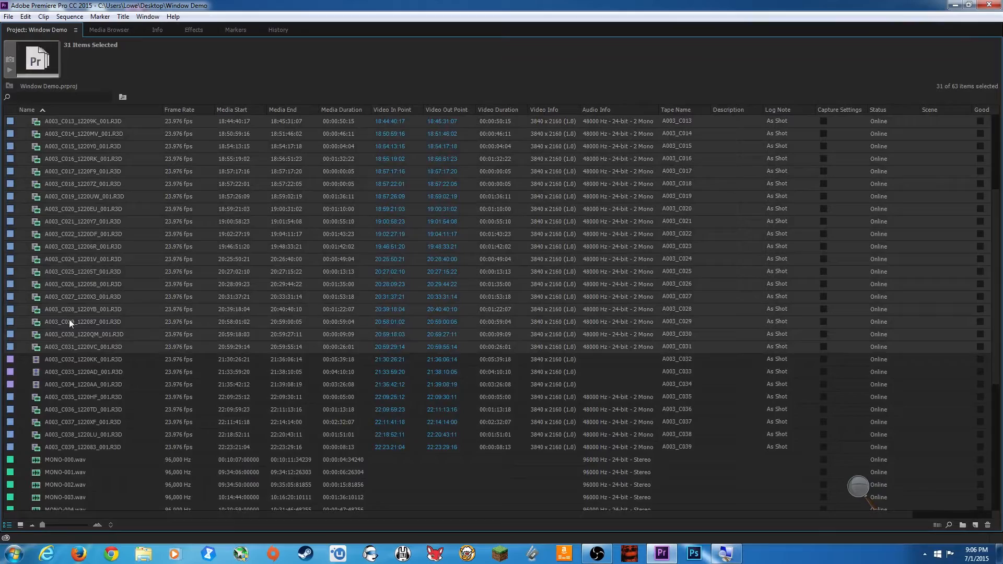
{"action": "scroll", "scroll_direction": "up", "scroll_amount": 3}
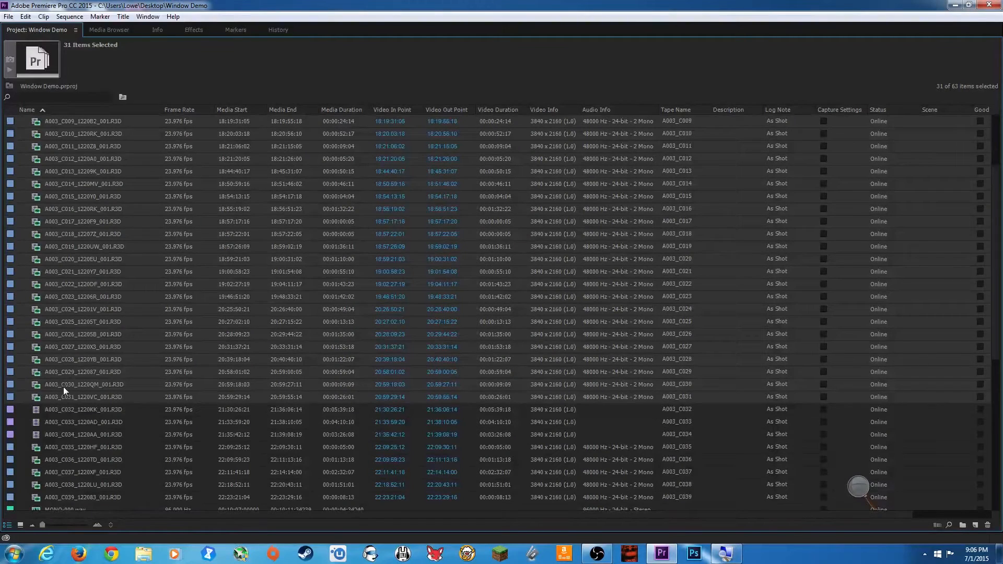
{"action": "mouse_move", "coordinate": [104, 410]}
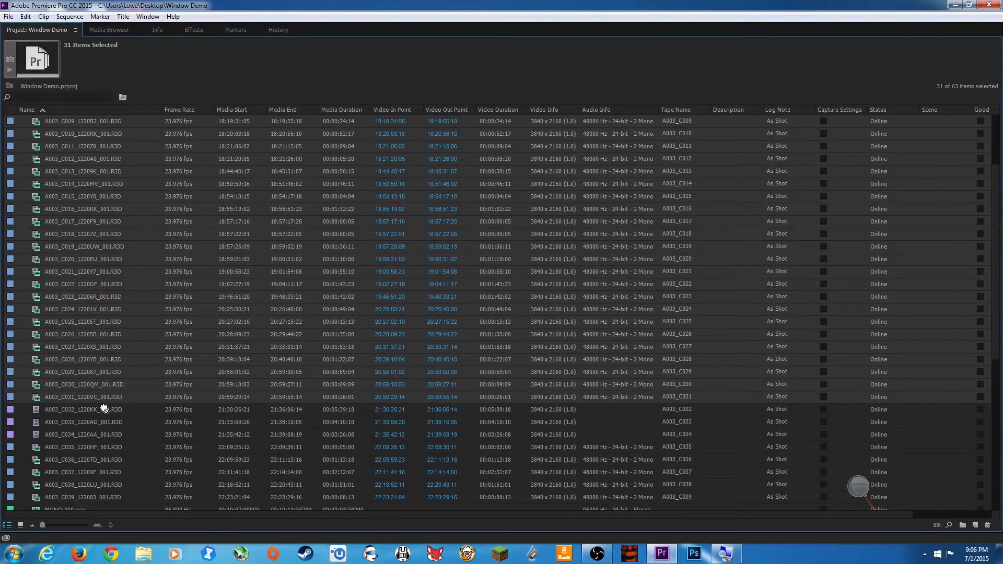
{"action": "mouse_move", "coordinate": [965, 508]}
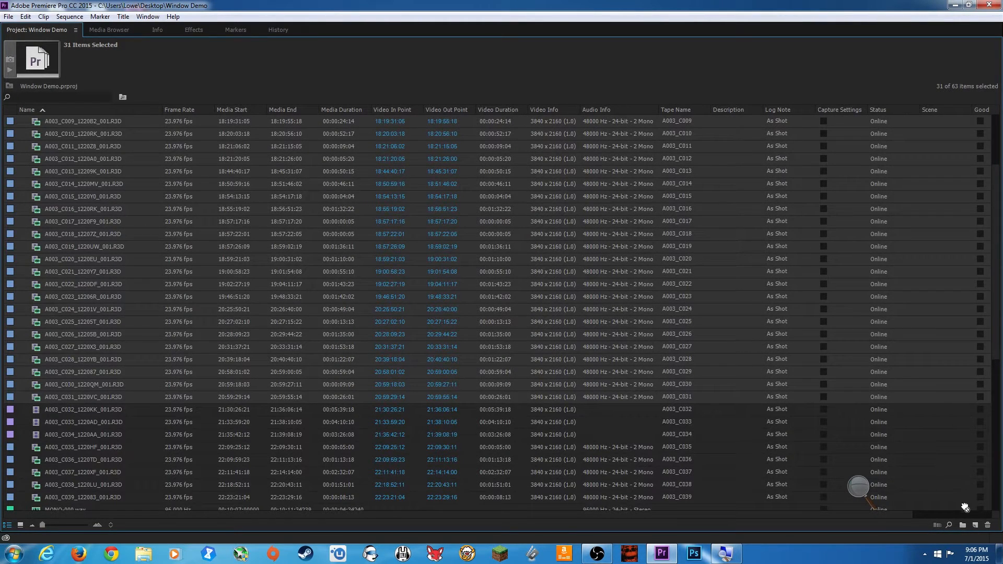
{"action": "scroll", "scroll_direction": "down", "scroll_amount": 3}
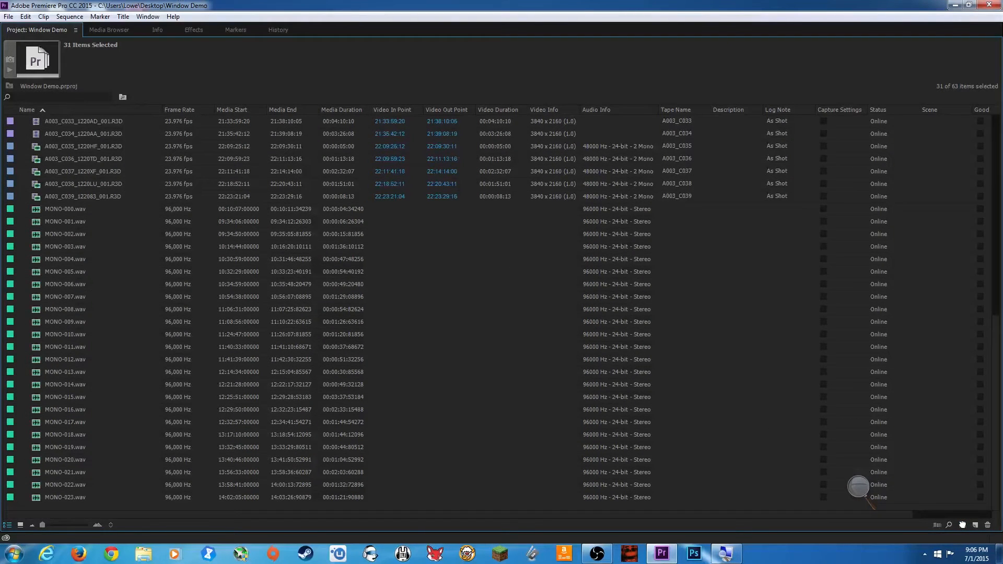
{"action": "mouse_move", "coordinate": [962, 515]}
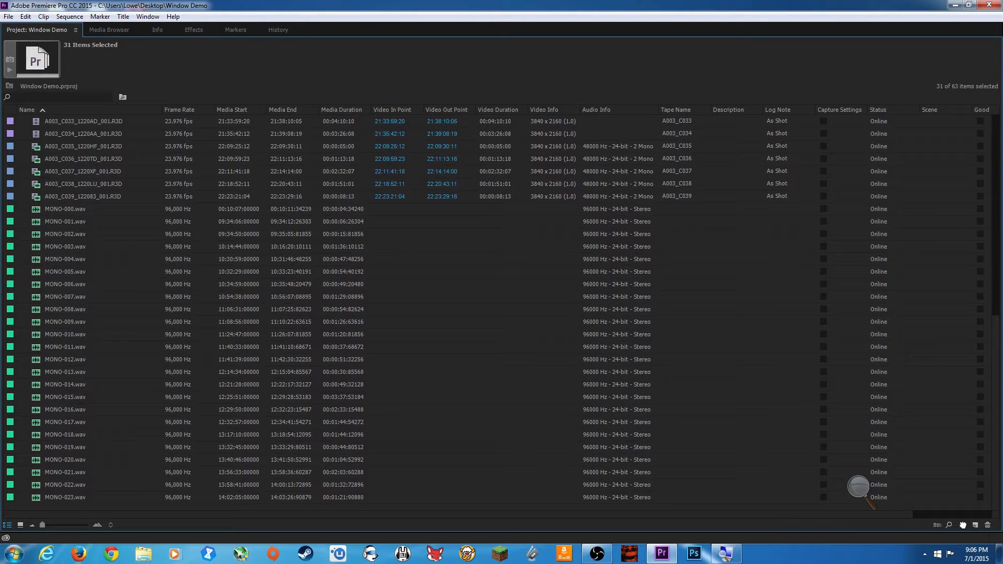
Create a bin from the 31 selected R3D clips and name it RED FOOTAGE.
{"action": "double_click", "coordinate": [81, 197]}
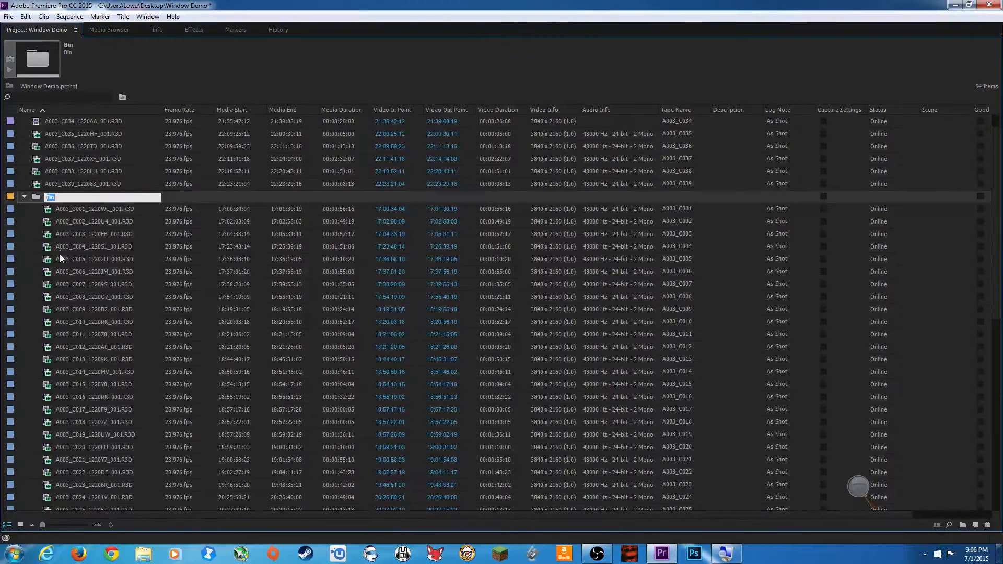
{"action": "mouse_move", "coordinate": [55, 224]}
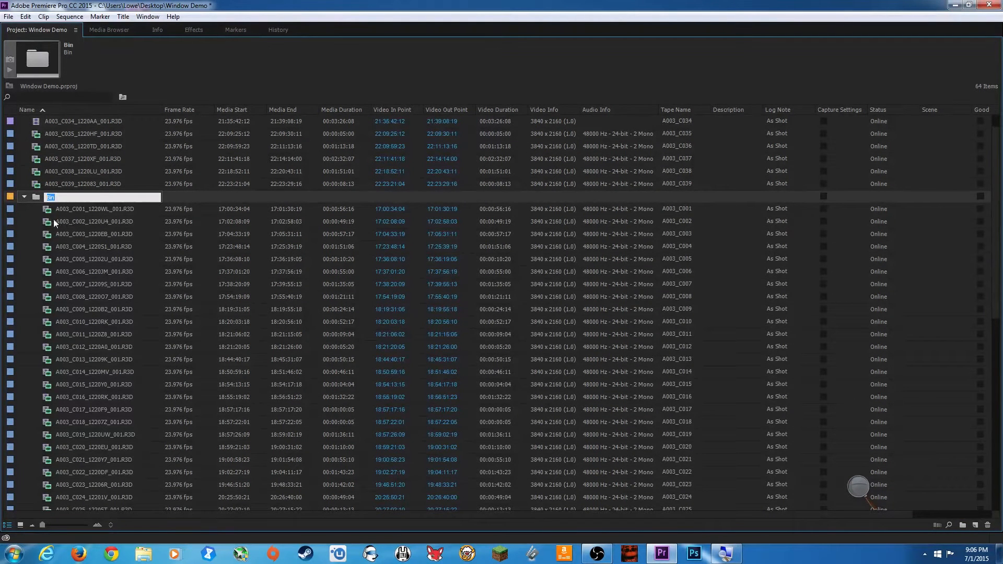
{"action": "mouse_move", "coordinate": [73, 211]}
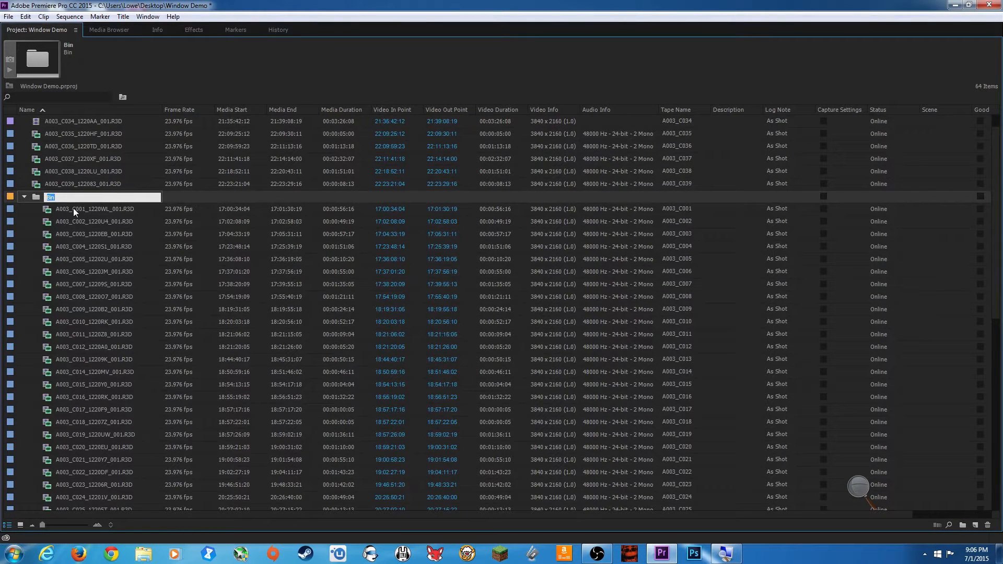
{"action": "type", "text": "RED FOOTAGE"}
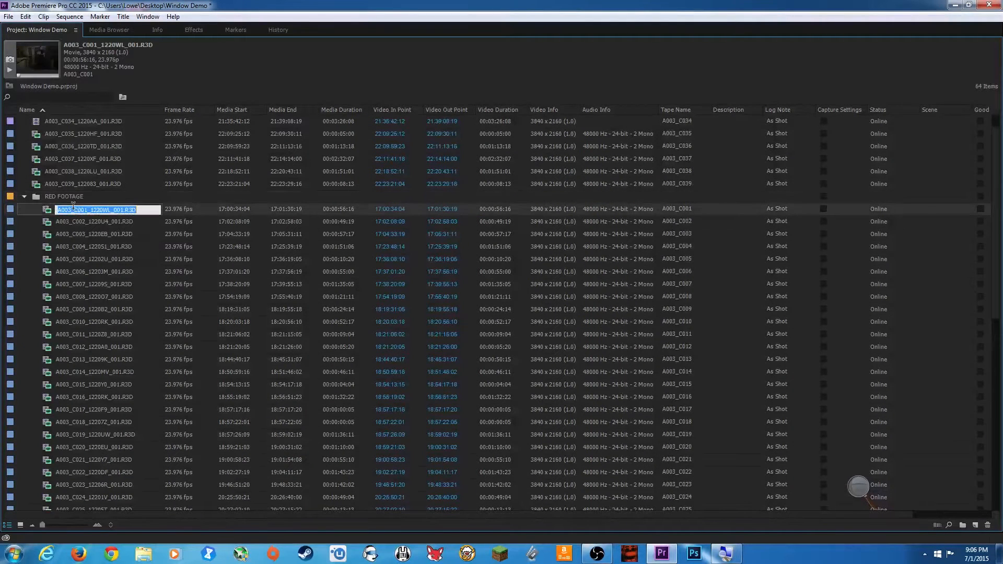
{"action": "left_click", "coordinate": [24, 197]}
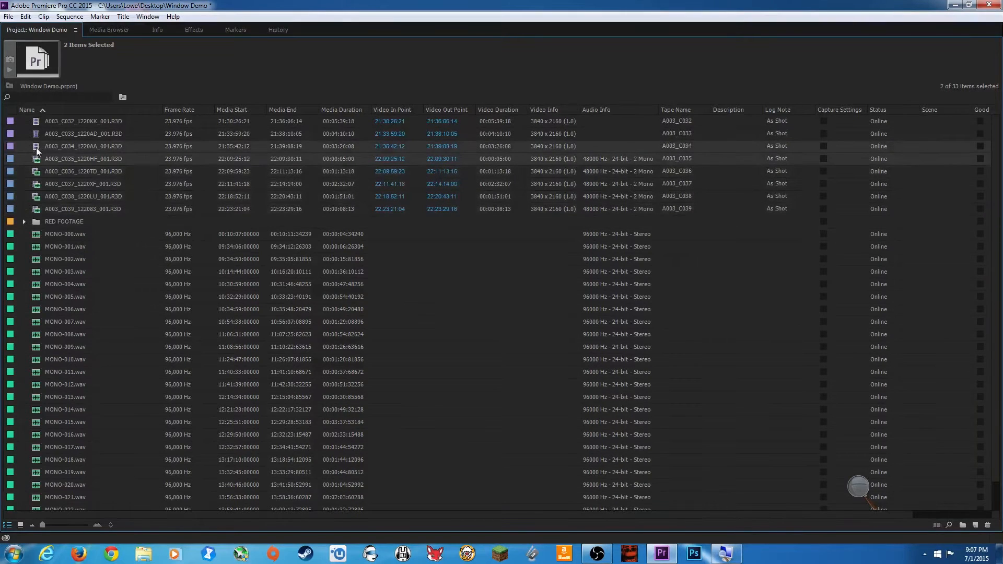
Move clips C034–C039 into RED FOOTAGE, then select the loose C032 clip.
{"action": "left_click", "coordinate": [82, 209]}
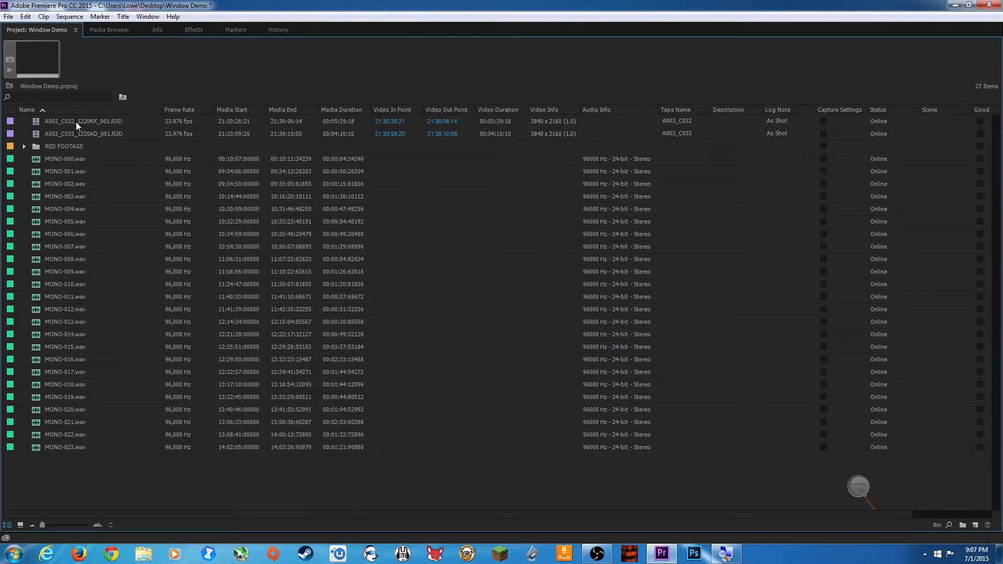
{"action": "left_click", "coordinate": [84, 133]}
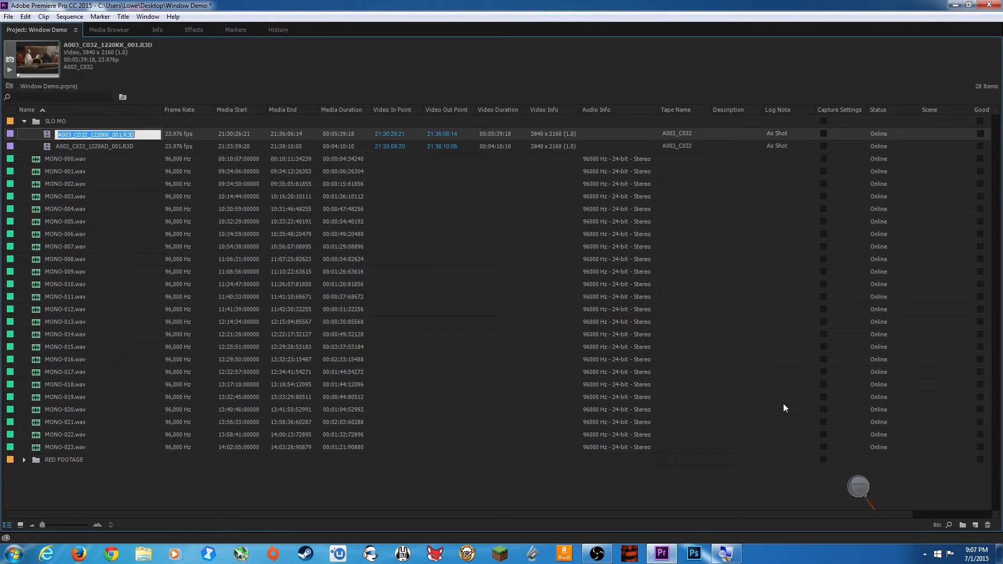
{"action": "mouse_move", "coordinate": [28, 130]}
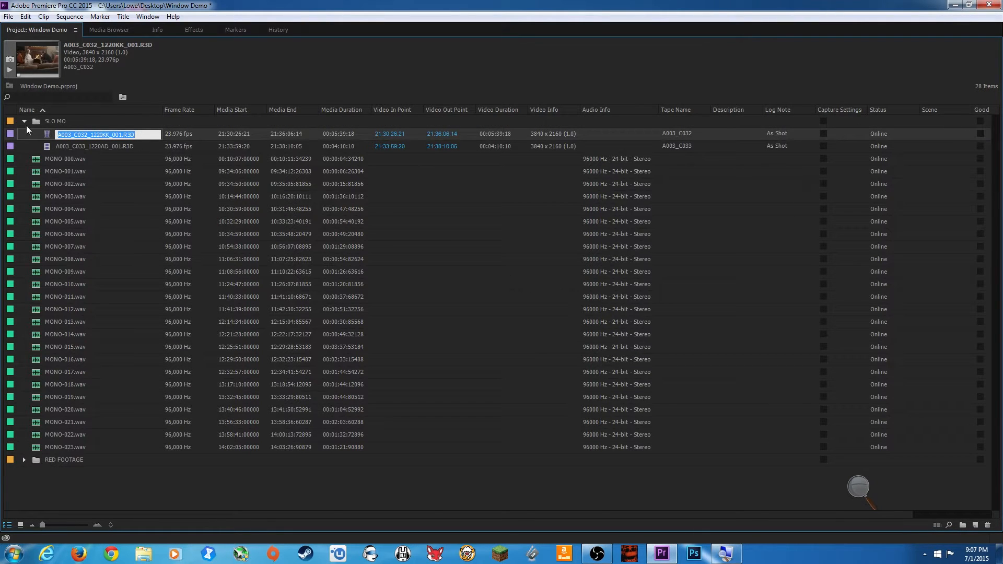
Collapse the new SLO MO bin holding the C032 and C033 clips.
{"action": "left_click", "coordinate": [24, 122]}
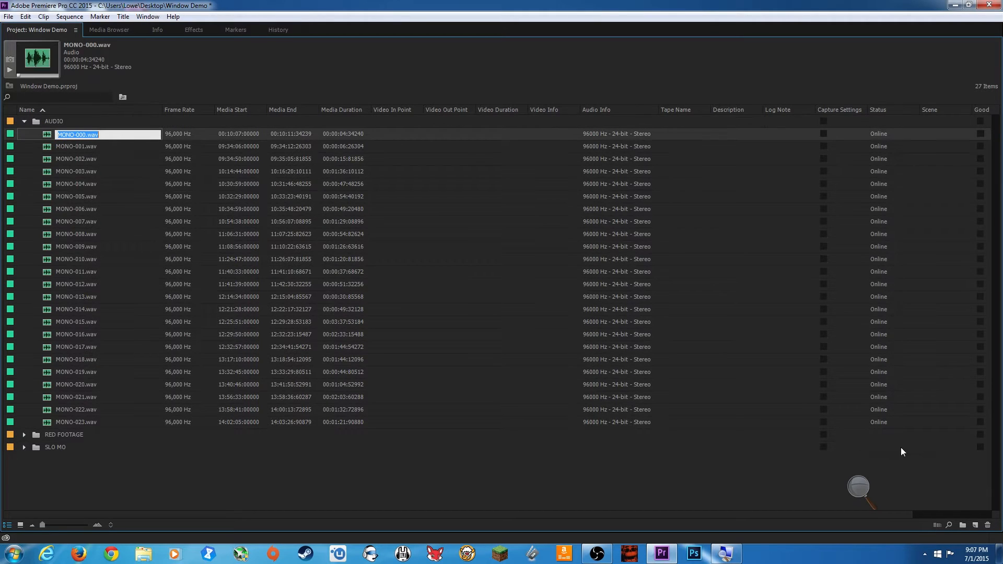
Confirm the AUDIO bin name for the MONO WAV files.
{"action": "left_click", "coordinate": [24, 122]}
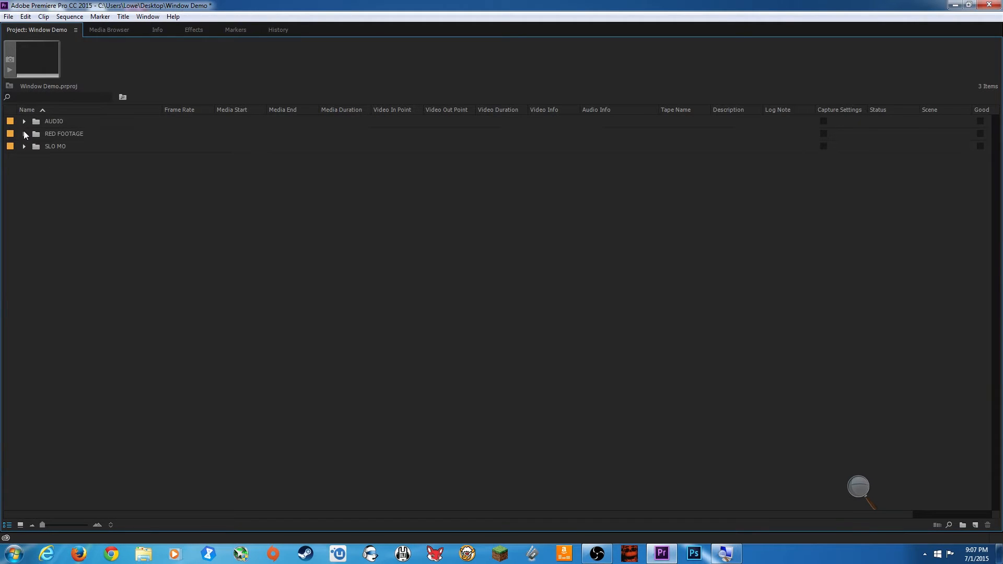
Expand RED FOOTAGE and drag clip A003_C034 into the SLO MO bin.
{"action": "left_click", "coordinate": [24, 132]}
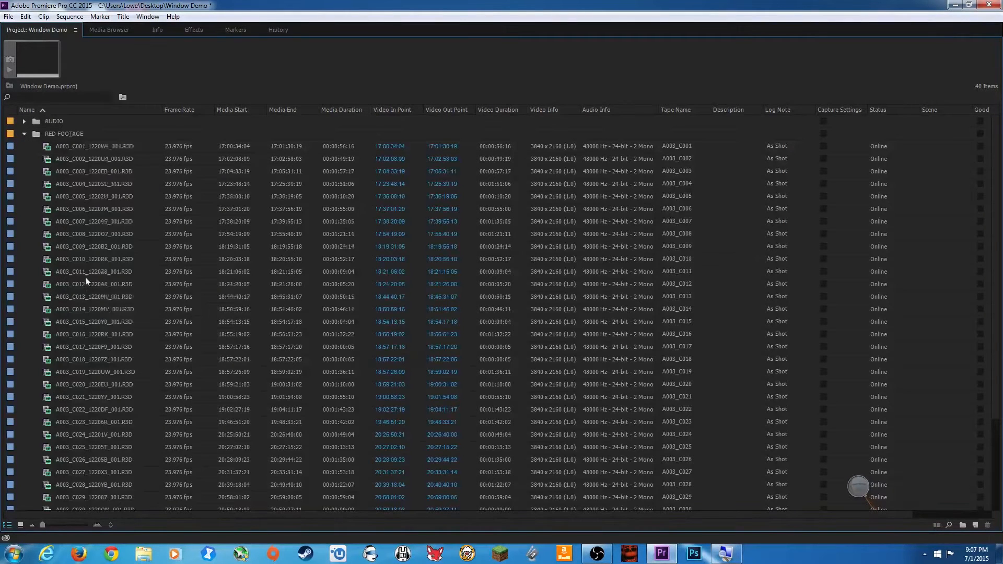
{"action": "left_click", "coordinate": [93, 435]}
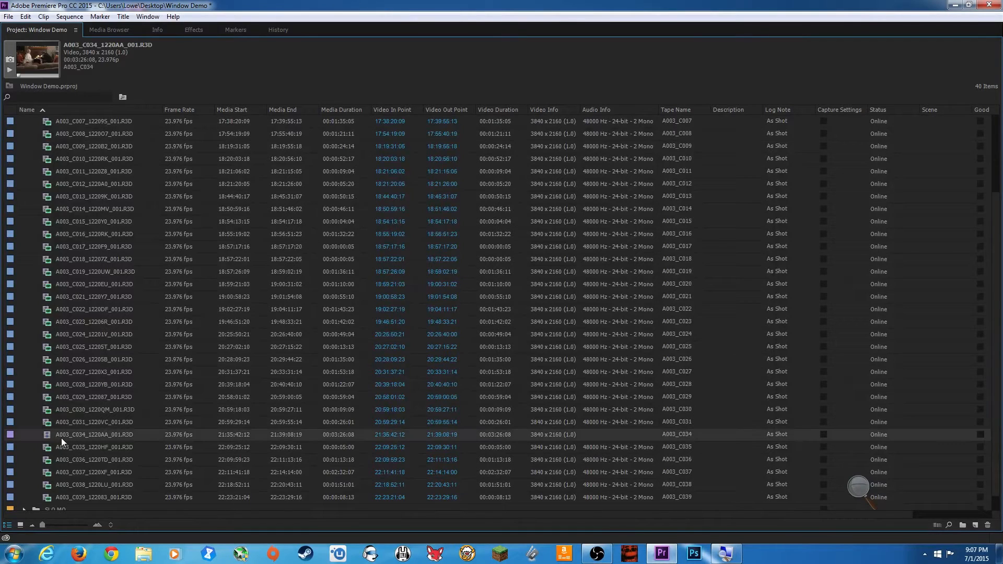
{"action": "scroll", "scroll_direction": "up", "scroll_amount": 3}
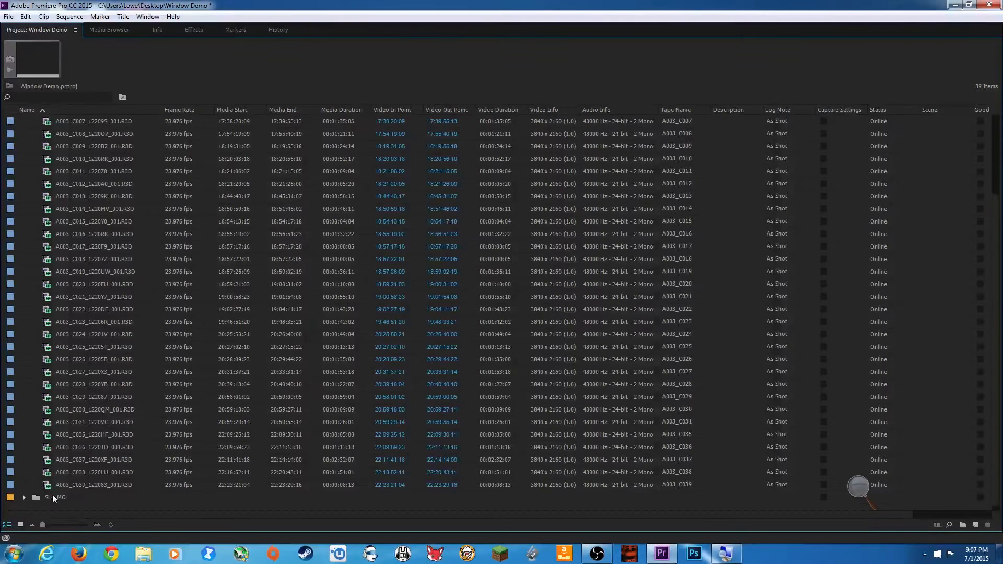
Review the SLO MO bin's clips C032–C034 in a floating window, then close it.
{"action": "double_click", "coordinate": [55, 497]}
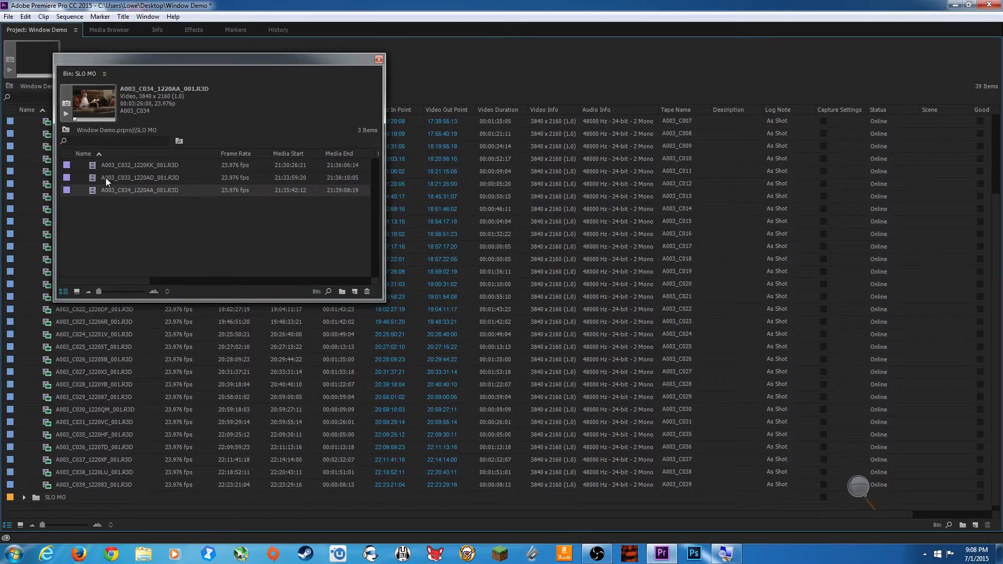
{"action": "mouse_move", "coordinate": [358, 72]}
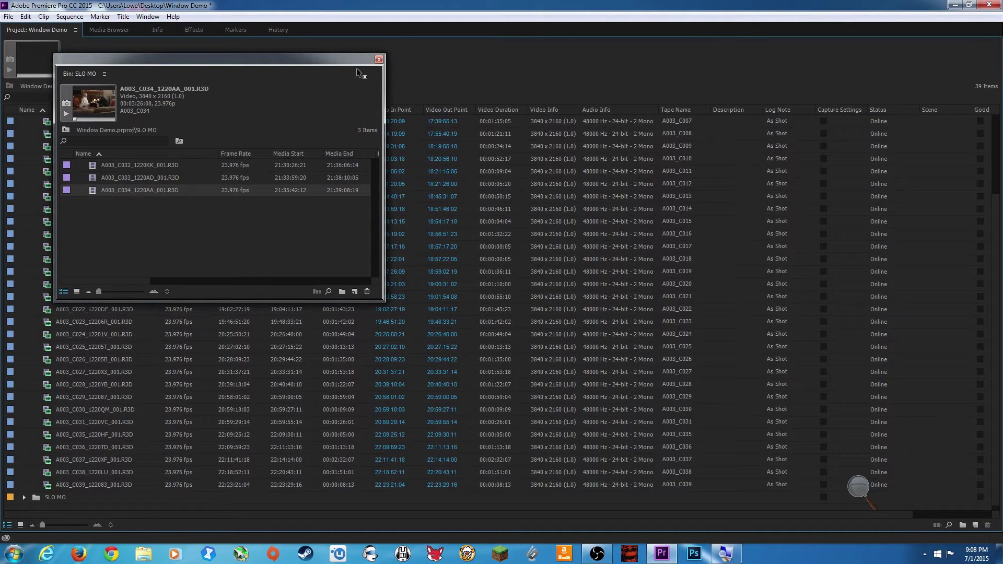
{"action": "left_click", "coordinate": [378, 59]}
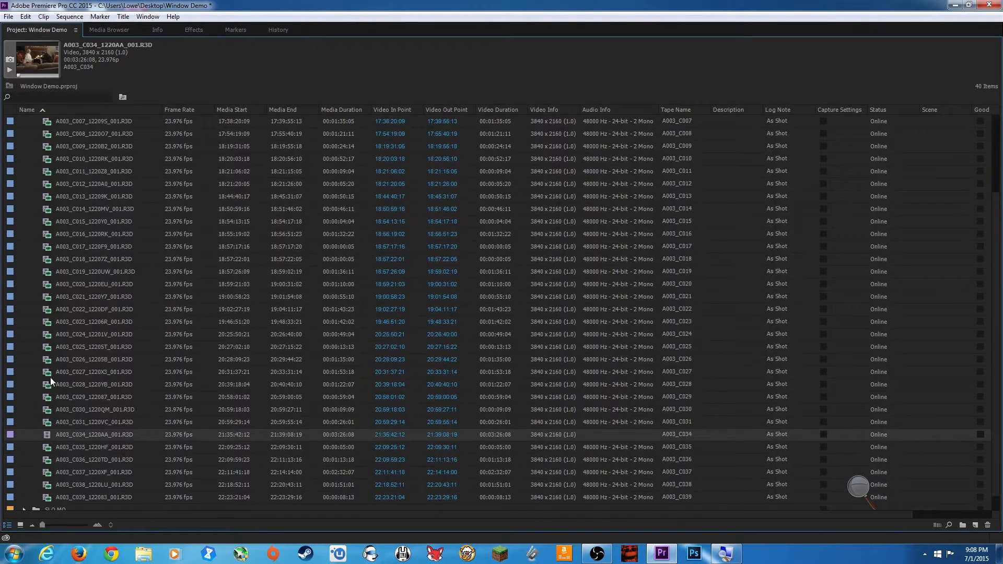
Drag clip A003_C034 from RED FOOTAGE out to the project root beside the three bins.
{"action": "scroll", "scroll_direction": "up", "scroll_amount": 3}
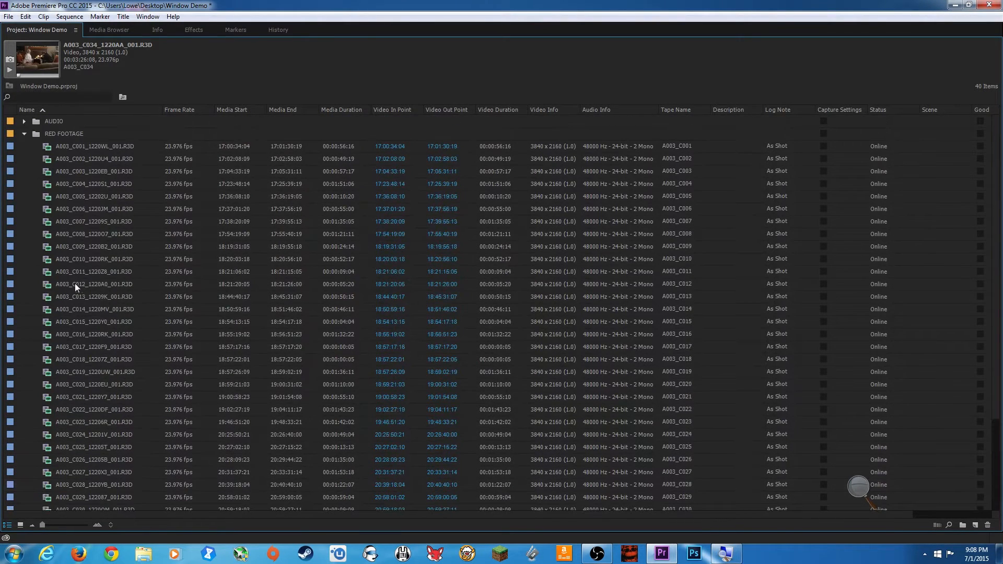
{"action": "scroll", "scroll_direction": "down", "scroll_amount": 3}
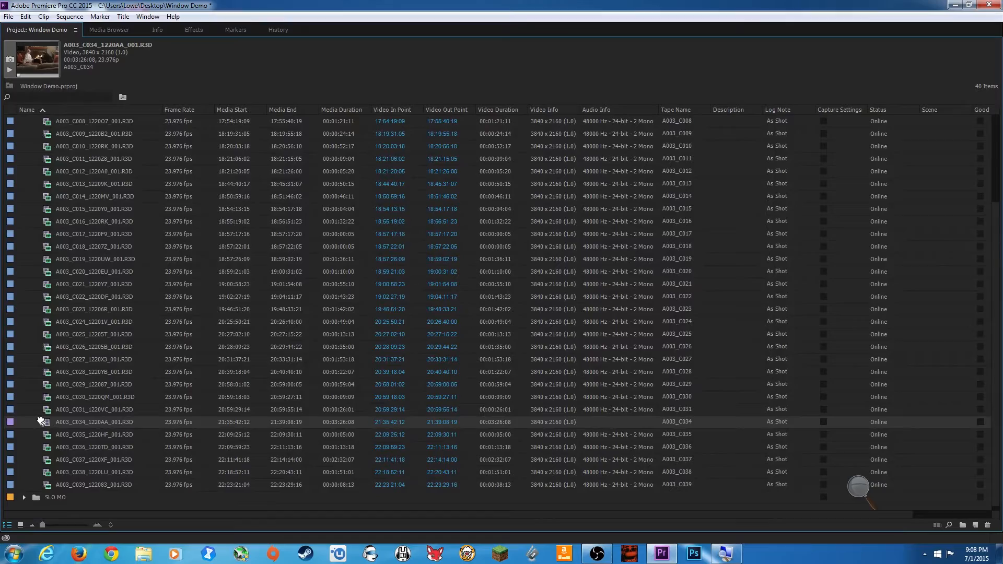
{"action": "mouse_move", "coordinate": [857, 488]}
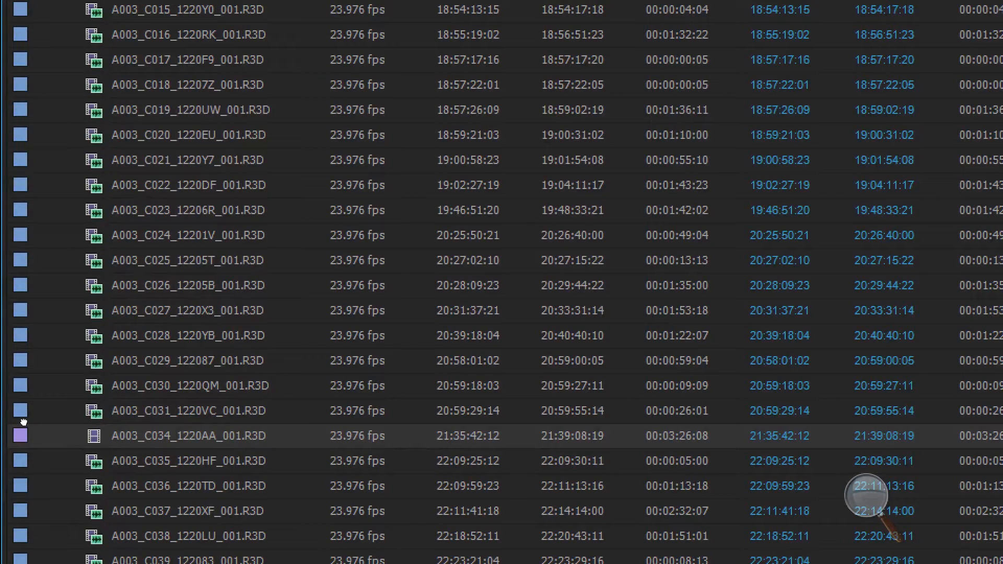
{"action": "mouse_move", "coordinate": [47, 423]}
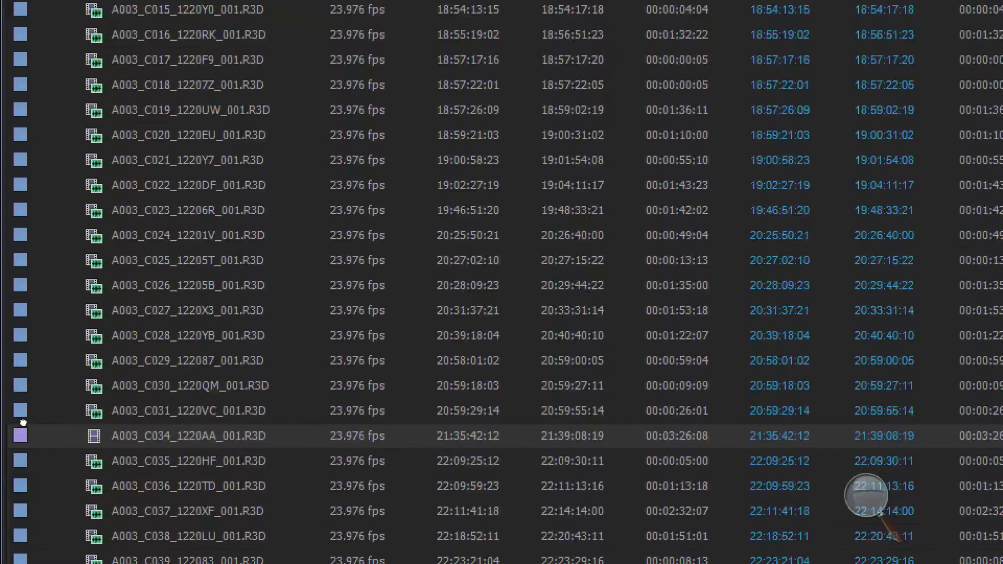
{"action": "scroll", "scroll_direction": "up", "scroll_amount": 3}
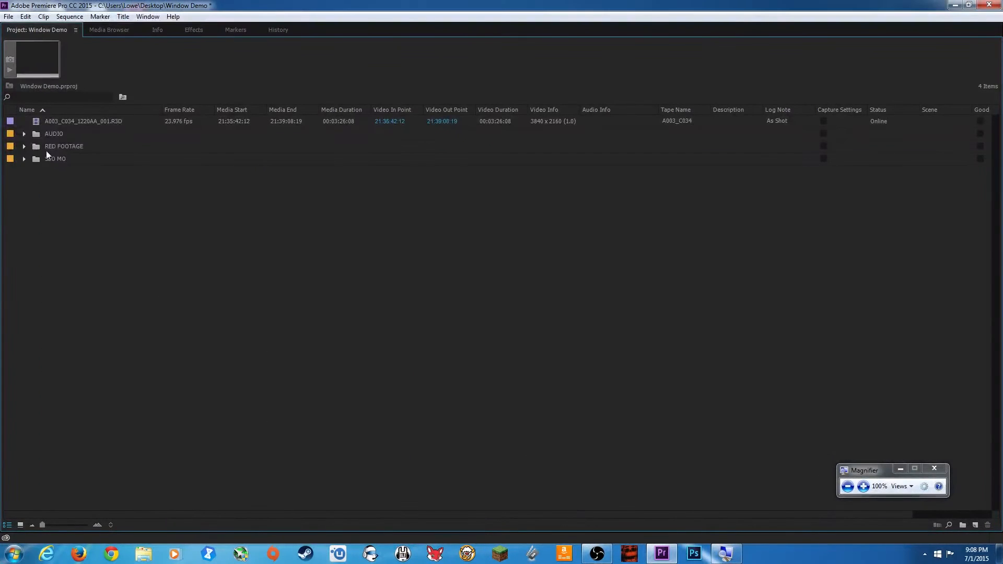
Expand RED FOOTAGE and remove the loose C034 clip from the project root.
{"action": "left_click", "coordinate": [24, 147]}
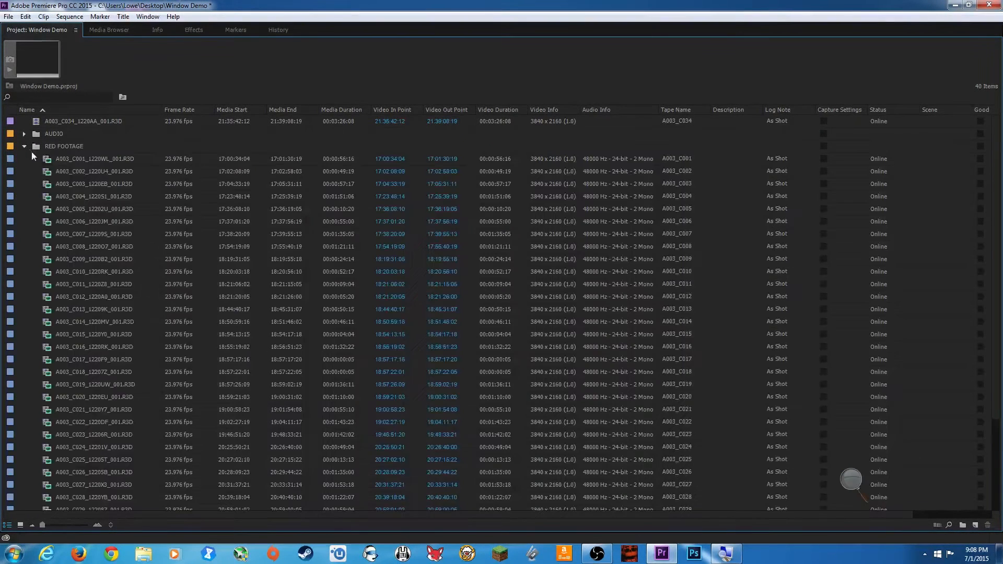
{"action": "left_click", "coordinate": [93, 158]}
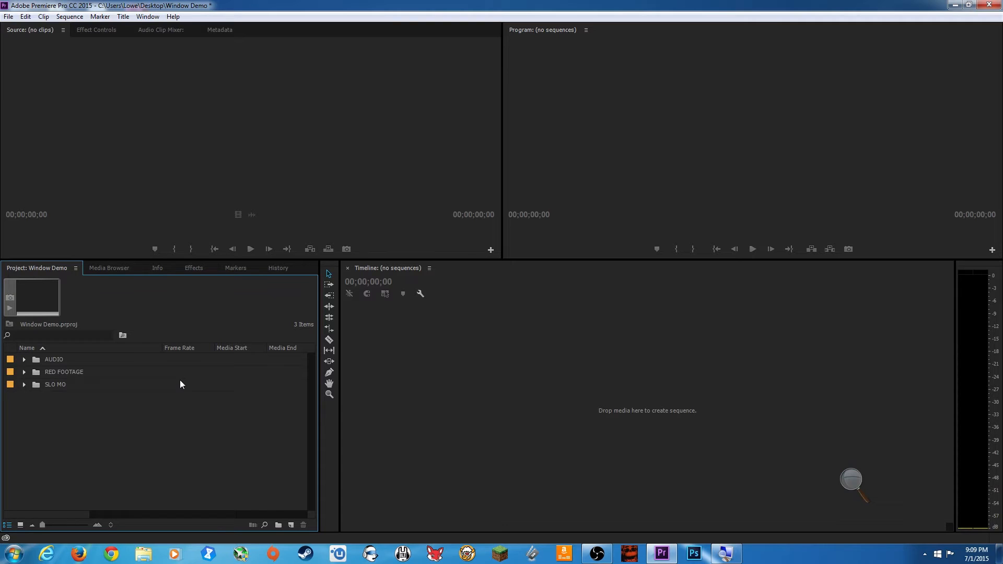
{"action": "mouse_move", "coordinate": [37, 331]}
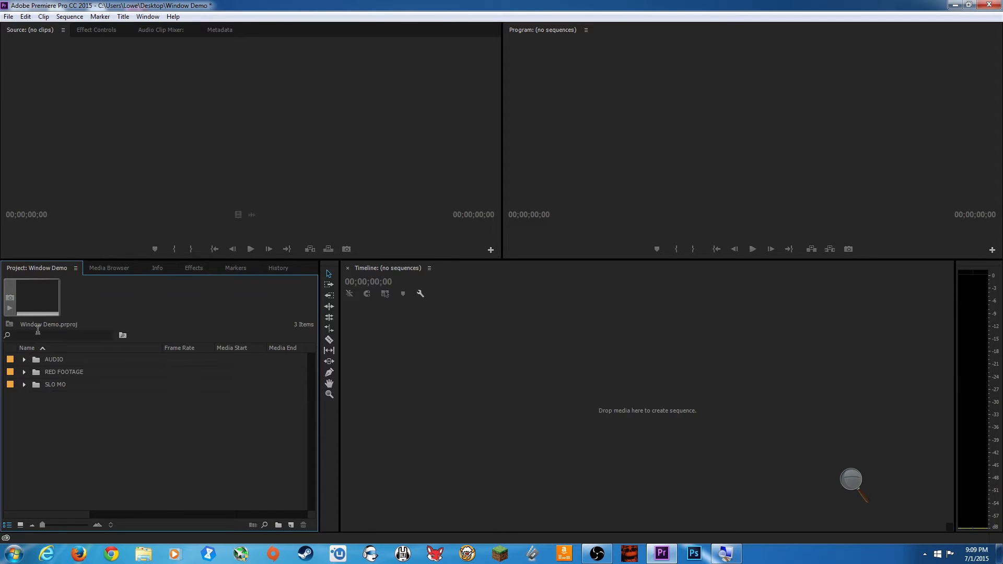
{"action": "left_click", "coordinate": [24, 372]}
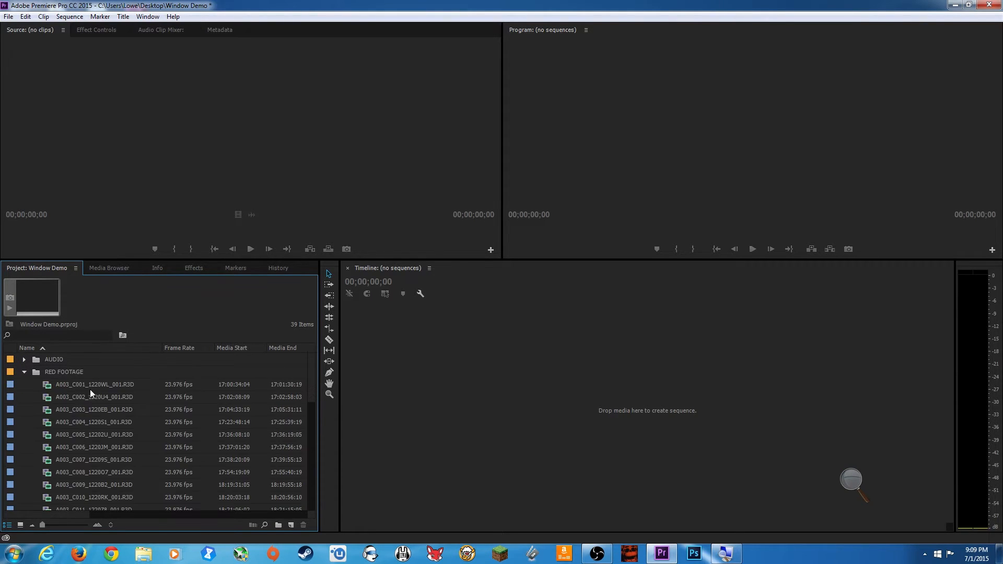
{"action": "left_click", "coordinate": [94, 384]}
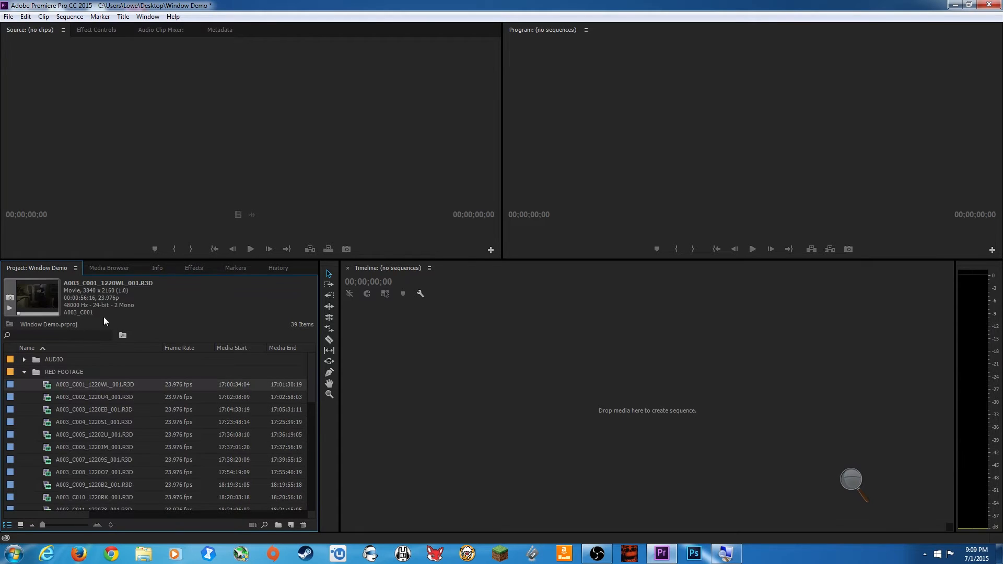
{"action": "mouse_move", "coordinate": [54, 283]}
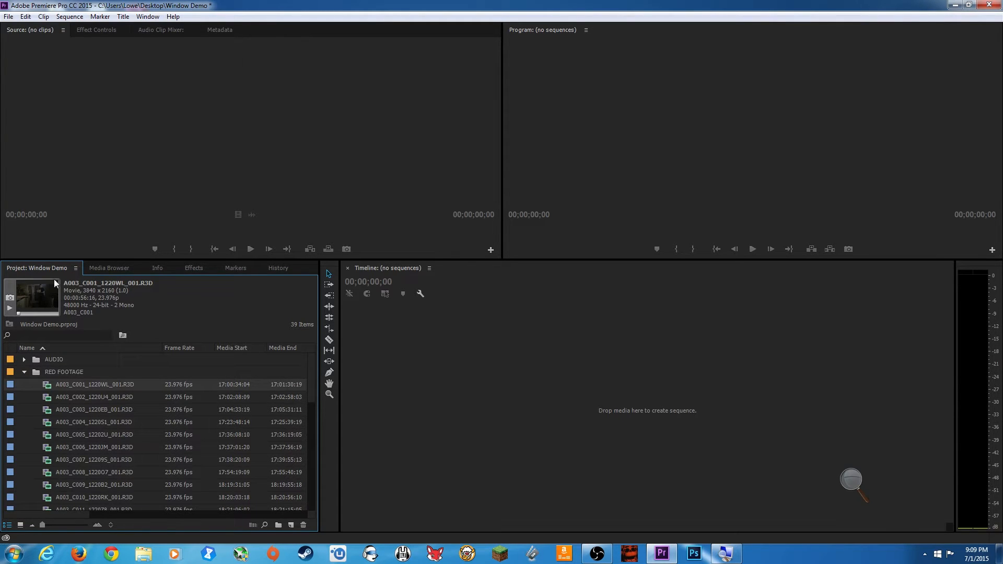
{"action": "mouse_move", "coordinate": [88, 303]}
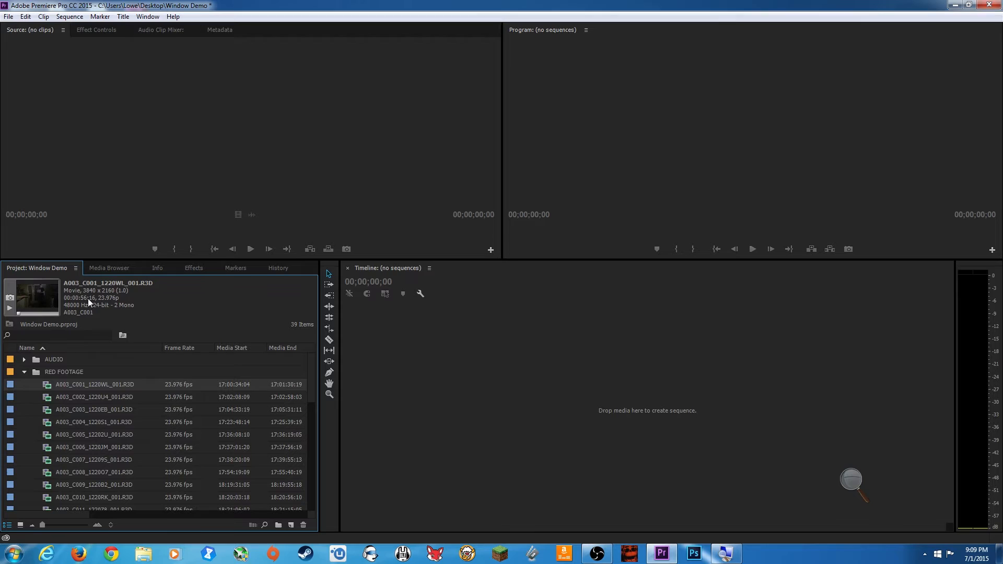
{"action": "mouse_move", "coordinate": [807, 468]}
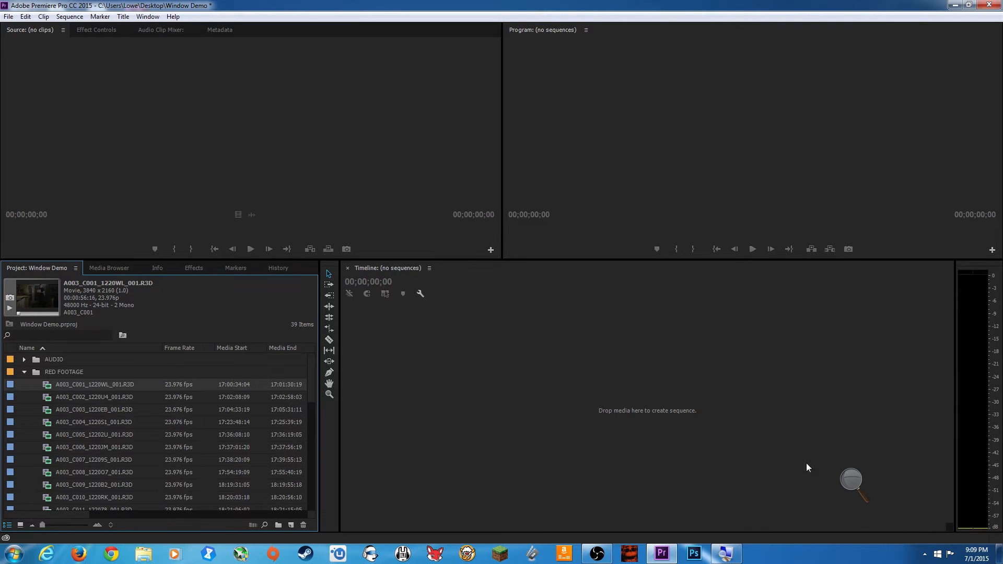
{"action": "left_click", "coordinate": [851, 483]}
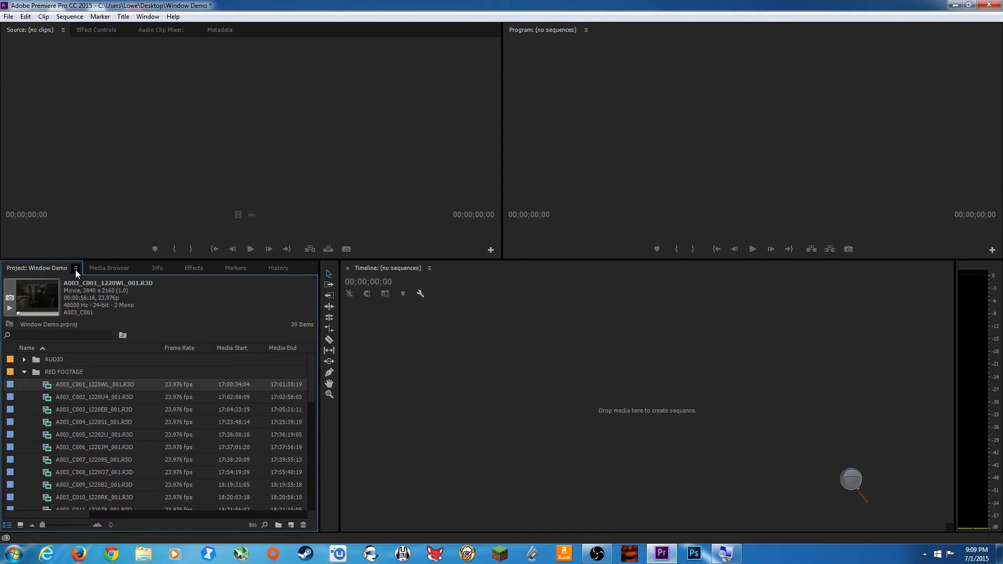
{"action": "left_click", "coordinate": [76, 268]}
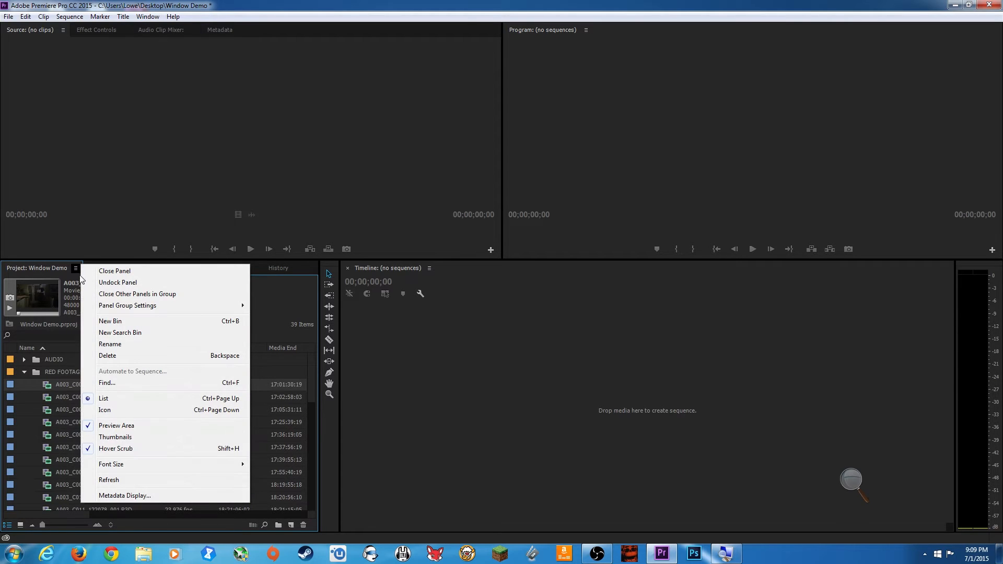
{"action": "mouse_move", "coordinate": [127, 425]}
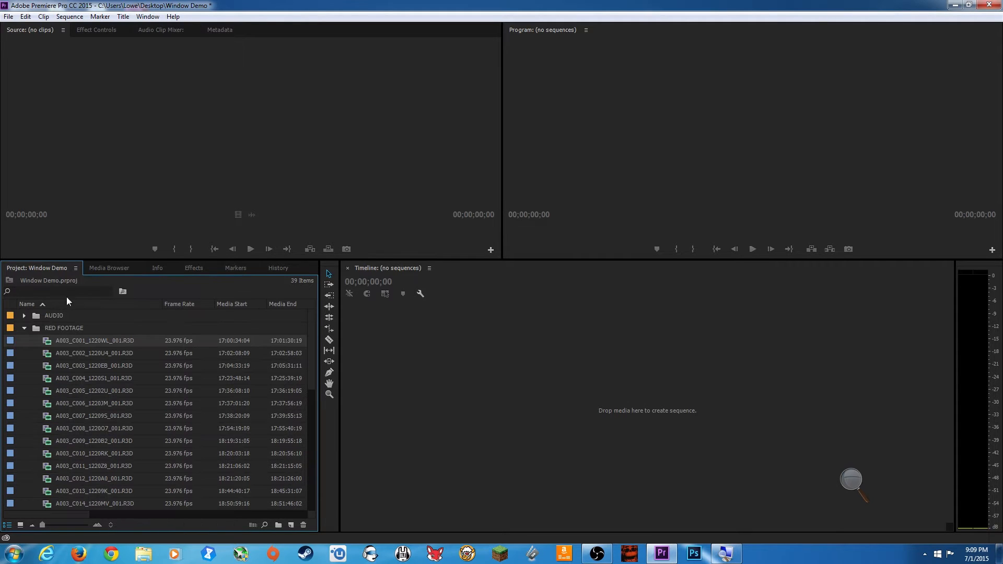
{"action": "mouse_move", "coordinate": [73, 268]}
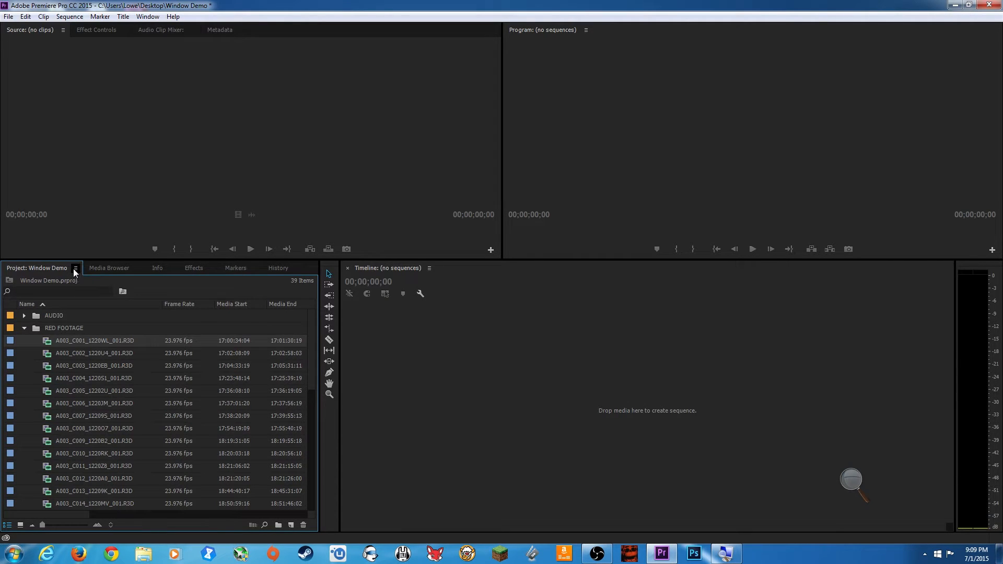
{"action": "left_click", "coordinate": [74, 268]}
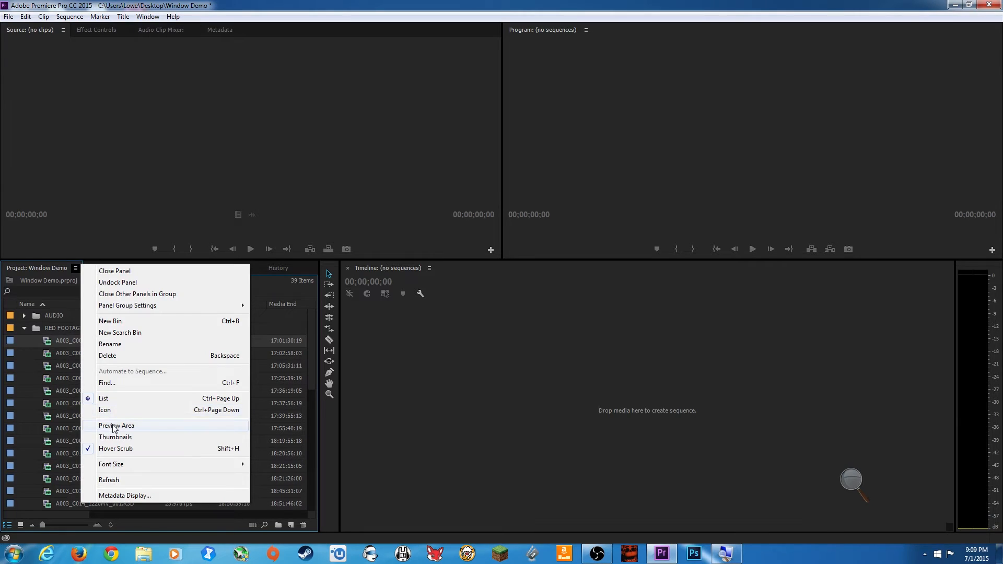
{"action": "left_click", "coordinate": [116, 425]}
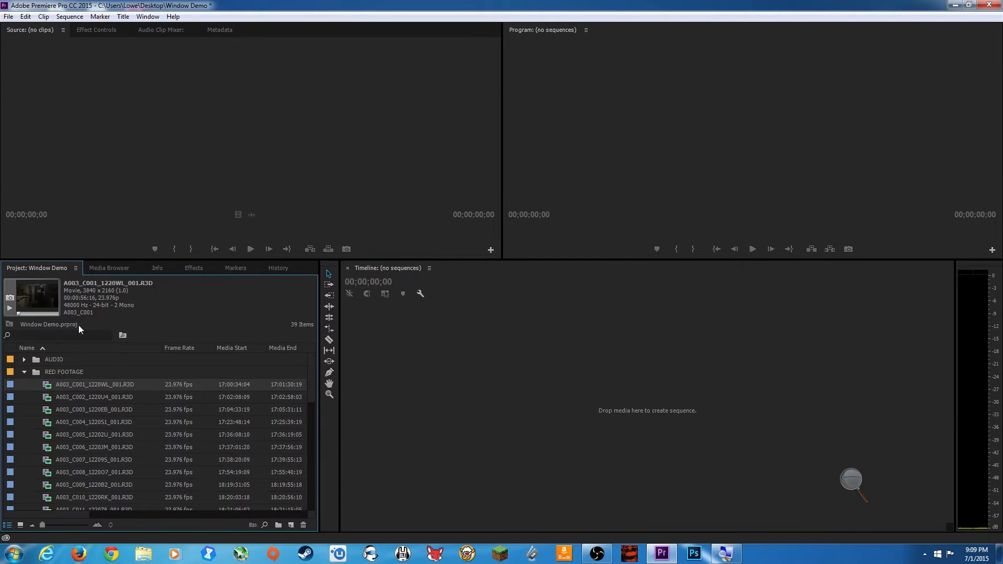
{"action": "mouse_move", "coordinate": [825, 483]}
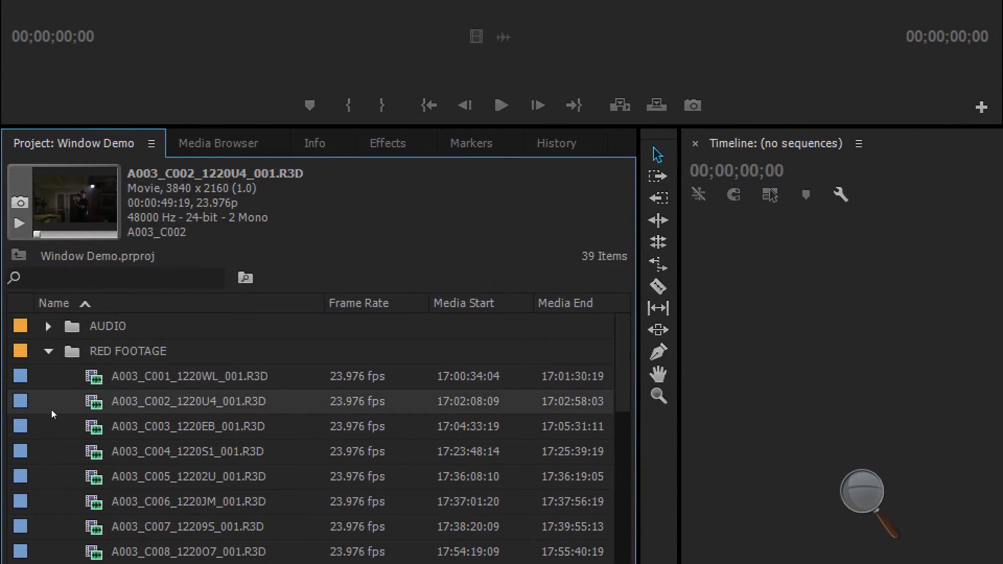
{"action": "left_click", "coordinate": [187, 476]}
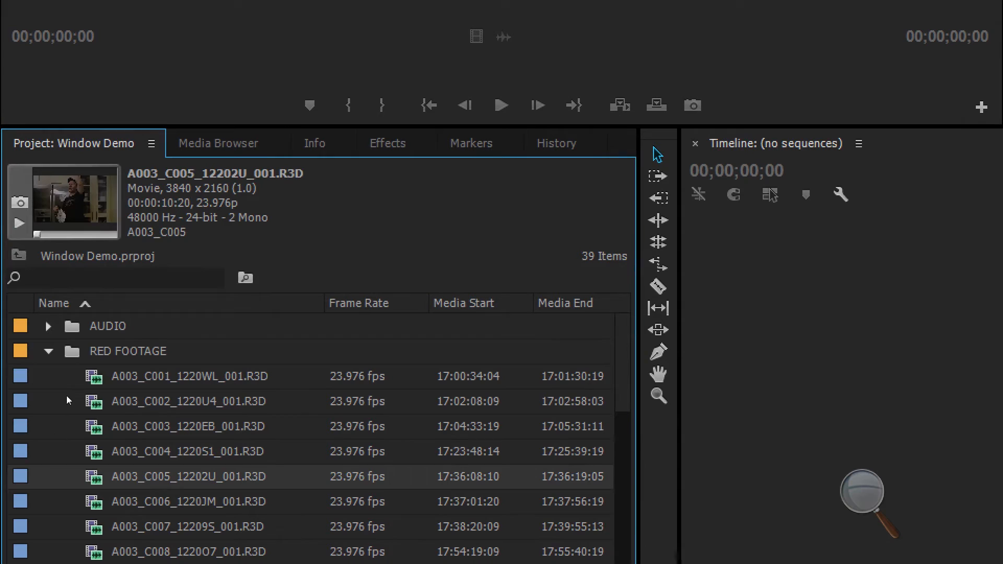
{"action": "left_click", "coordinate": [188, 401]}
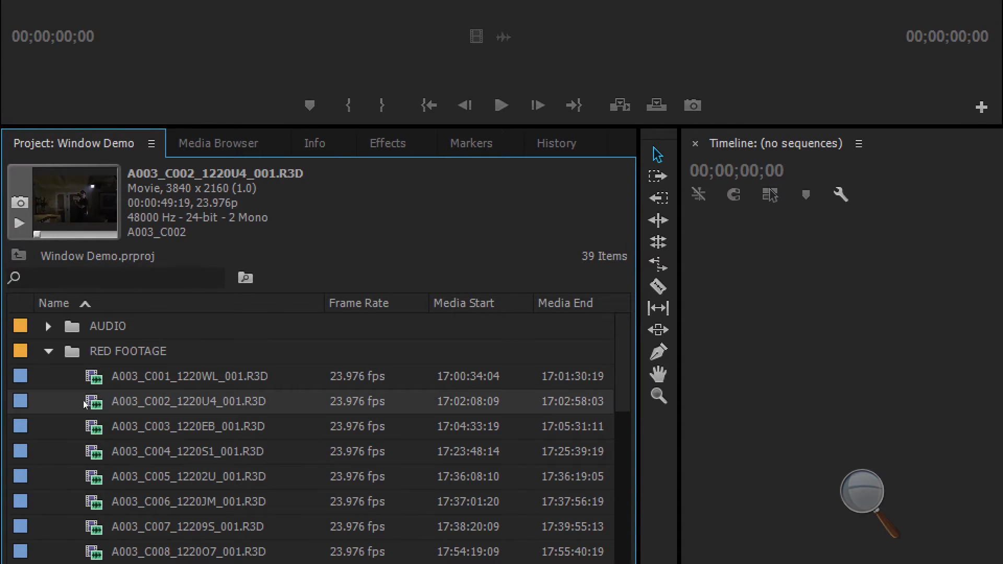
{"action": "left_click", "coordinate": [189, 376]}
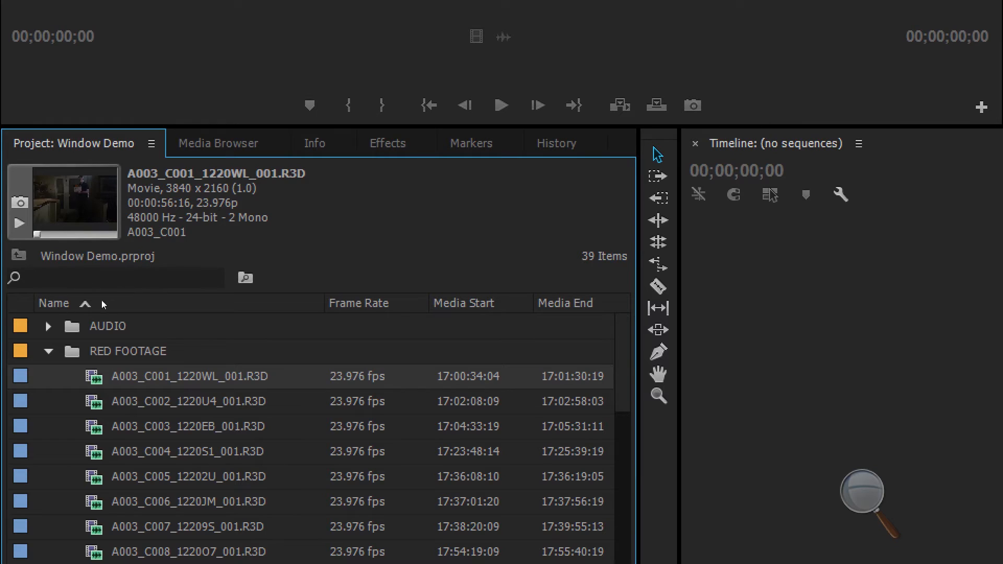
{"action": "mouse_move", "coordinate": [77, 291]}
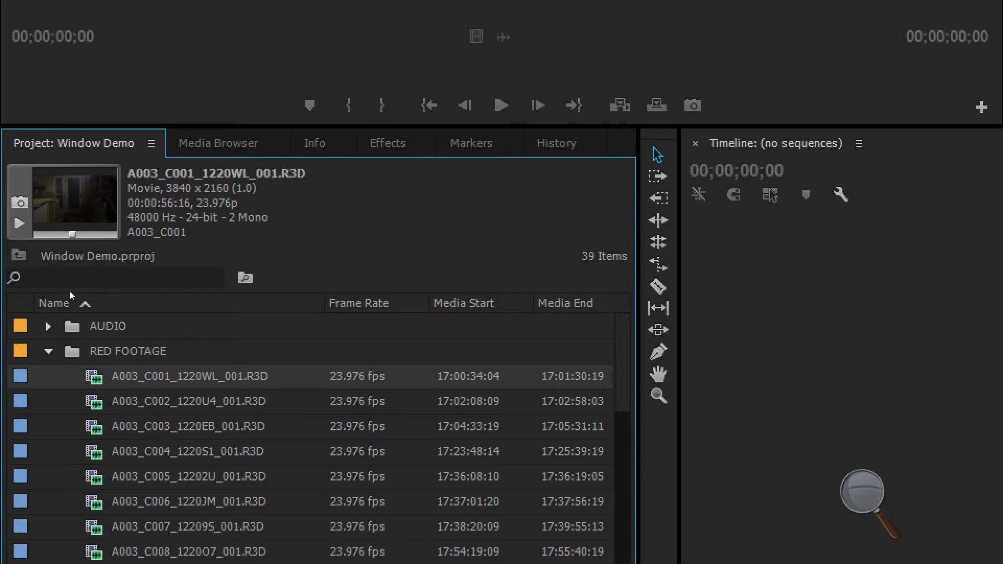
{"action": "mouse_move", "coordinate": [104, 311]}
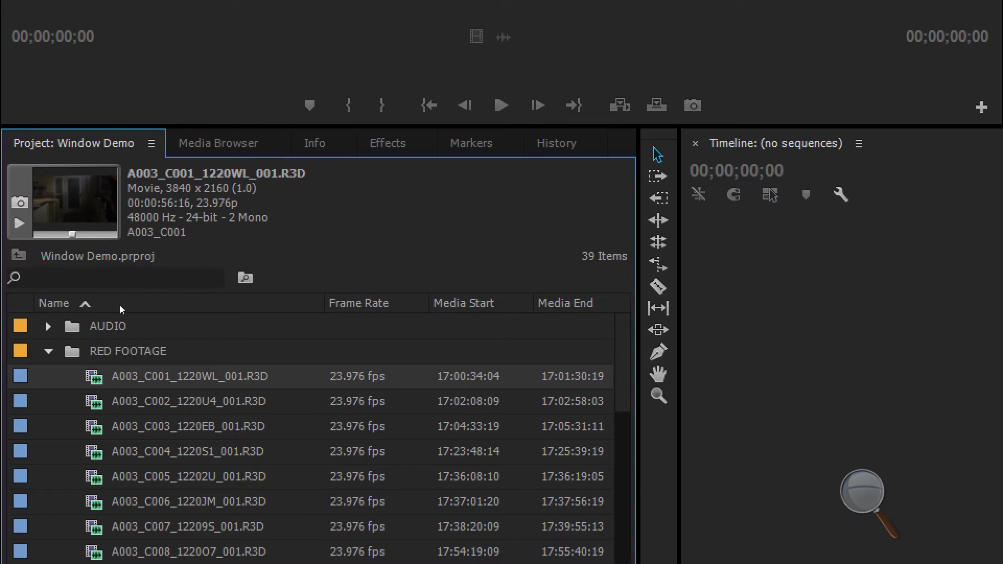
{"action": "mouse_move", "coordinate": [76, 313]}
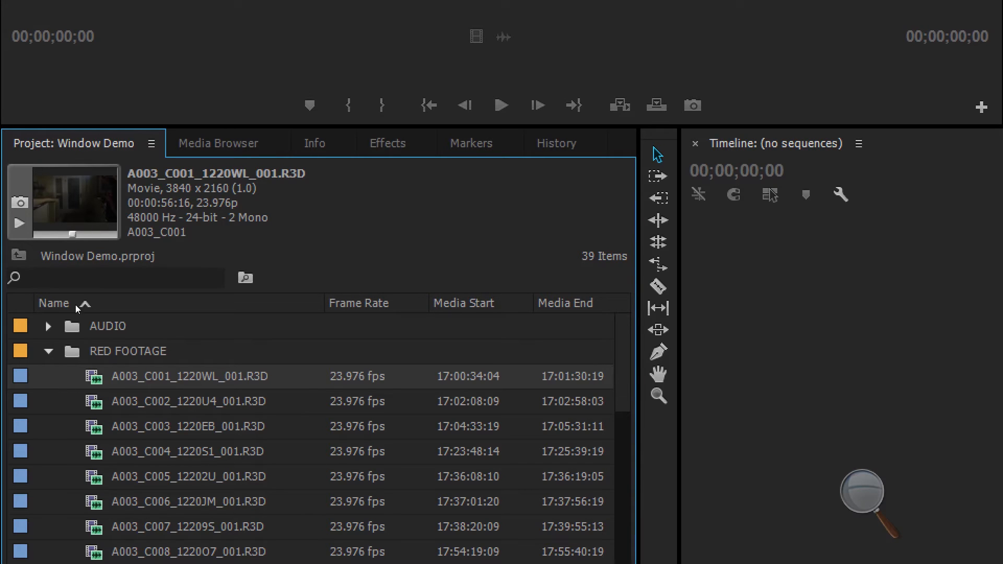
{"action": "mouse_move", "coordinate": [87, 320]}
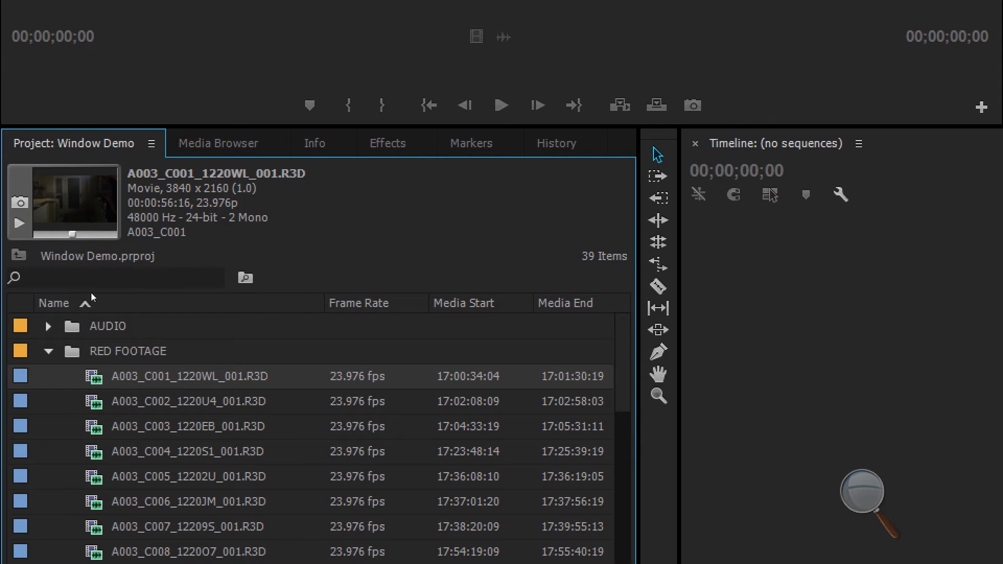
{"action": "mouse_move", "coordinate": [118, 294]}
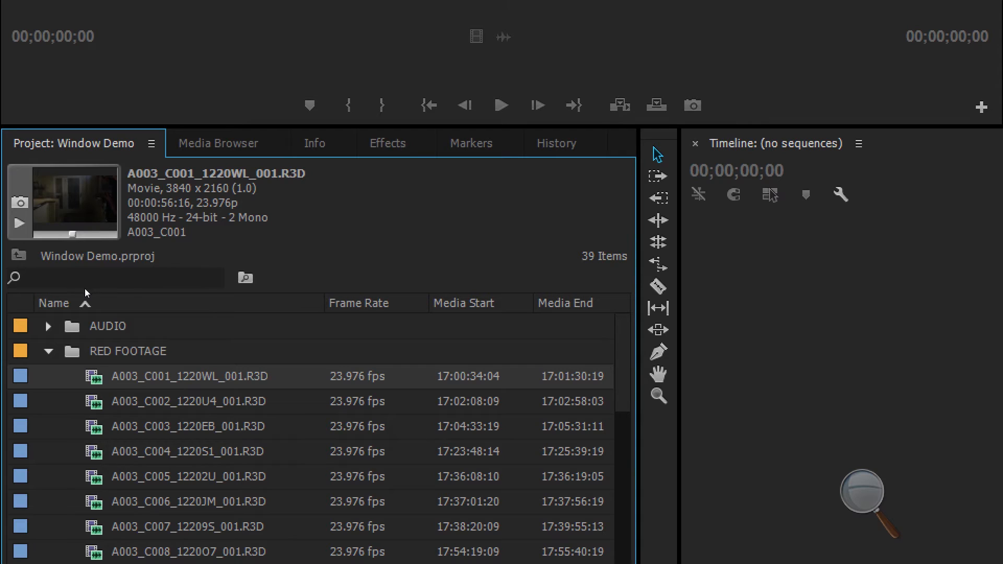
{"action": "mouse_move", "coordinate": [105, 295]}
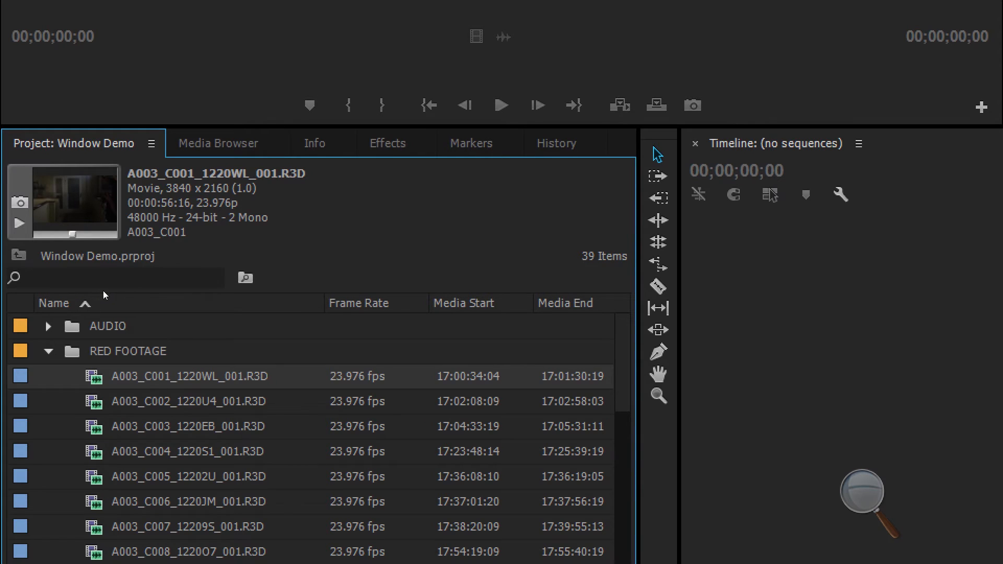
{"action": "mouse_move", "coordinate": [86, 291]}
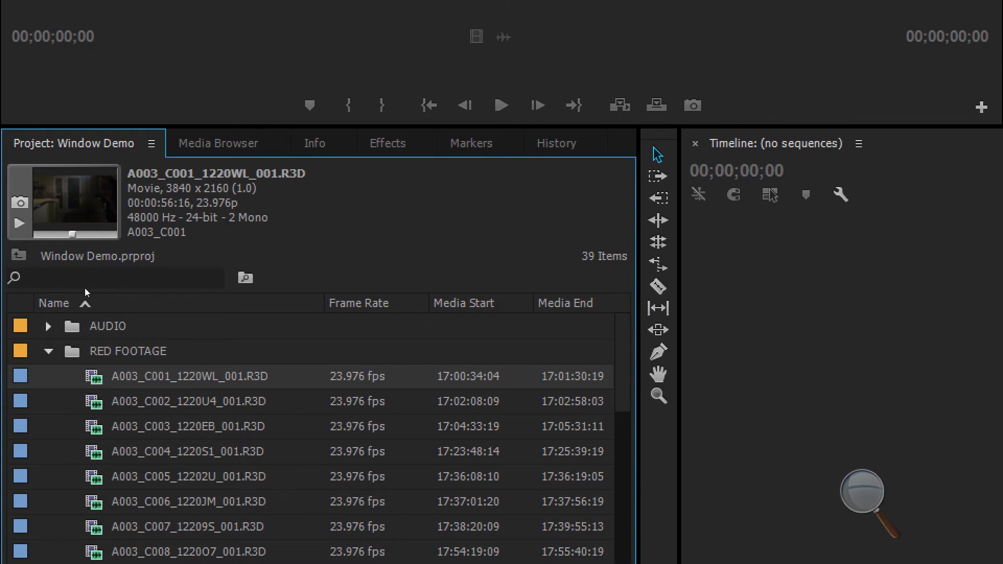
{"action": "mouse_move", "coordinate": [88, 291]}
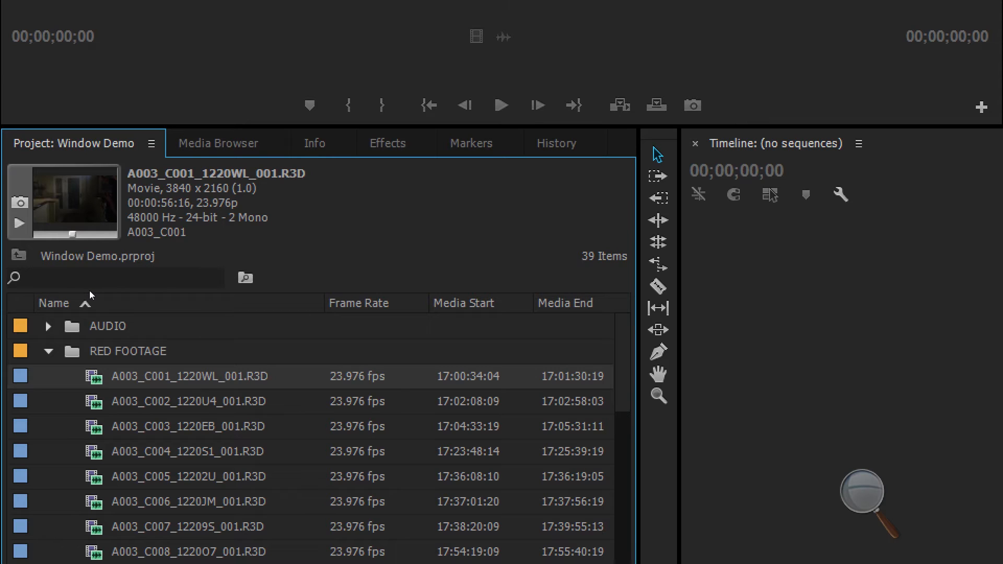
{"action": "mouse_move", "coordinate": [108, 294]}
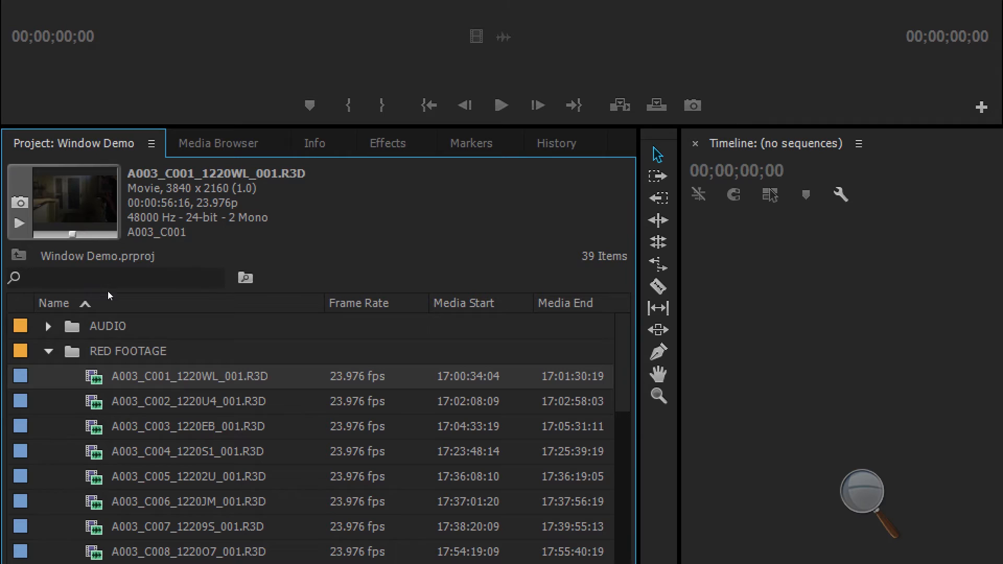
{"action": "mouse_move", "coordinate": [93, 297]}
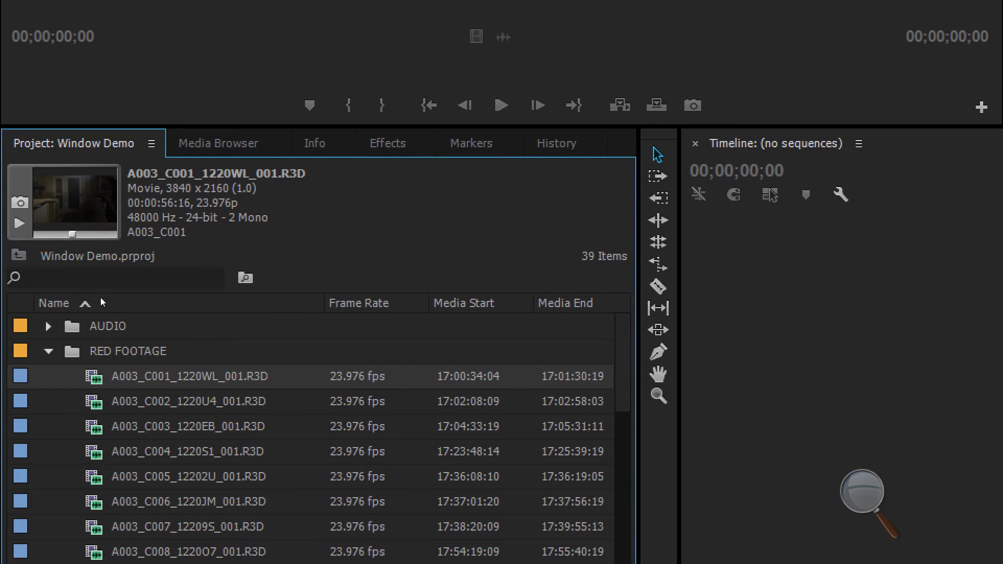
{"action": "mouse_move", "coordinate": [294, 403]}
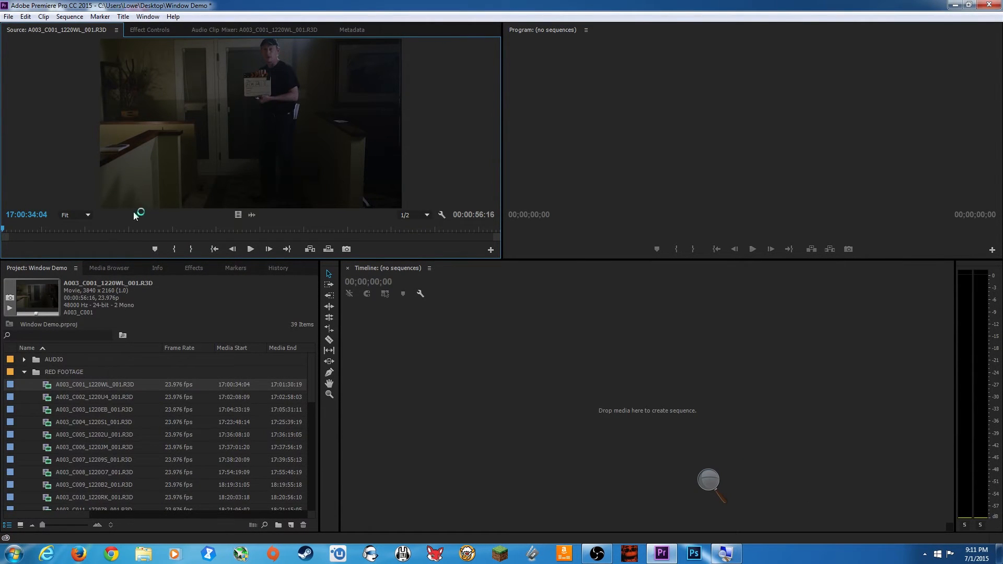
{"action": "mouse_move", "coordinate": [392, 207]}
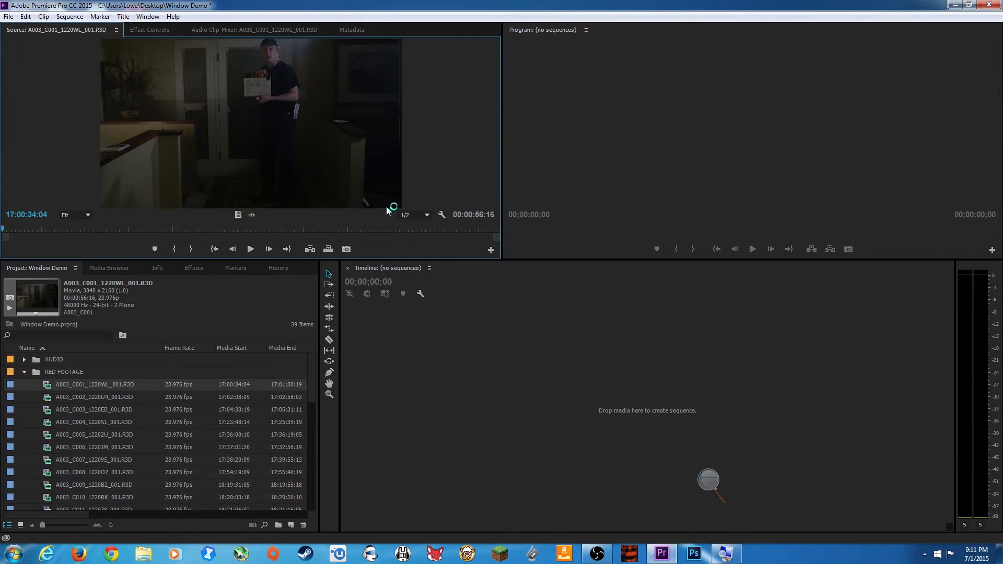
{"action": "mouse_move", "coordinate": [401, 119]}
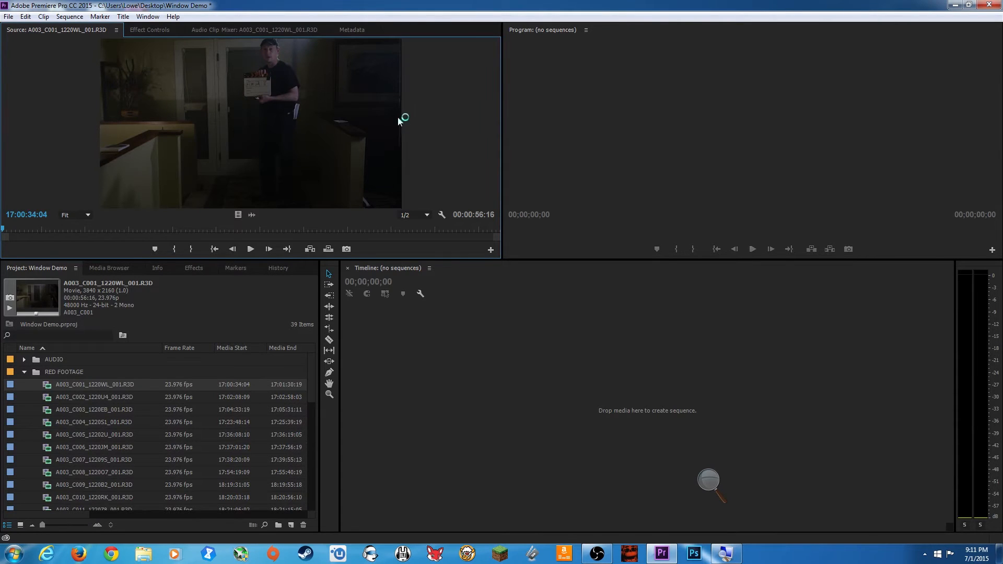
{"action": "mouse_move", "coordinate": [398, 140]}
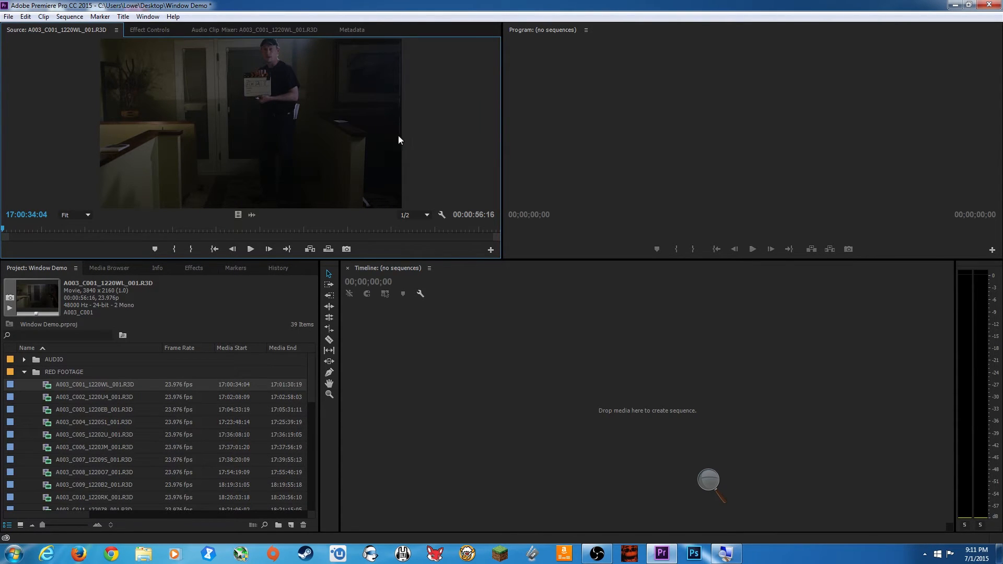
{"action": "mouse_move", "coordinate": [117, 333]}
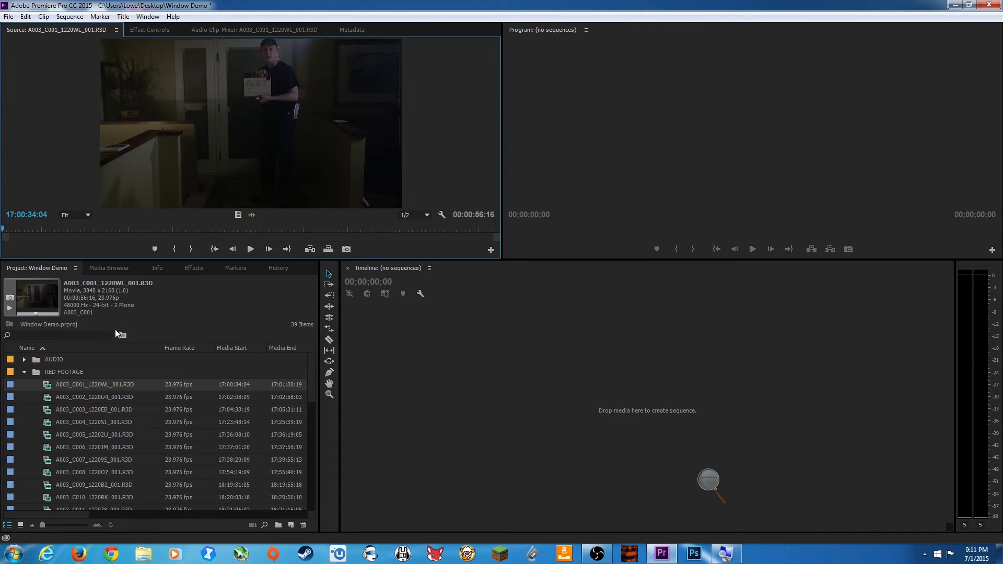
Bring up the Windows Start menu while clip A003_C001 sits in the Source viewer.
{"action": "left_click", "coordinate": [11, 553]}
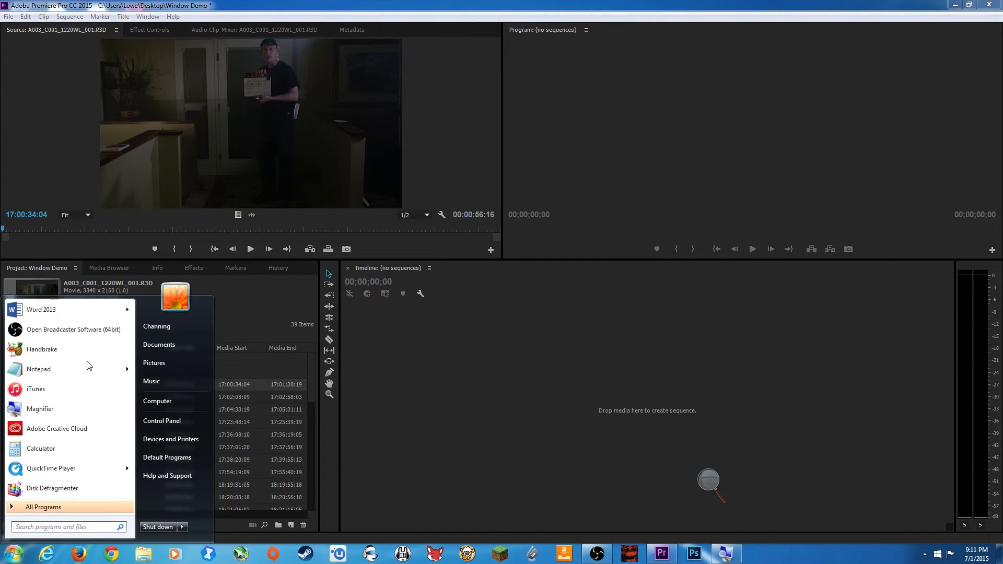
{"action": "mouse_move", "coordinate": [101, 295]}
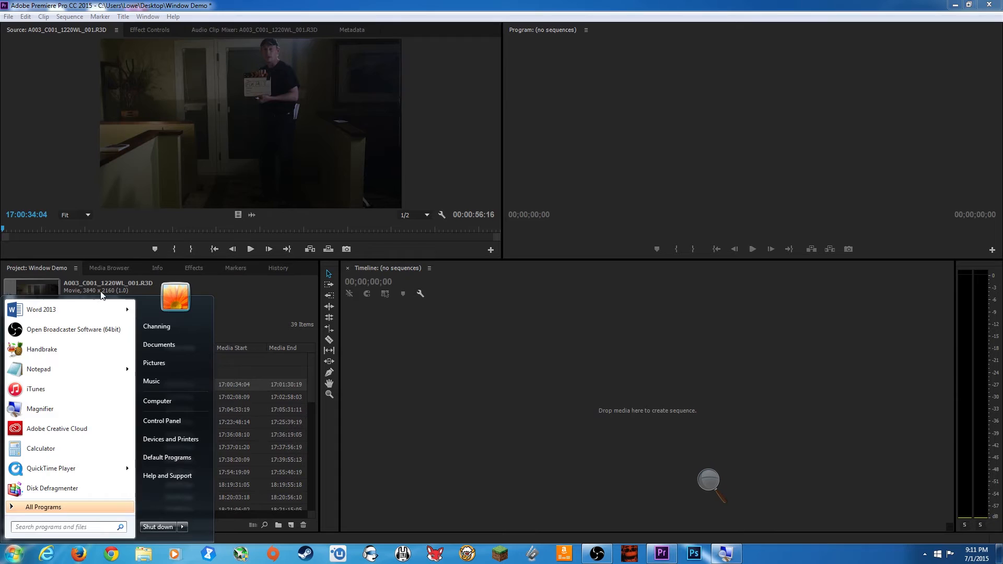
Launch Calculator, move it toward the screen centre and work the aspect ratios down to 1.77.
{"action": "left_click", "coordinate": [41, 448]}
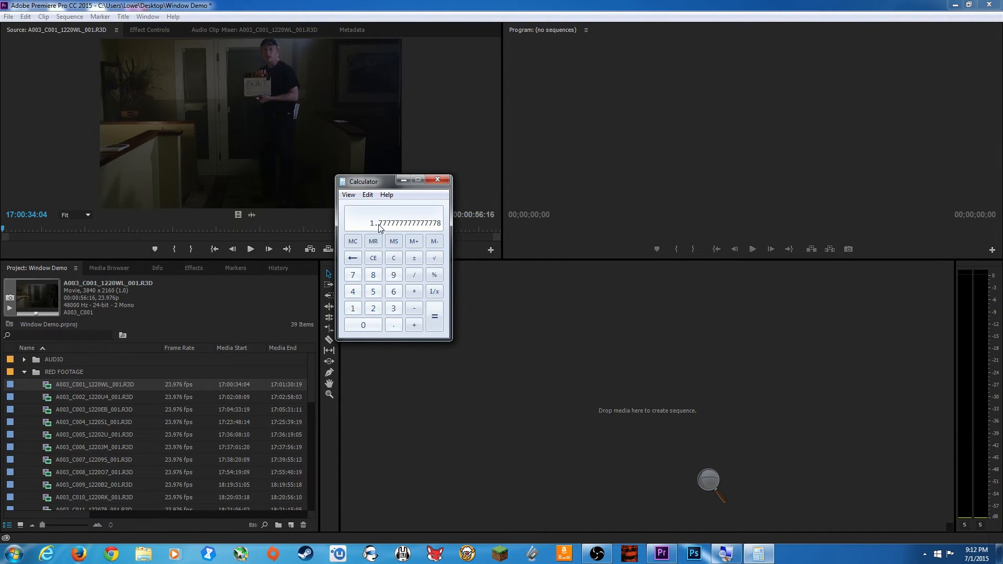
{"action": "left_click_drag", "start_coordinate": [363, 181], "coordinate": [382, 198]}
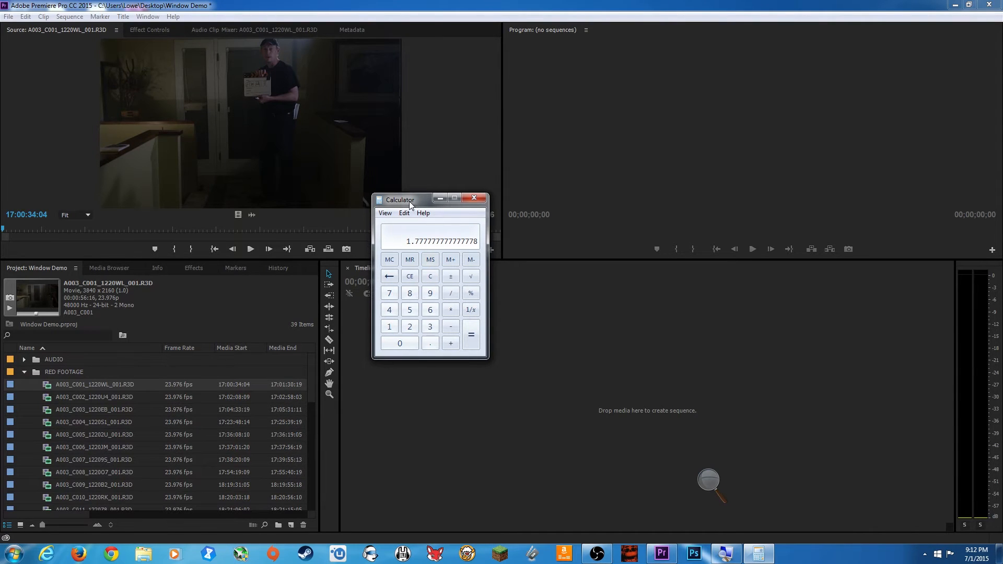
{"action": "mouse_move", "coordinate": [383, 200]}
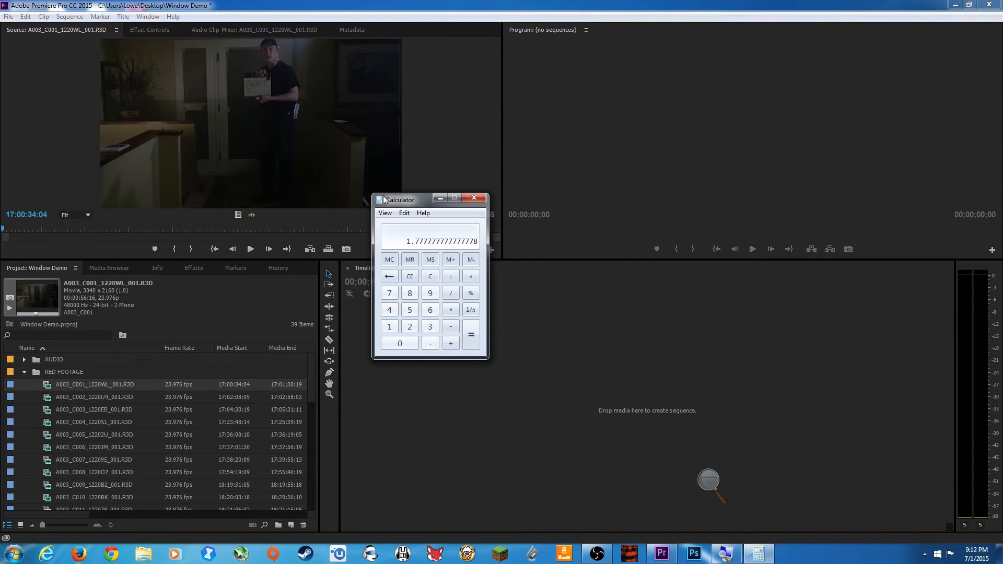
{"action": "mouse_move", "coordinate": [405, 200]}
{"action": "type", "text": "1.89"}
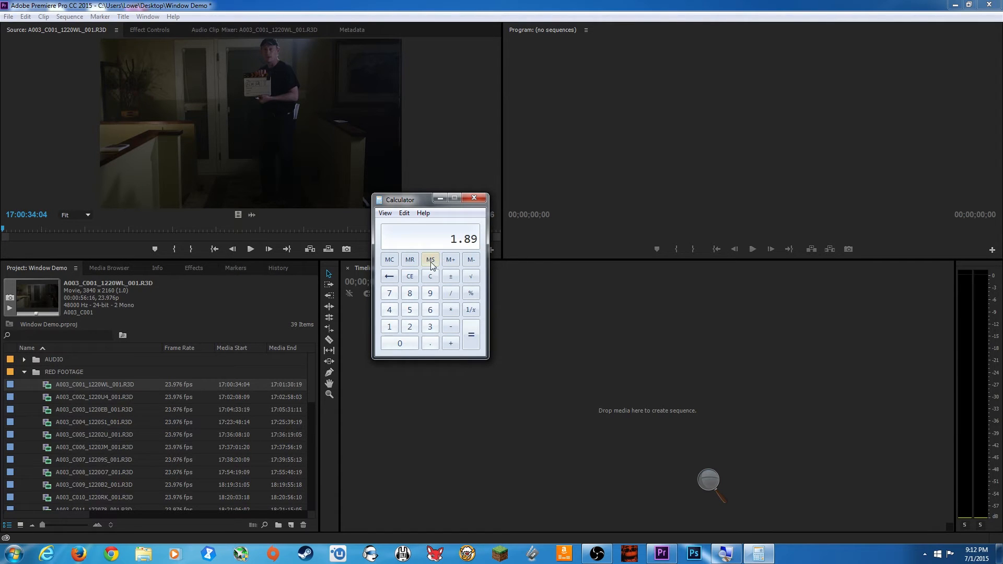
{"action": "mouse_move", "coordinate": [423, 247]}
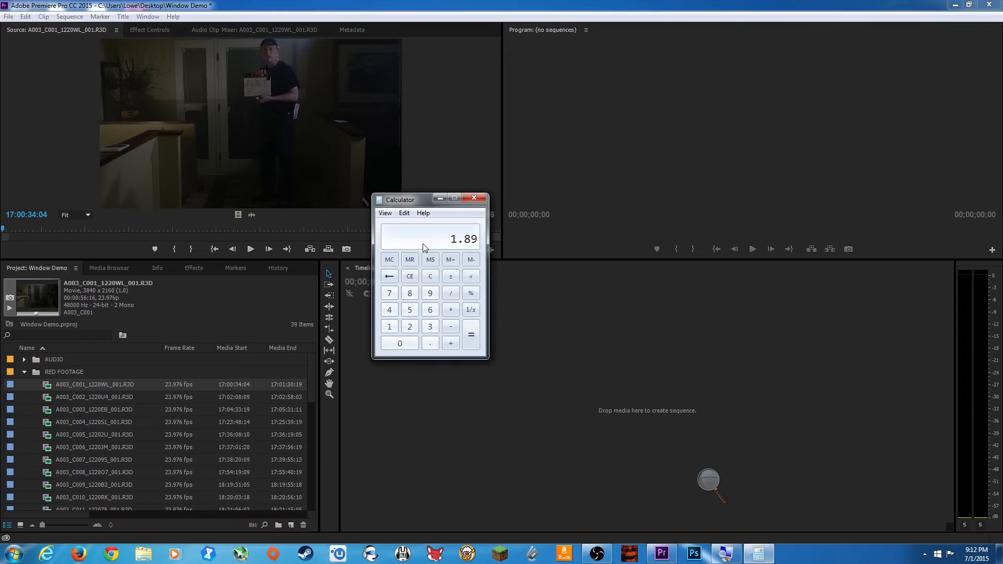
{"action": "left_click", "coordinate": [409, 276]}
{"action": "type", "text": "1.77"}
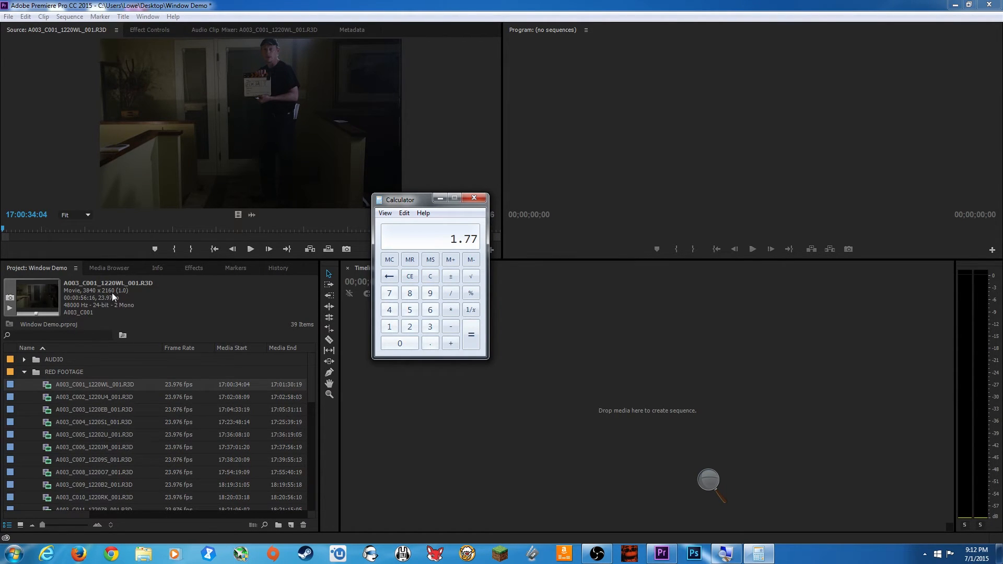
{"action": "mouse_move", "coordinate": [473, 244]}
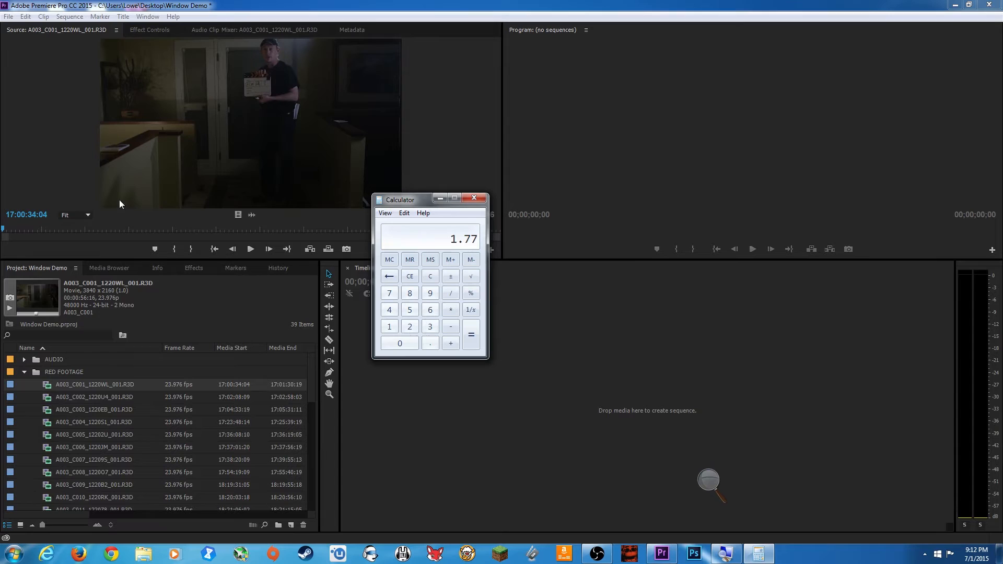
{"action": "mouse_move", "coordinate": [122, 190]}
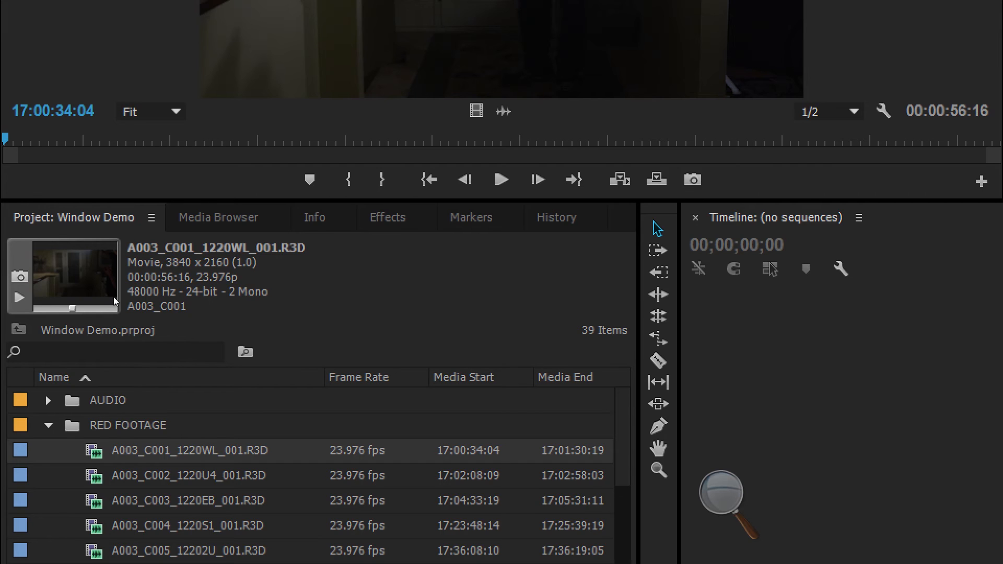
{"action": "mouse_move", "coordinate": [119, 306]}
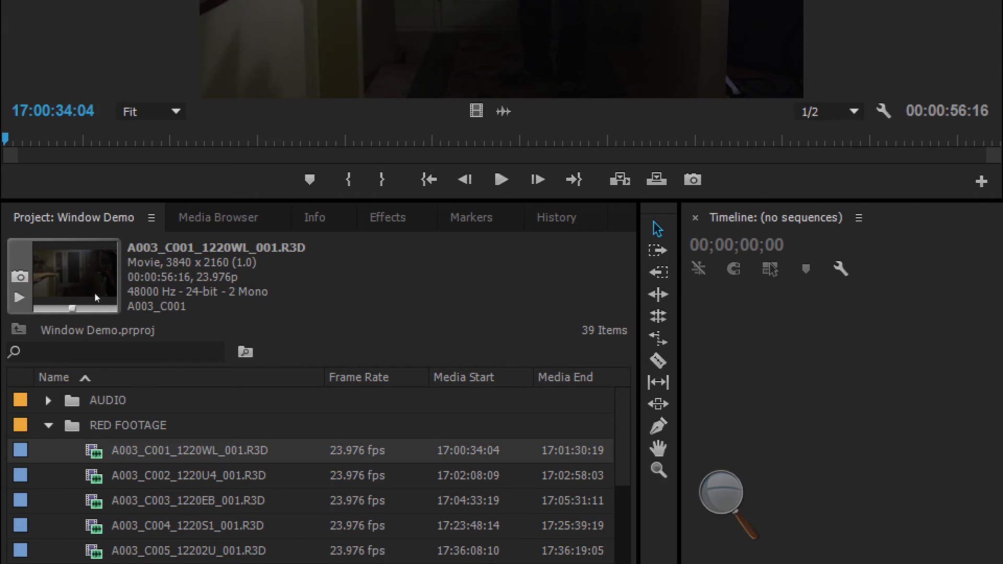
{"action": "mouse_move", "coordinate": [169, 346]}
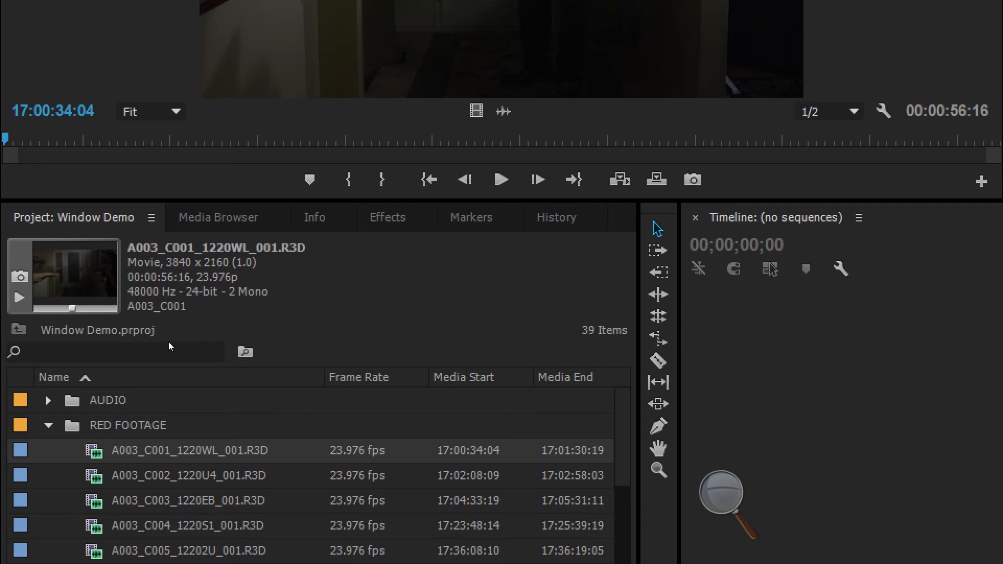
{"action": "mouse_move", "coordinate": [132, 322]}
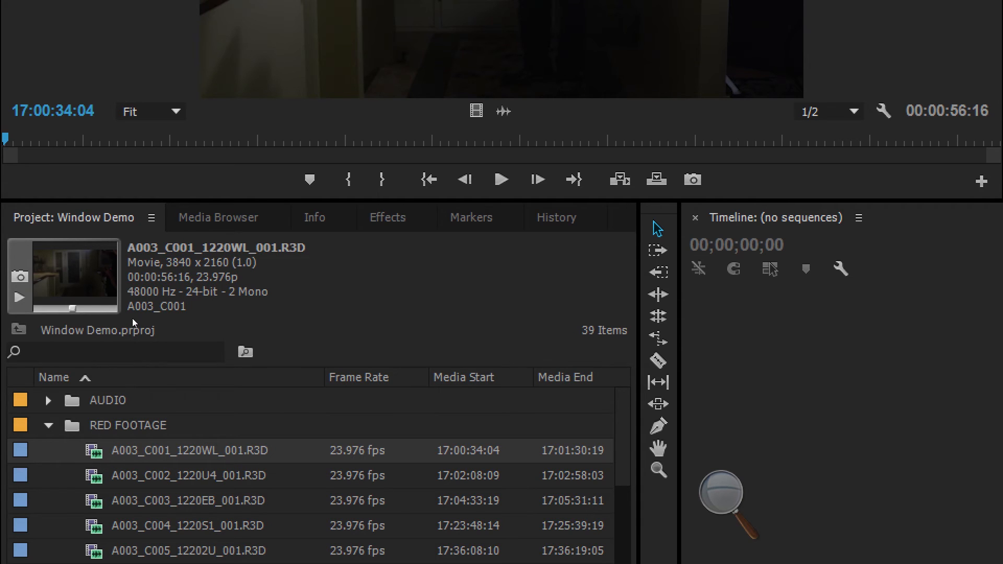
{"action": "mouse_move", "coordinate": [96, 303]}
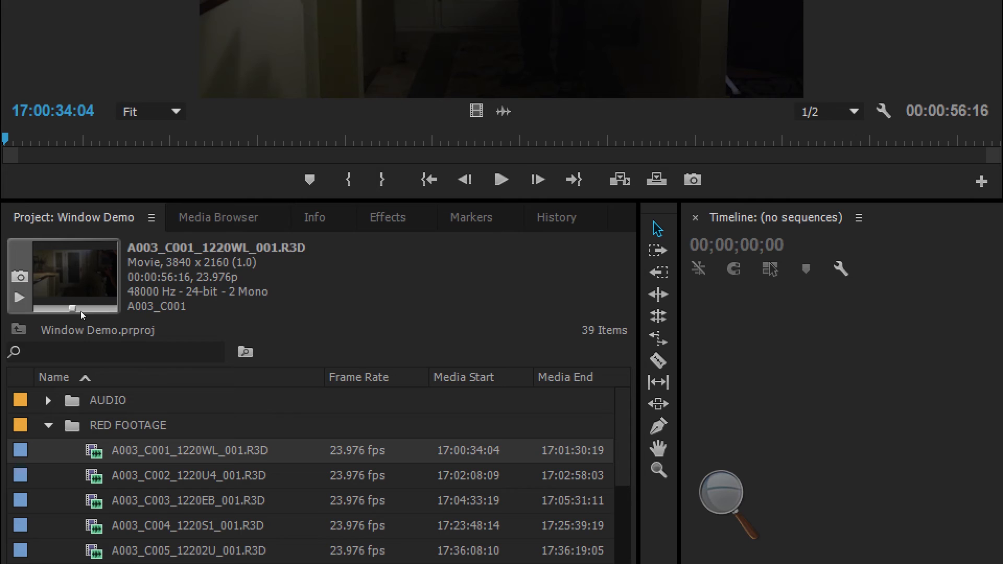
{"action": "mouse_move", "coordinate": [249, 399]}
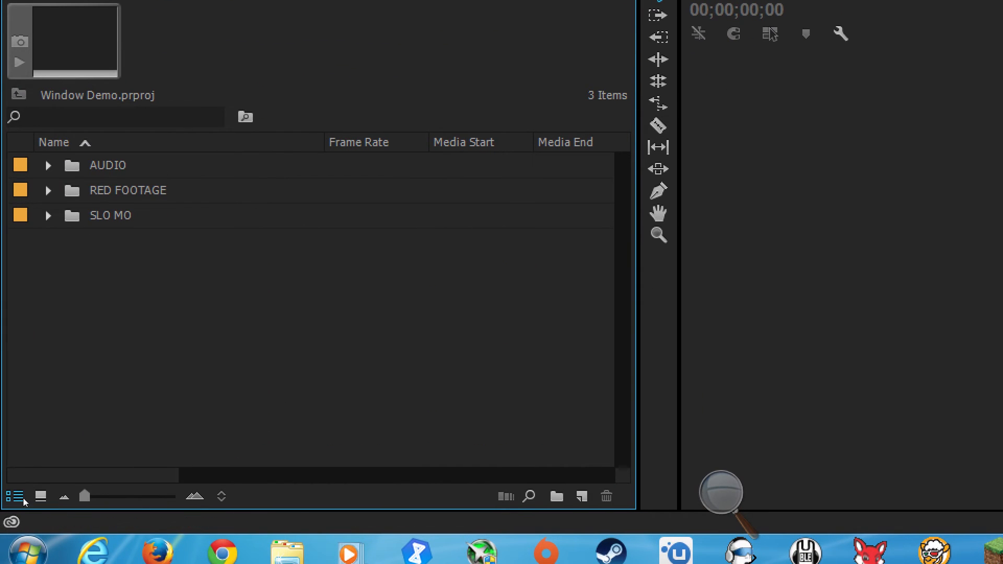
{"action": "left_click", "coordinate": [41, 495]}
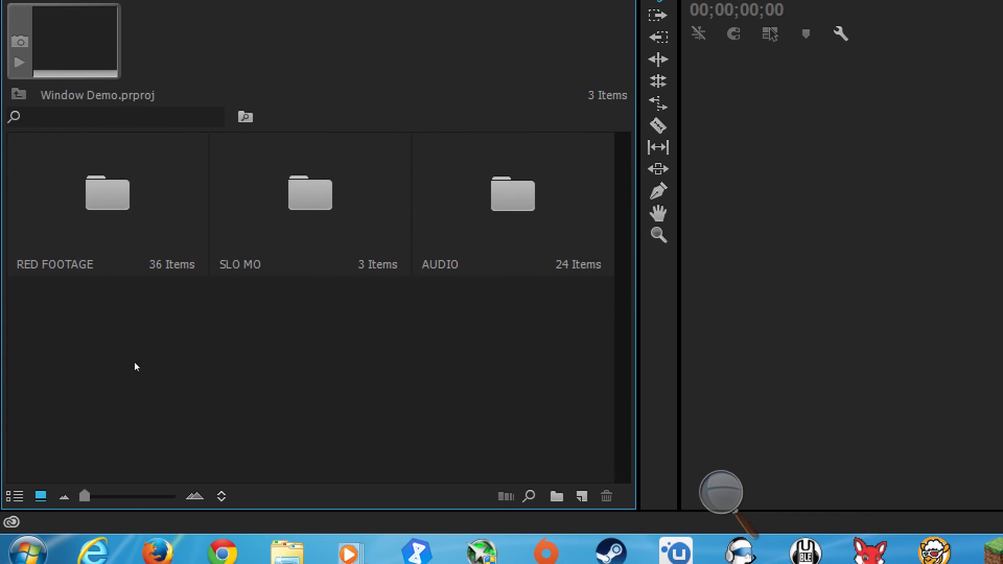
{"action": "mouse_move", "coordinate": [67, 398]}
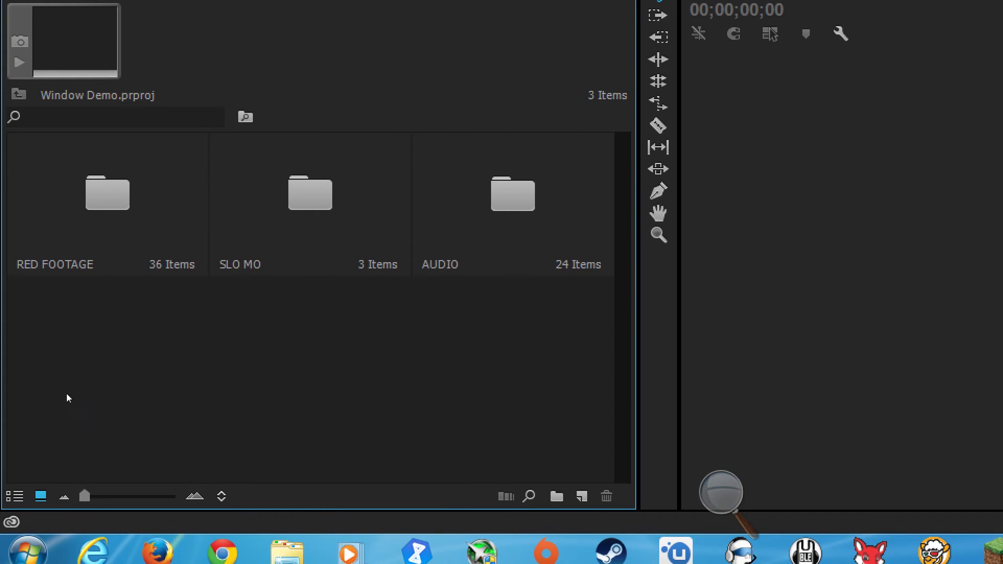
{"action": "mouse_move", "coordinate": [150, 389]}
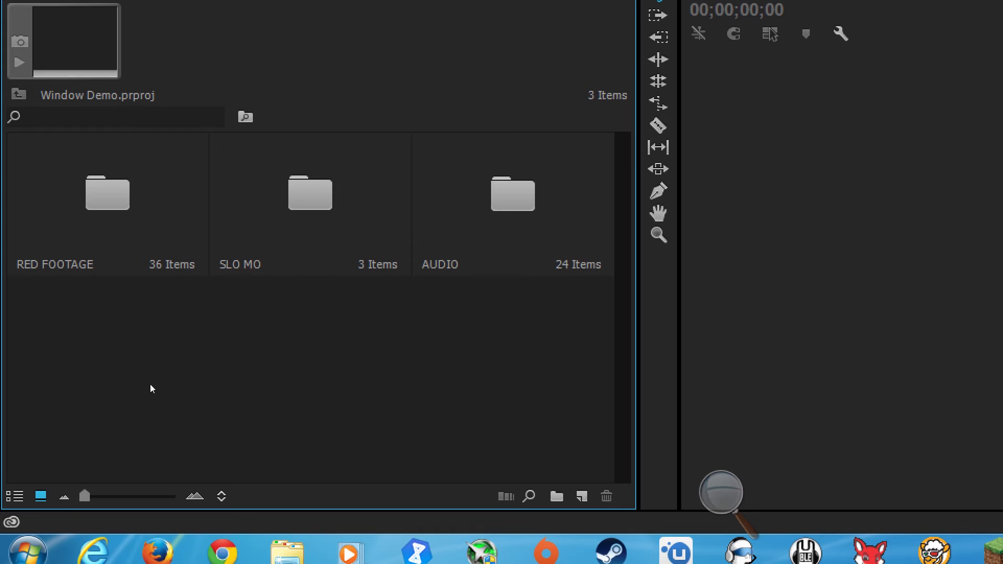
{"action": "mouse_move", "coordinate": [26, 529]}
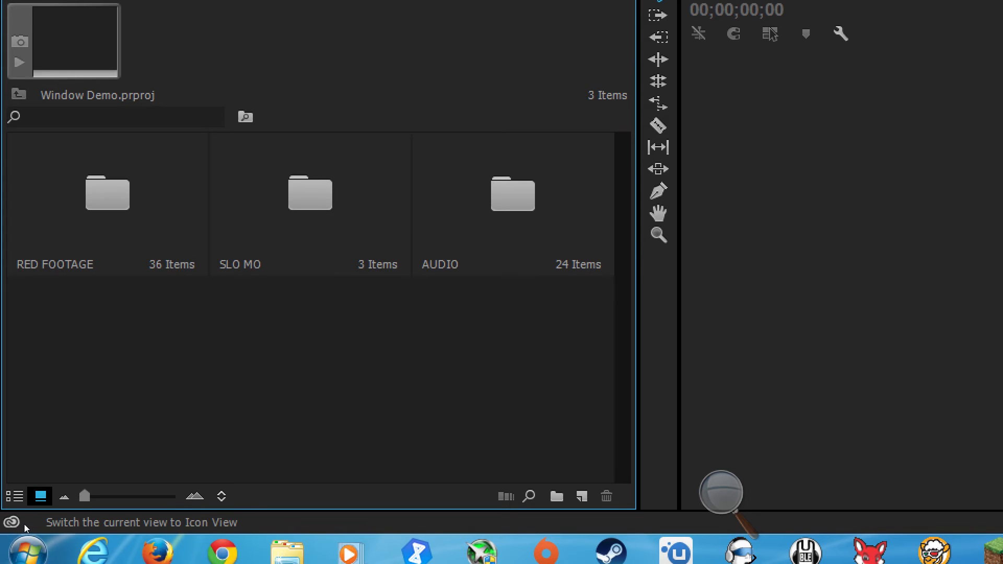
{"action": "left_click", "coordinate": [10, 496]}
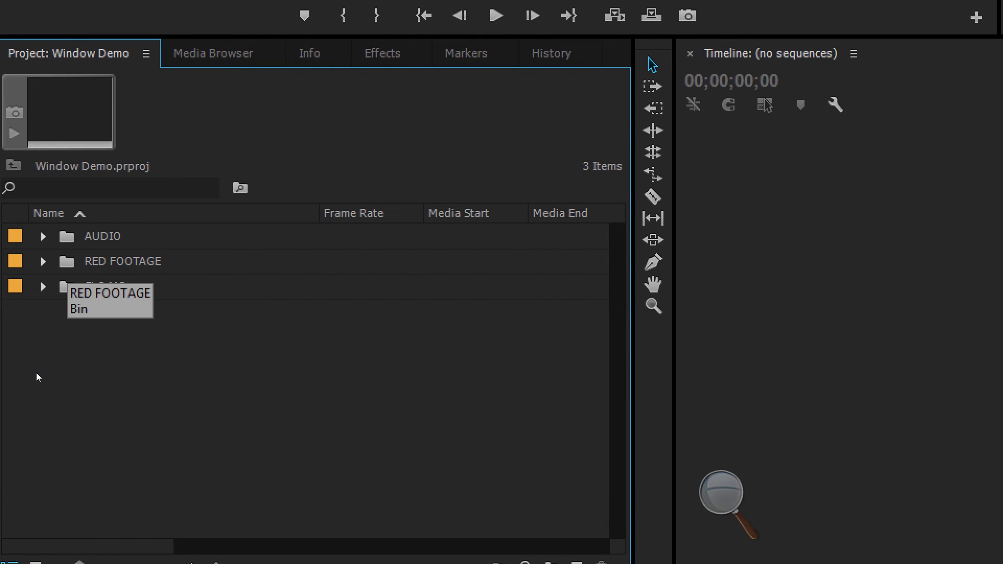
{"action": "double_click", "coordinate": [122, 261]}
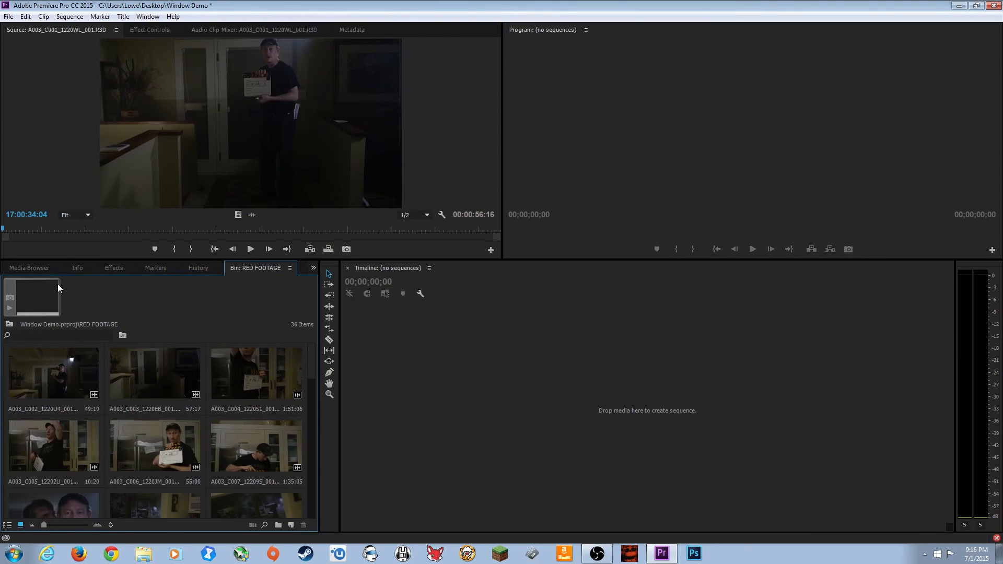
{"action": "mouse_move", "coordinate": [34, 269]}
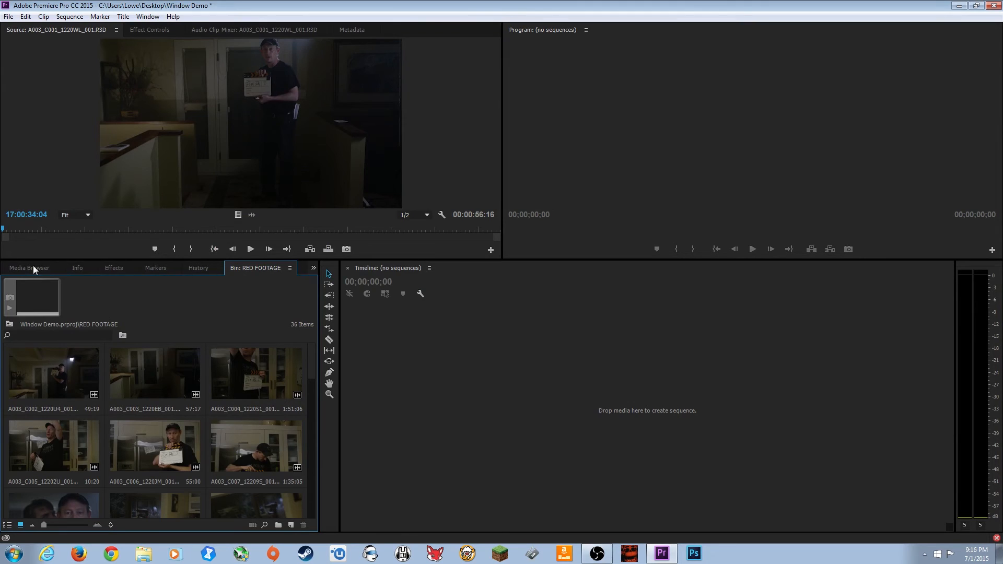
Cycle through Media Browser, Info and the RED FOOTAGE bin, then return to the Project: Window Demo bin list.
{"action": "left_click", "coordinate": [30, 268]}
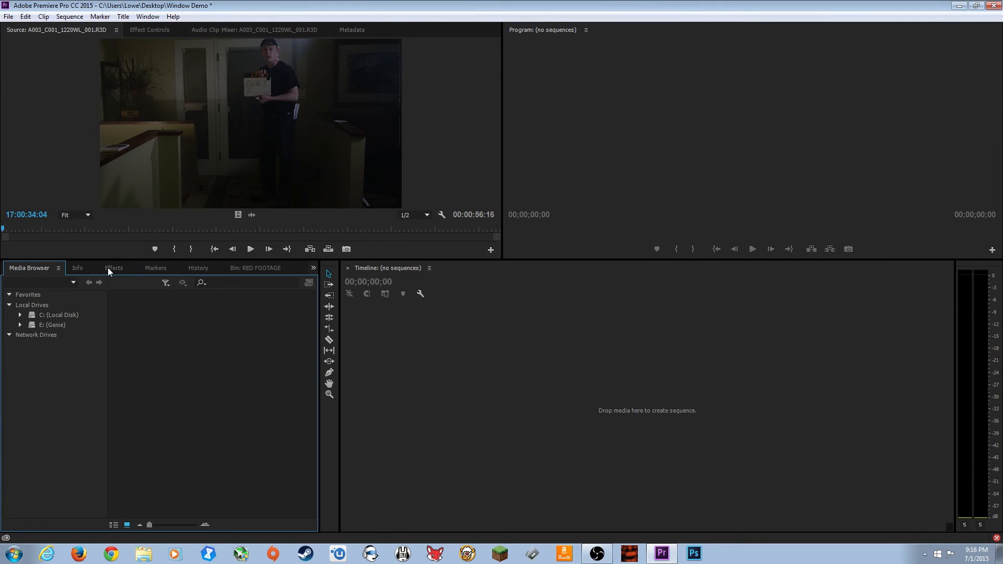
{"action": "left_click", "coordinate": [76, 267]}
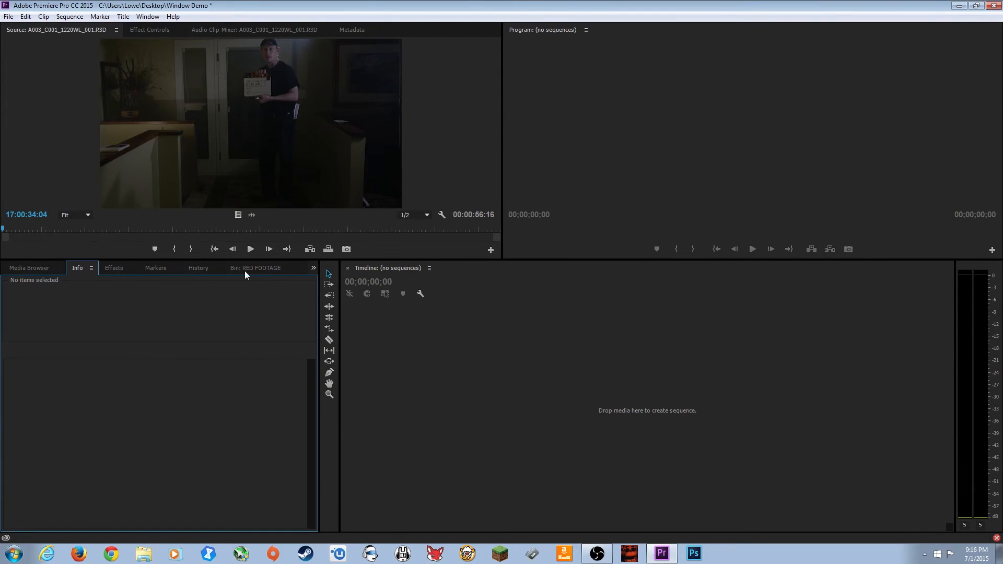
{"action": "left_click", "coordinate": [256, 267]}
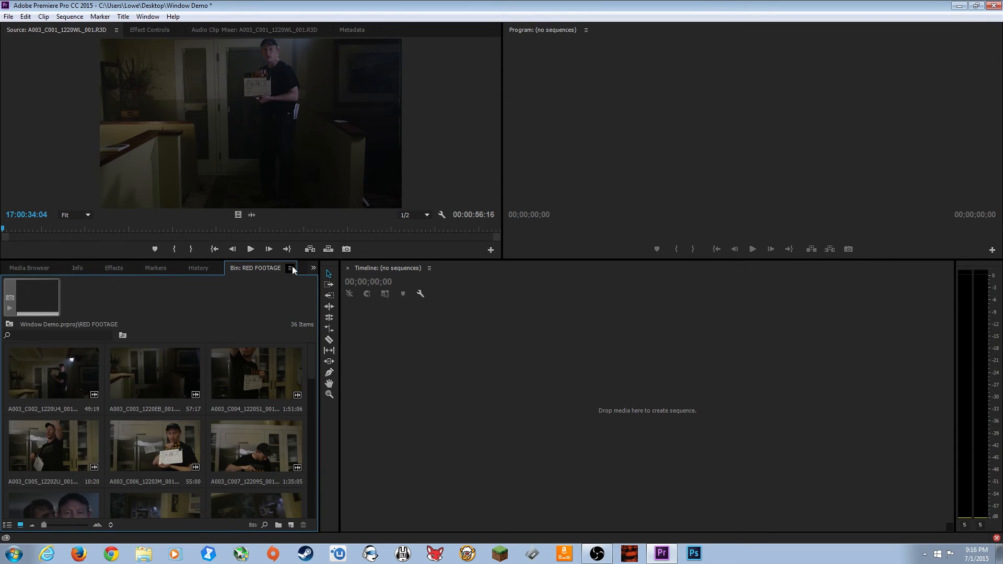
{"action": "mouse_move", "coordinate": [313, 268]}
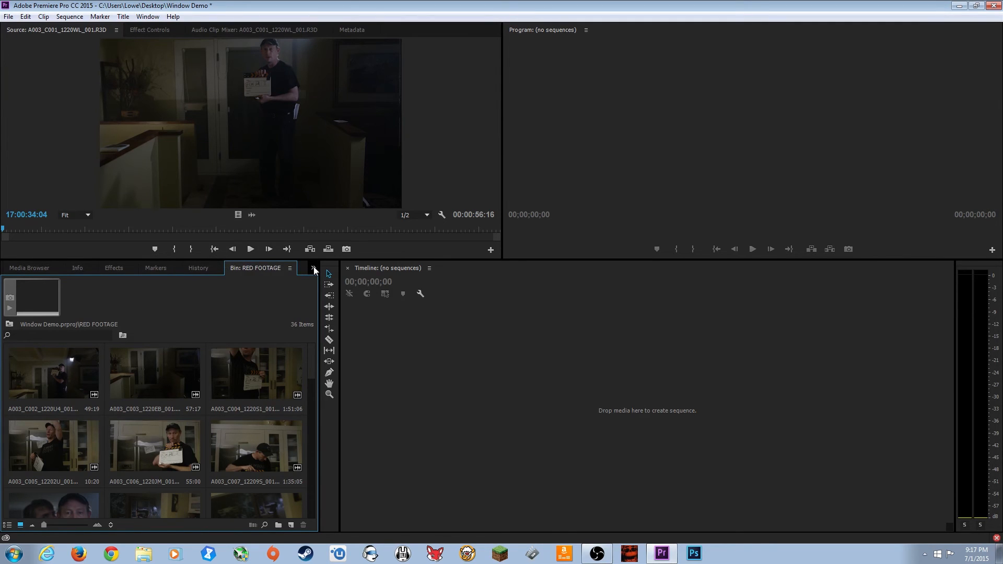
{"action": "mouse_move", "coordinate": [313, 268]}
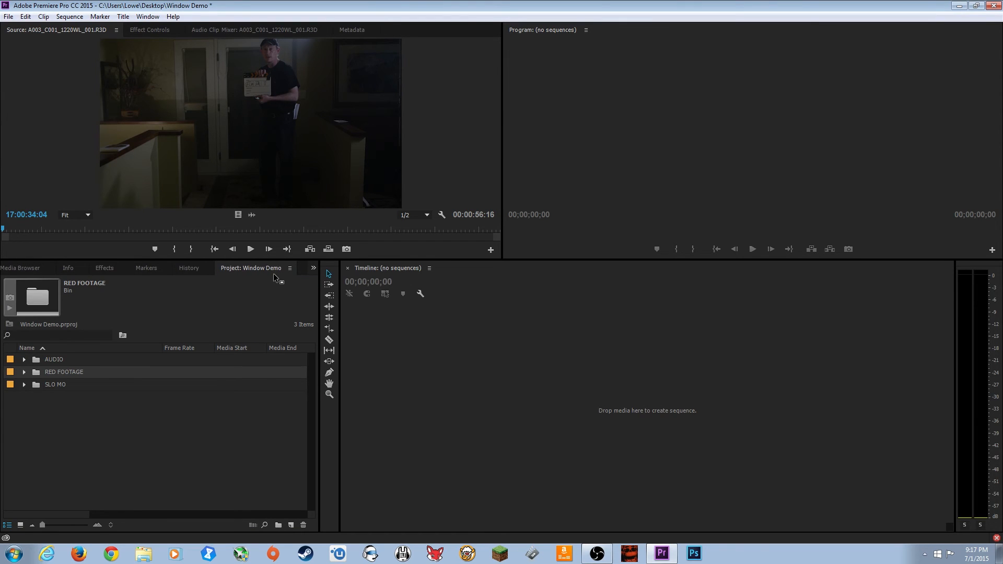
{"action": "double_click", "coordinate": [64, 372]}
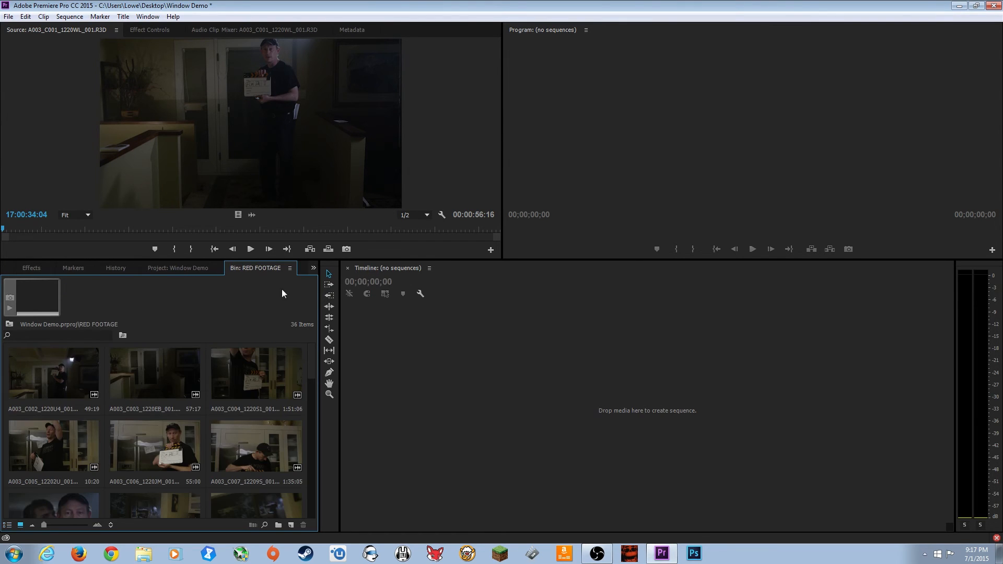
{"action": "left_click", "coordinate": [179, 267]}
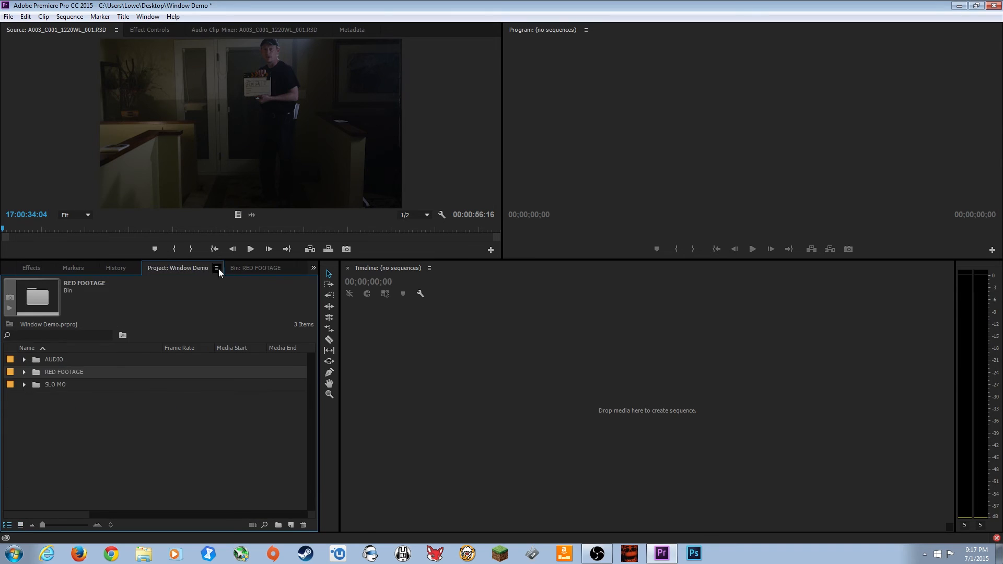
{"action": "mouse_move", "coordinate": [208, 392]}
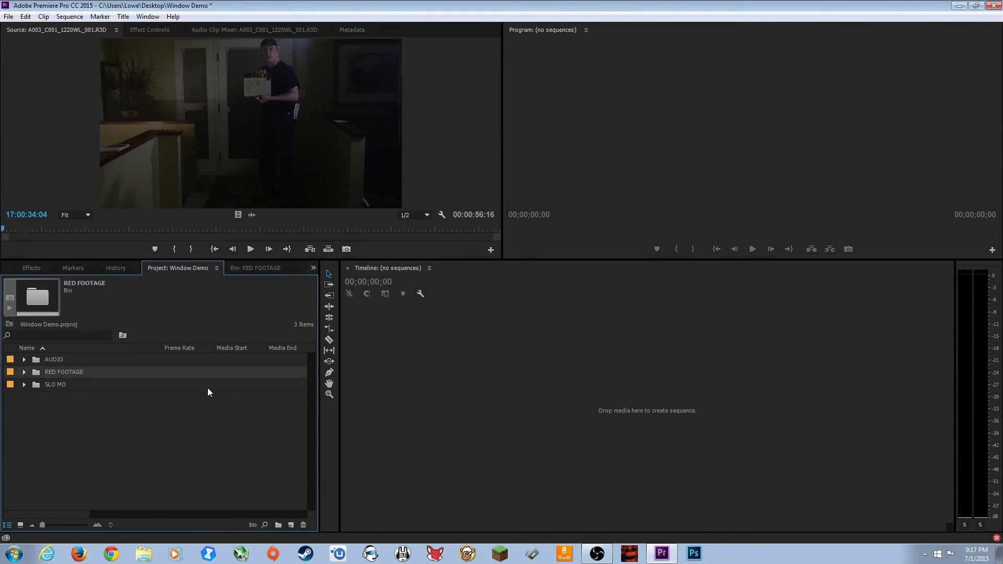
{"action": "mouse_move", "coordinate": [65, 274]}
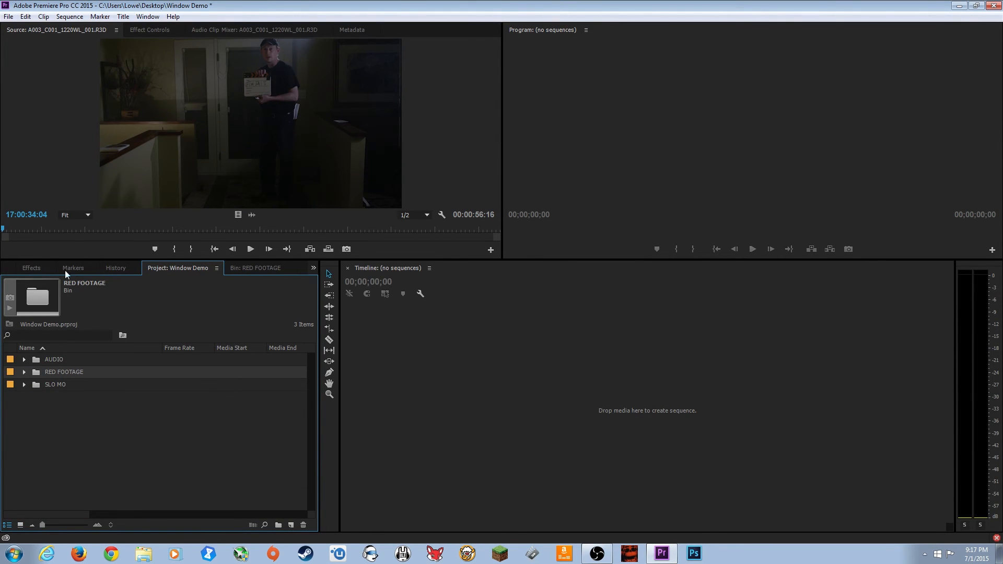
{"action": "mouse_move", "coordinate": [319, 321]}
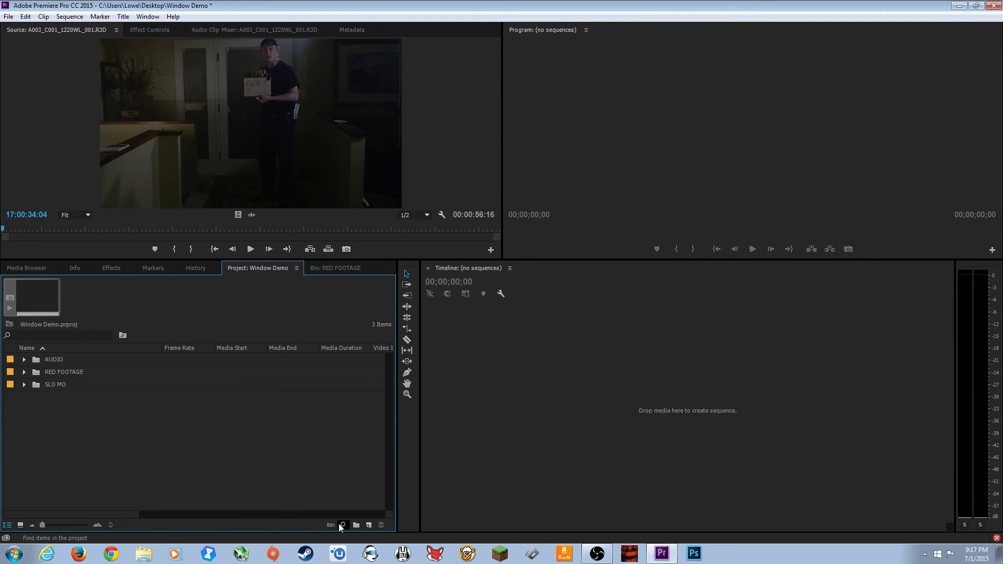
{"action": "mouse_move", "coordinate": [343, 524]}
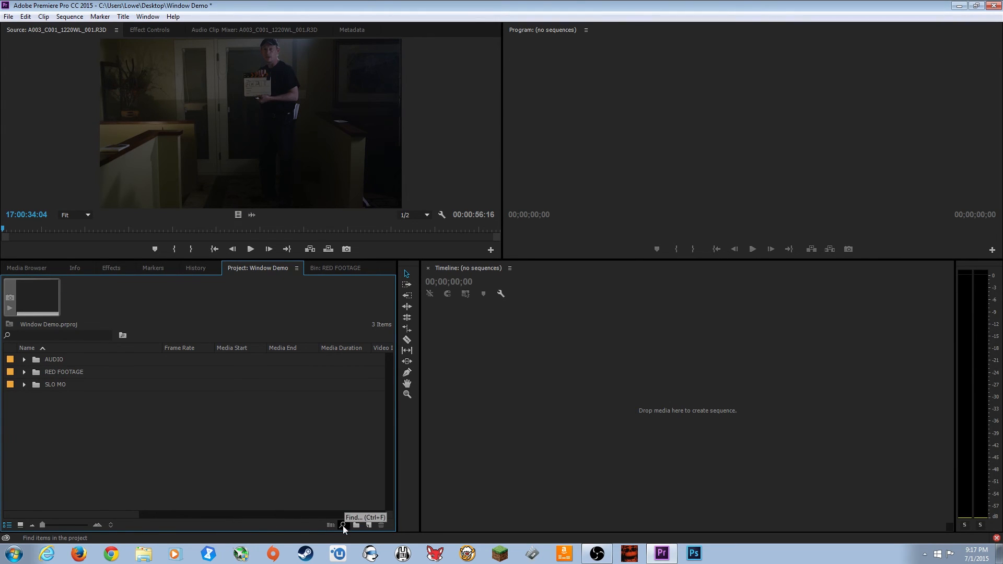
{"action": "mouse_move", "coordinate": [331, 523]}
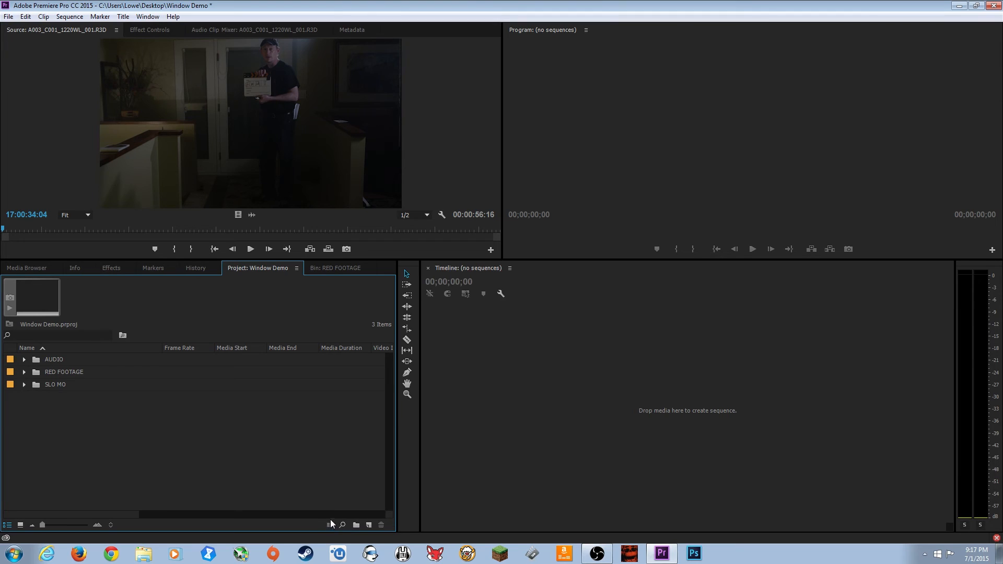
{"action": "mouse_move", "coordinate": [329, 525]}
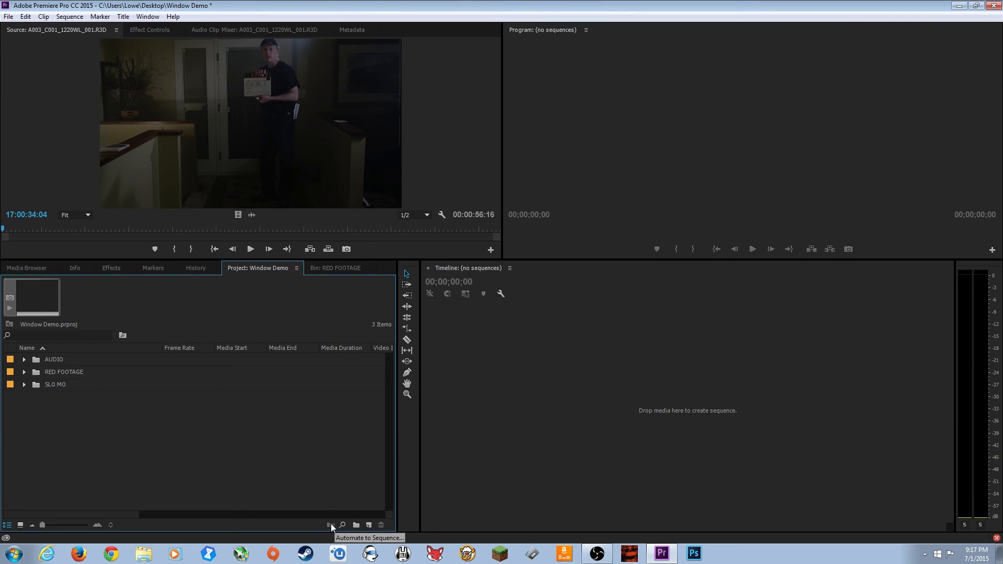
{"action": "mouse_move", "coordinate": [343, 526]}
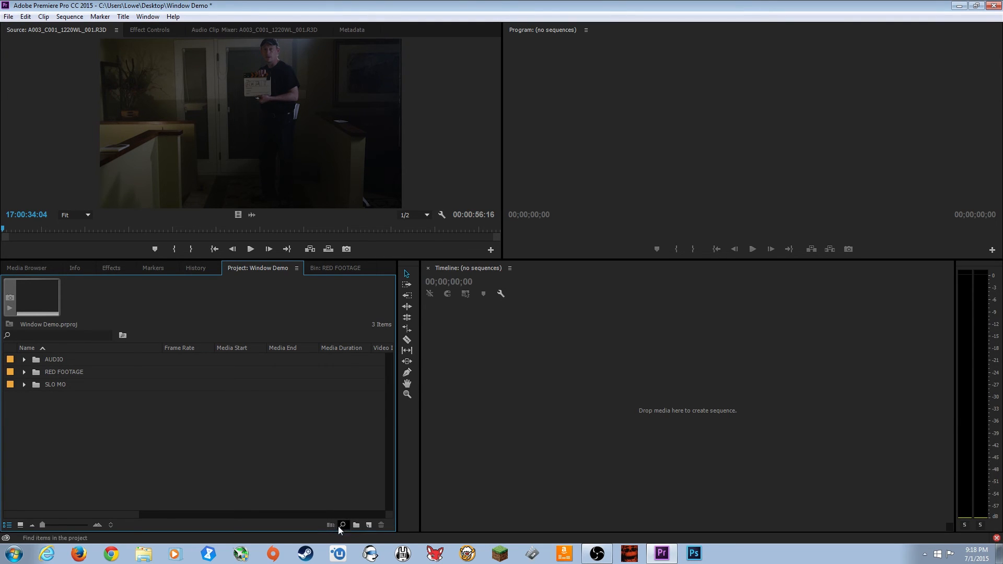
{"action": "mouse_move", "coordinate": [343, 525]}
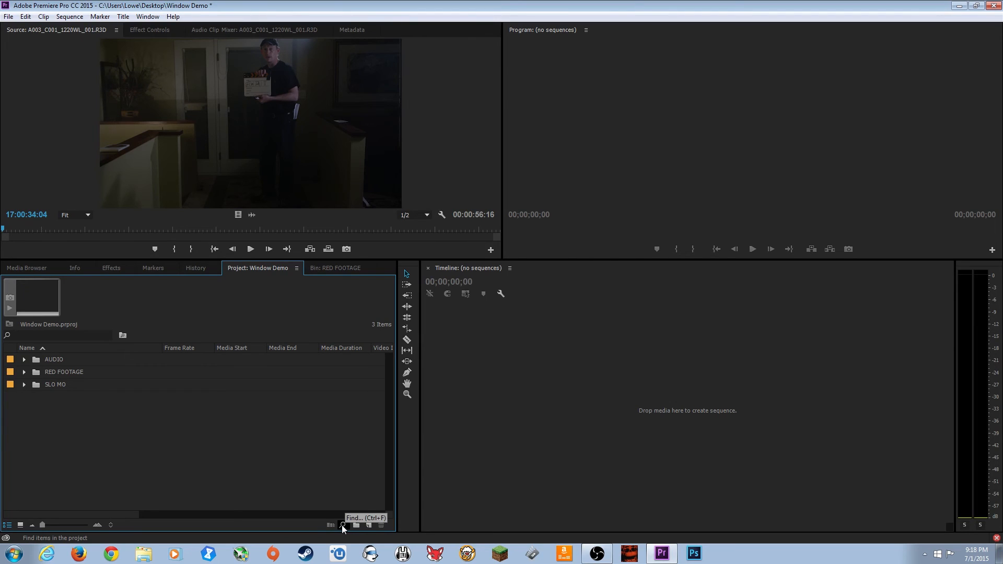
{"action": "mouse_move", "coordinate": [342, 523]}
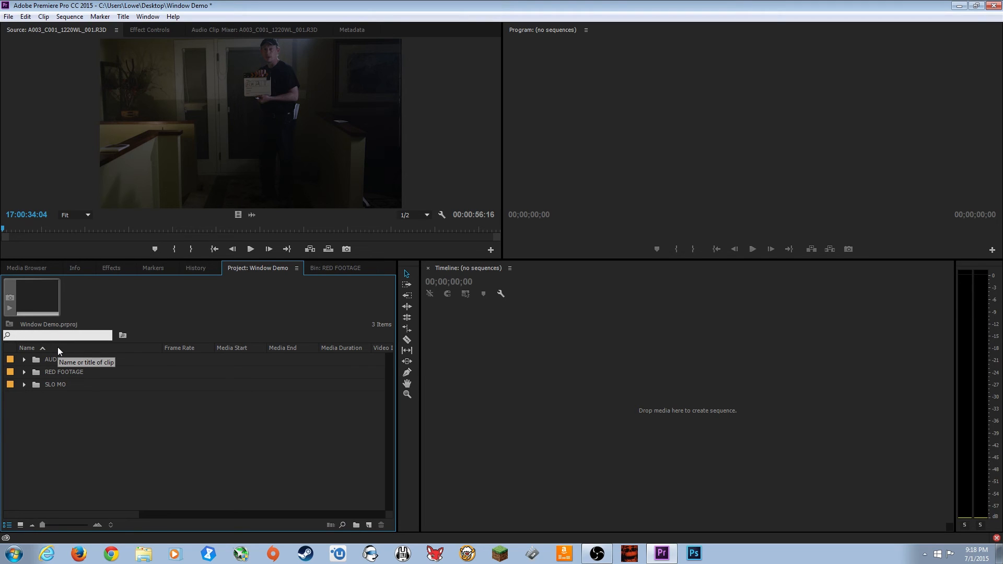
Filter the project list with a 'mono' name search so the AUDIO bin's MONO WAV files show.
{"action": "type", "text": "mono"}
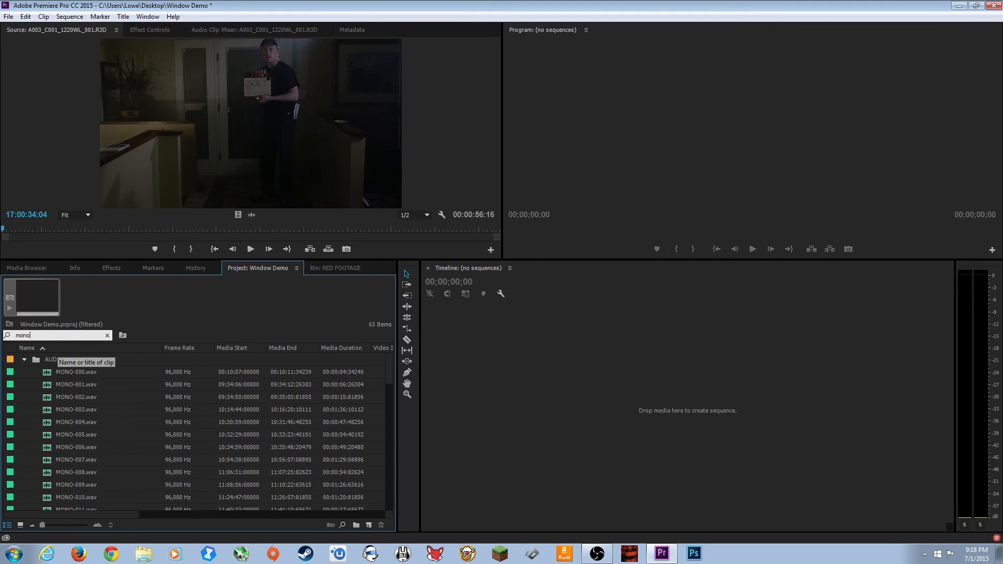
{"action": "mouse_move", "coordinate": [73, 395]}
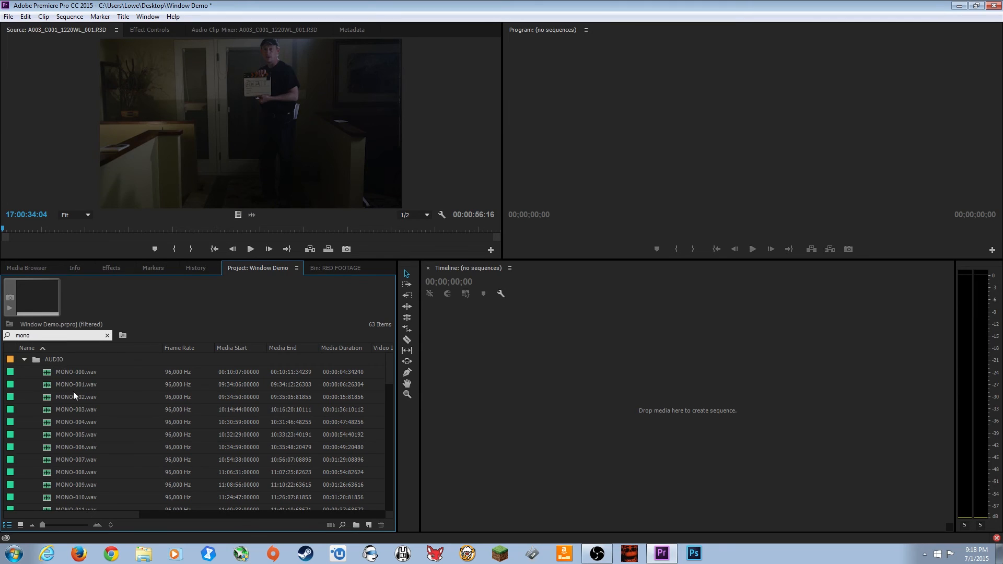
{"action": "mouse_move", "coordinate": [85, 458]}
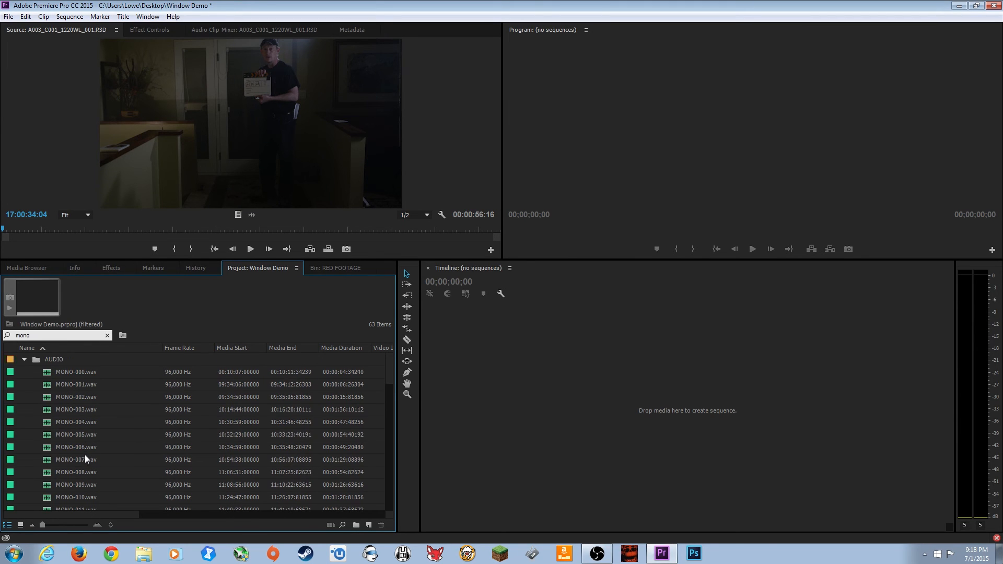
{"action": "mouse_move", "coordinate": [65, 364]}
{"action": "type", "text": "-004"}
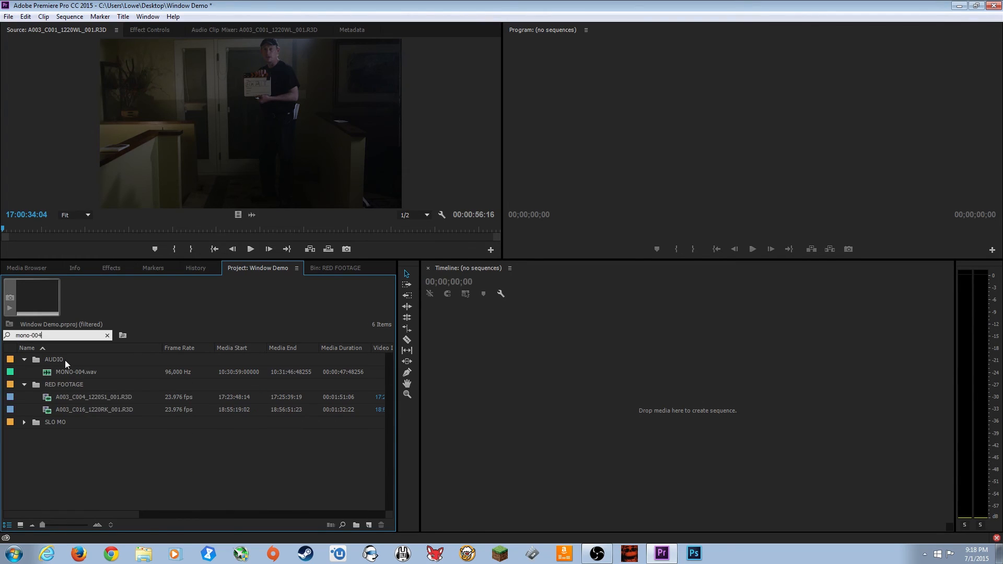
{"action": "mouse_move", "coordinate": [35, 384]}
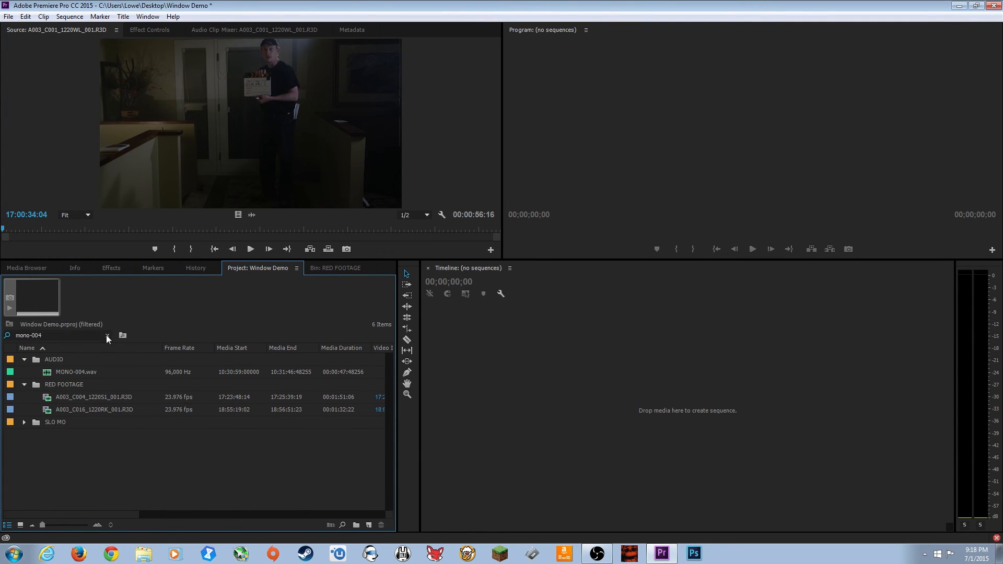
Clear the mono-004 filter, set the Find dialog's Match to Any and review the Column choices unchanged.
{"action": "left_click", "coordinate": [344, 524]}
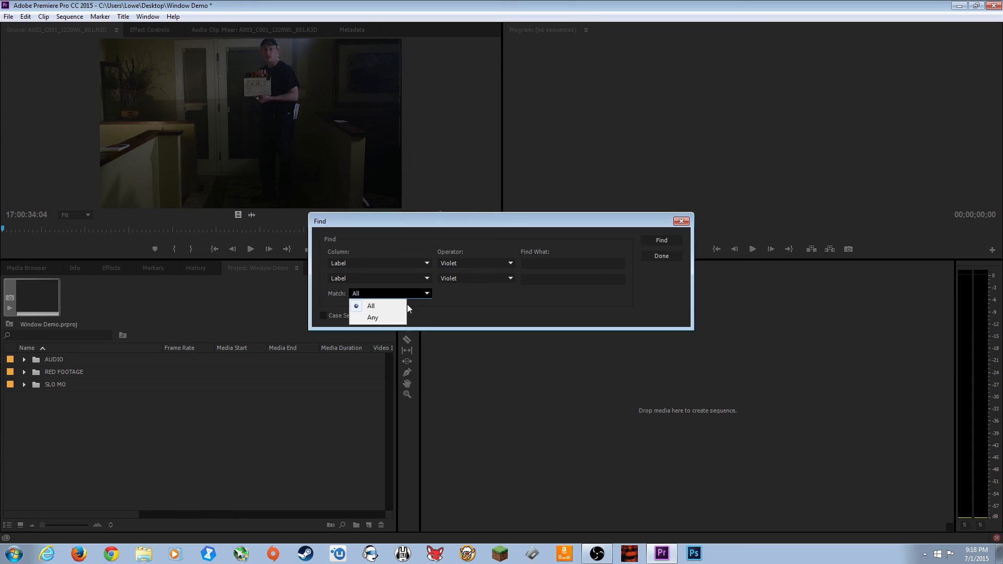
{"action": "left_click", "coordinate": [371, 305]}
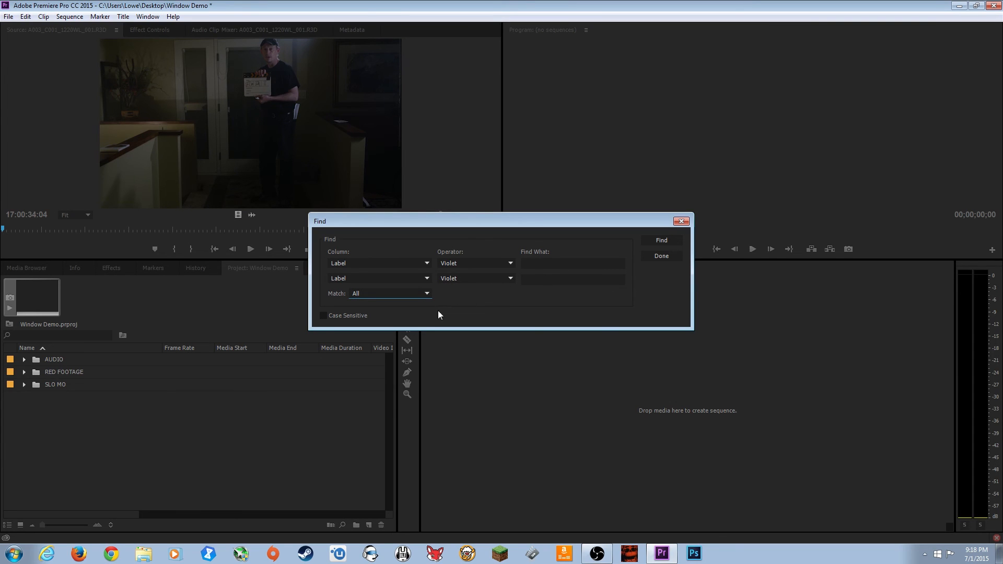
{"action": "mouse_move", "coordinate": [529, 267]}
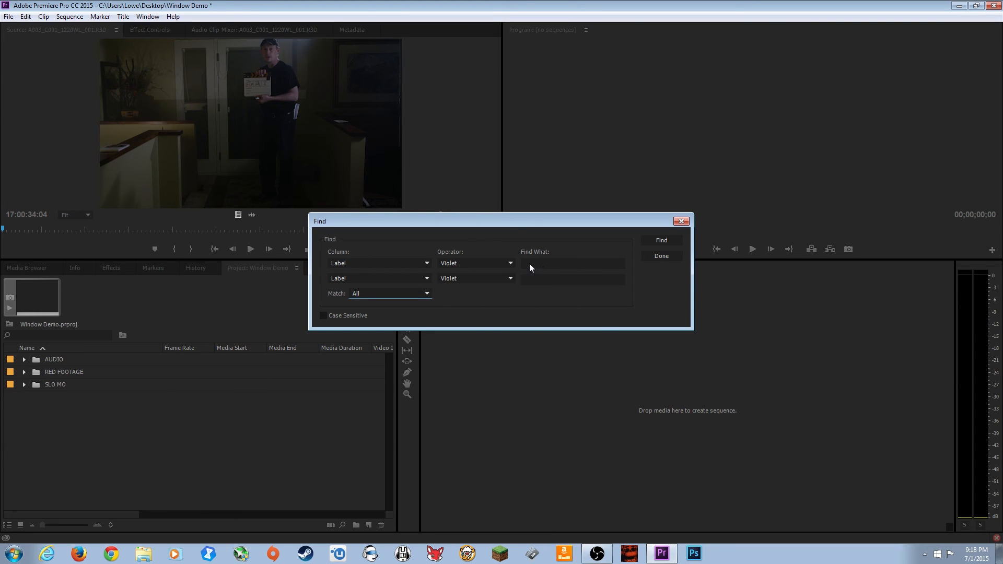
{"action": "mouse_move", "coordinate": [374, 296]}
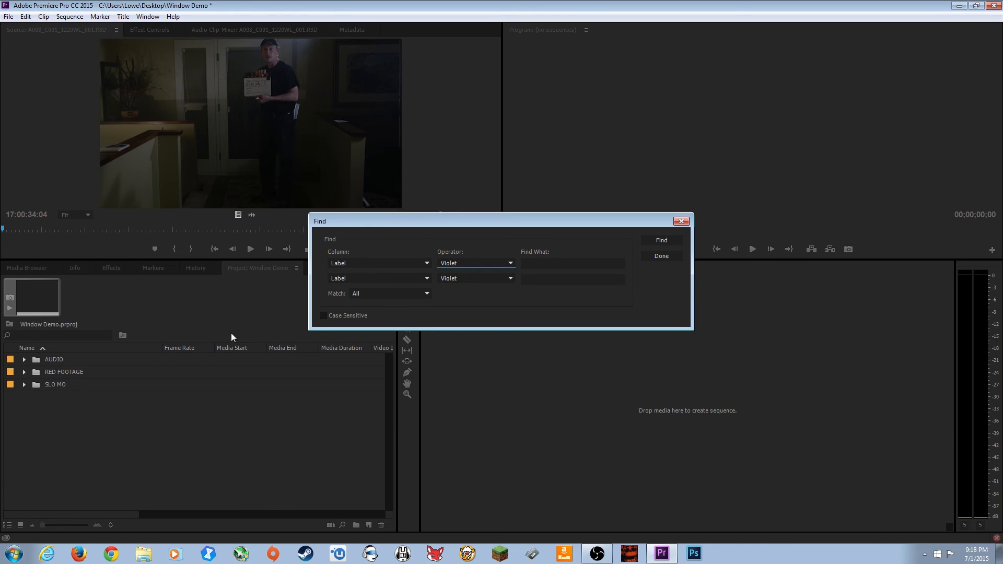
{"action": "mouse_move", "coordinate": [605, 265]}
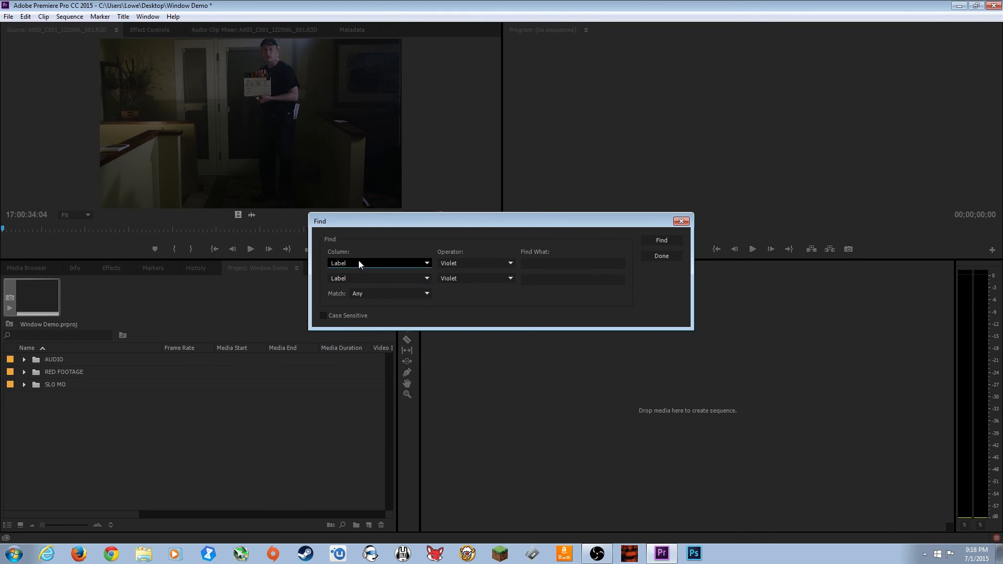
{"action": "left_click", "coordinate": [378, 264]}
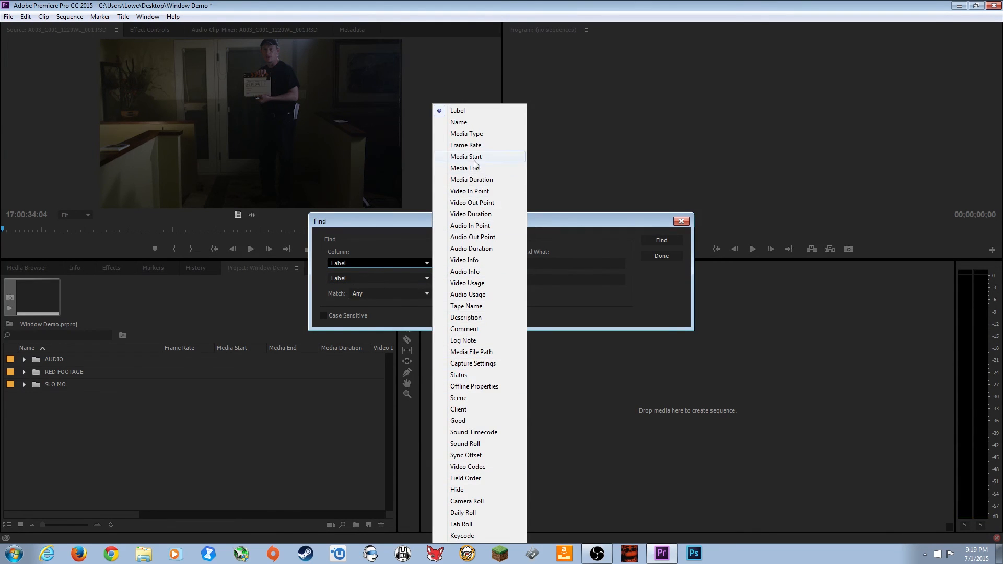
{"action": "mouse_move", "coordinate": [478, 167]}
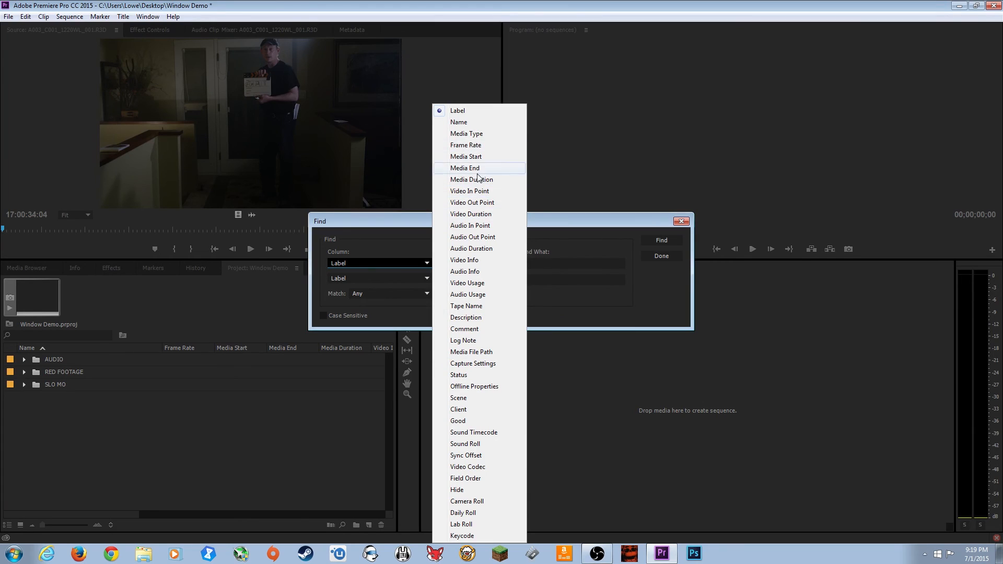
{"action": "mouse_move", "coordinate": [591, 310]}
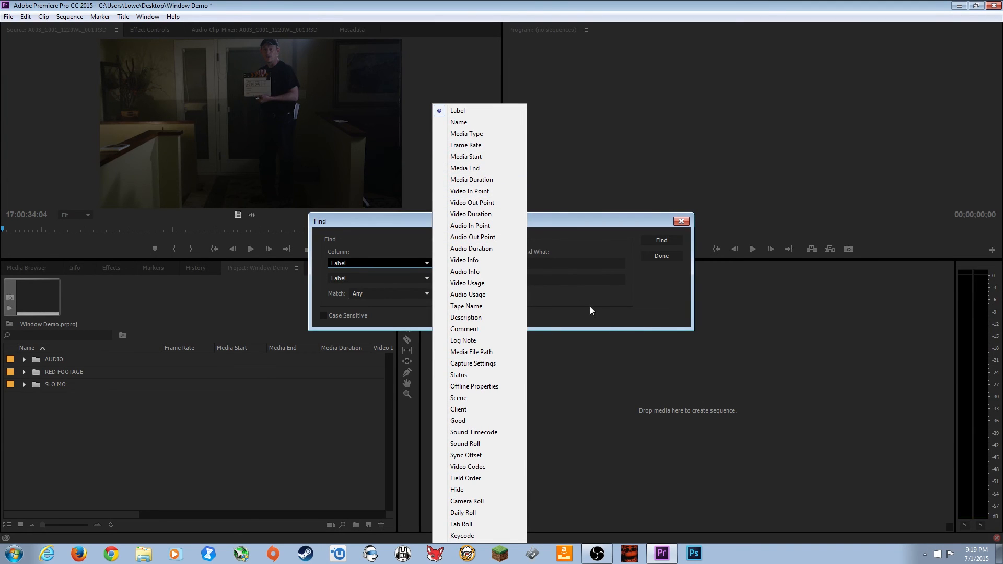
{"action": "left_click", "coordinate": [458, 109]}
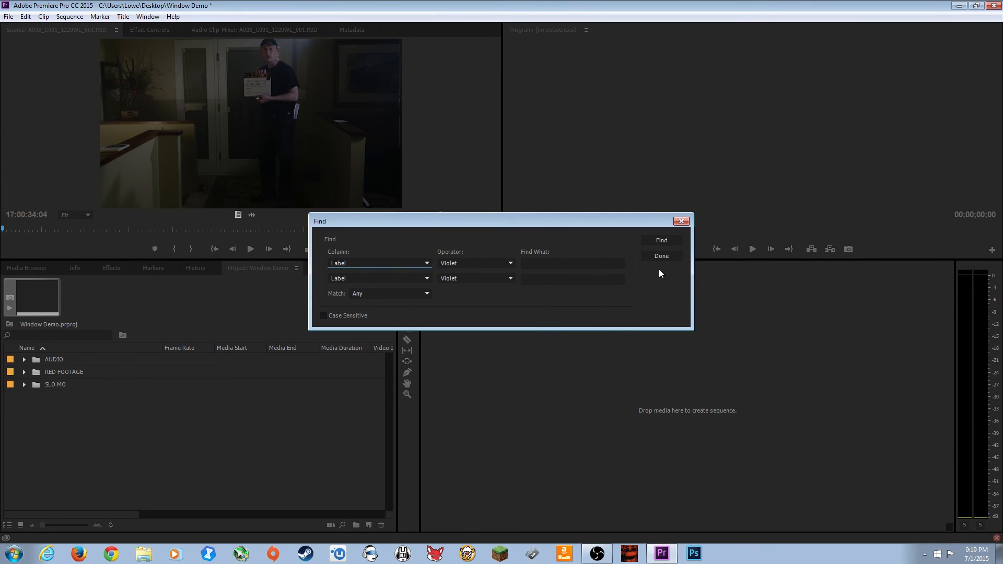
Finish with Done in the Find dialog and point out the New Bin and New Item buttons.
{"action": "left_click", "coordinate": [660, 256]}
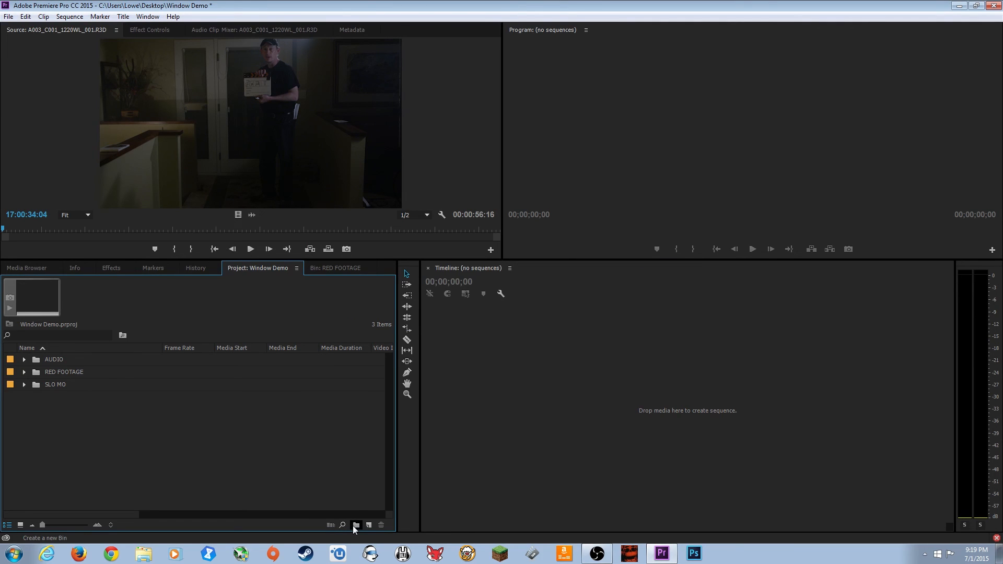
{"action": "left_click", "coordinate": [356, 526]}
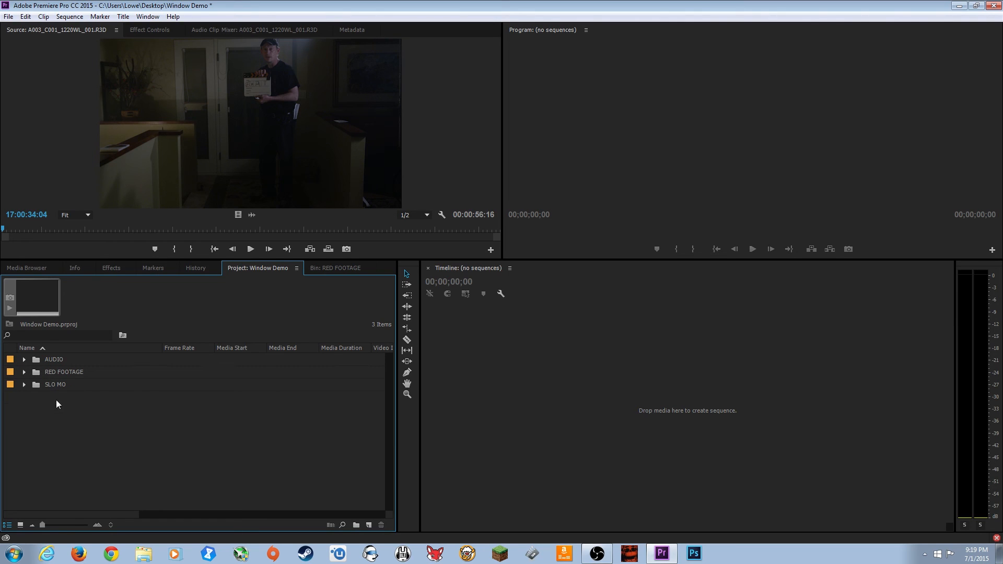
{"action": "left_click", "coordinate": [356, 524]}
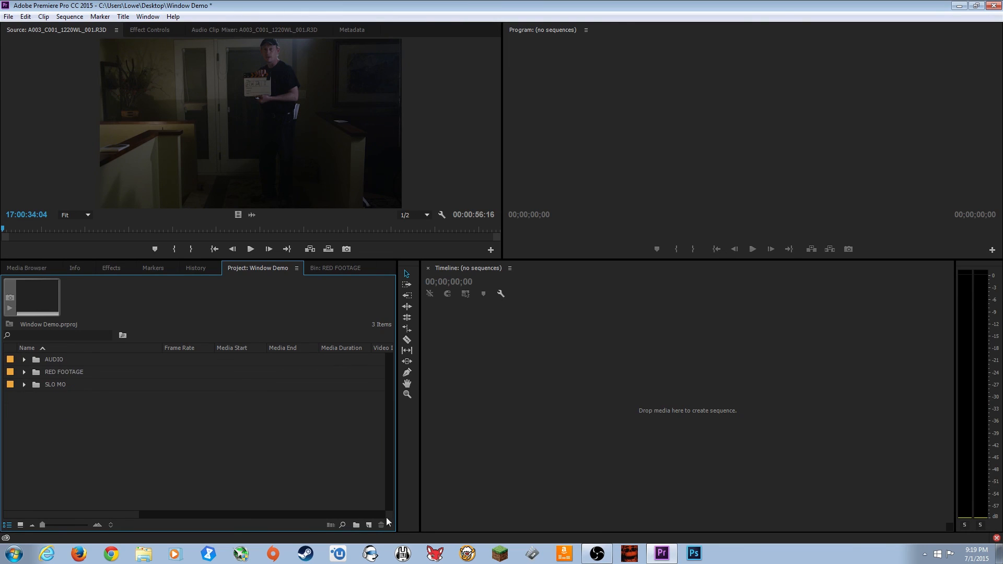
{"action": "mouse_move", "coordinate": [368, 526]}
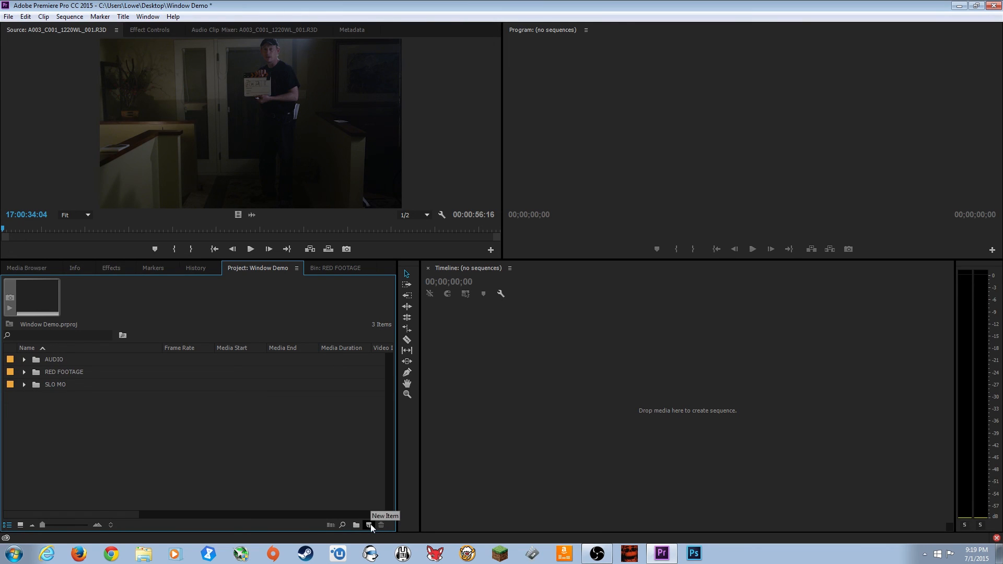
{"action": "left_click", "coordinate": [369, 526]}
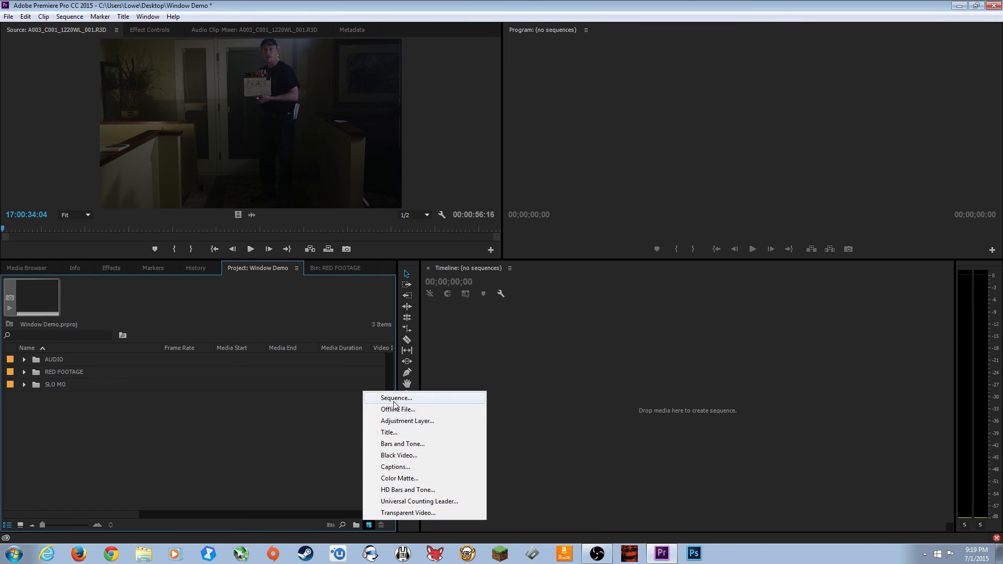
{"action": "mouse_move", "coordinate": [421, 410]}
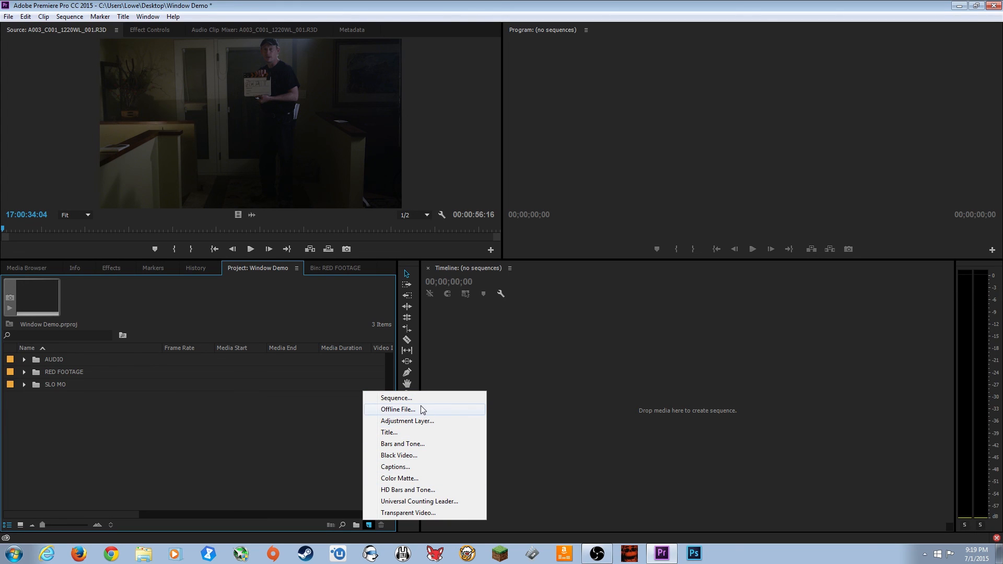
{"action": "mouse_move", "coordinate": [413, 410]}
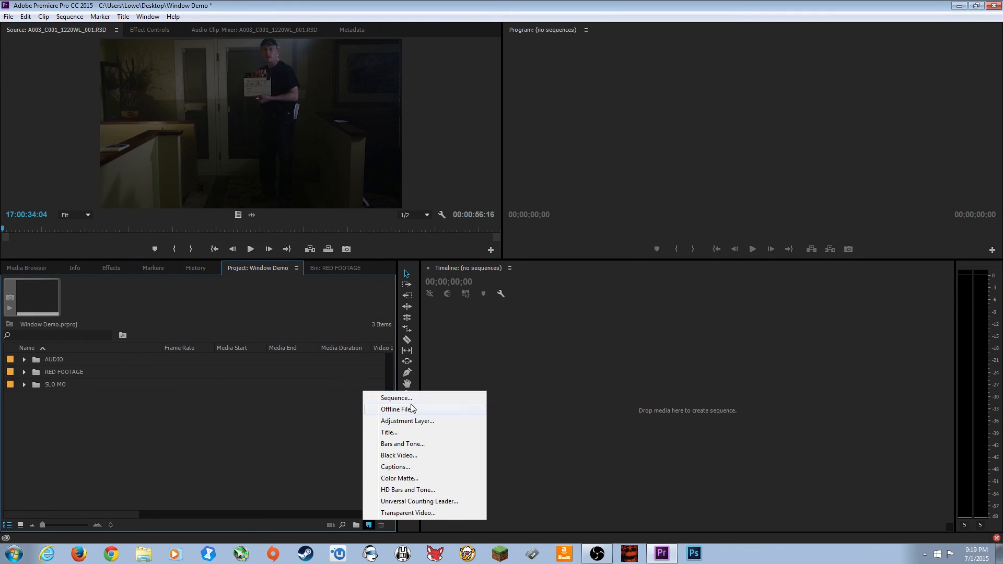
{"action": "mouse_move", "coordinate": [388, 431]}
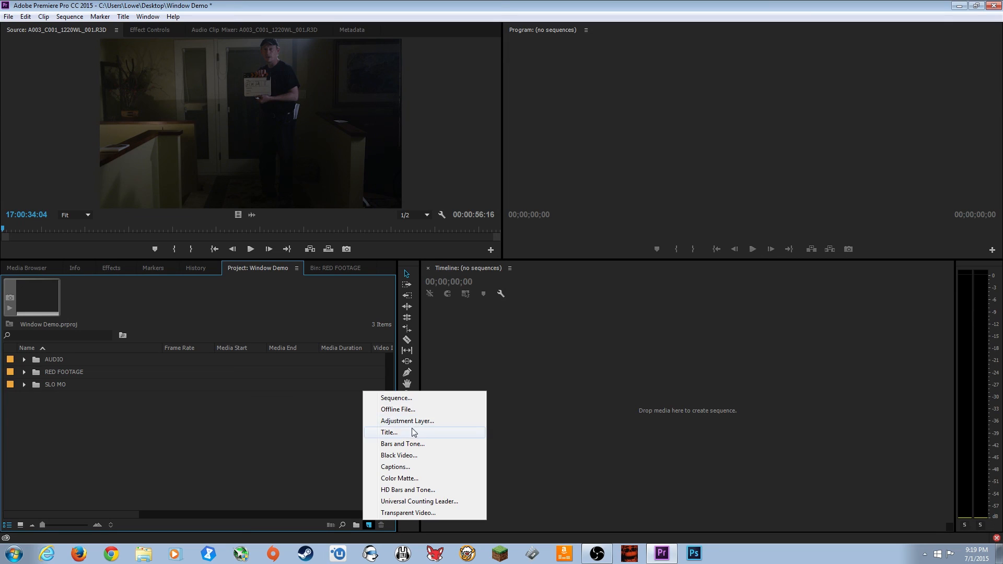
{"action": "mouse_move", "coordinate": [414, 444]}
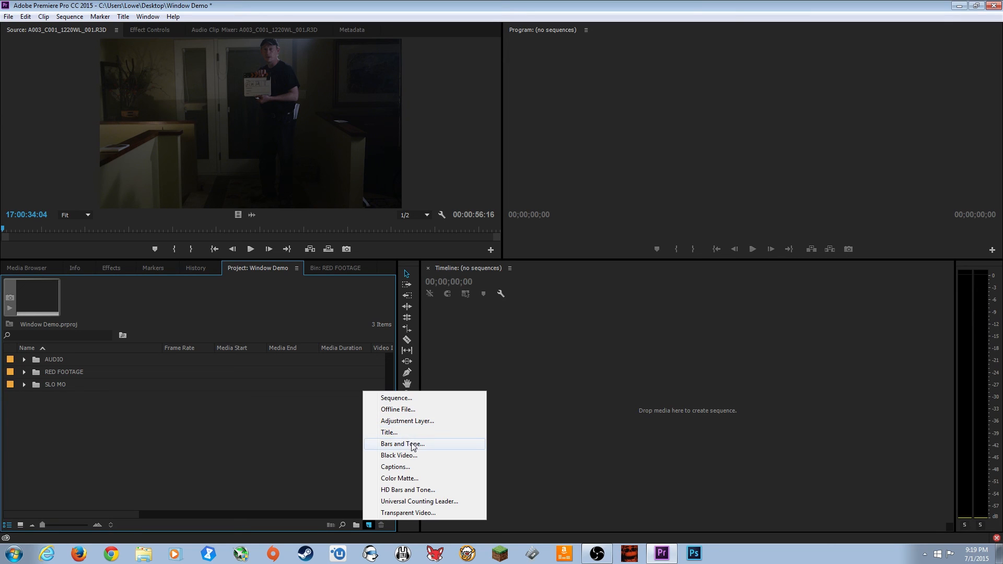
{"action": "mouse_move", "coordinate": [413, 455]}
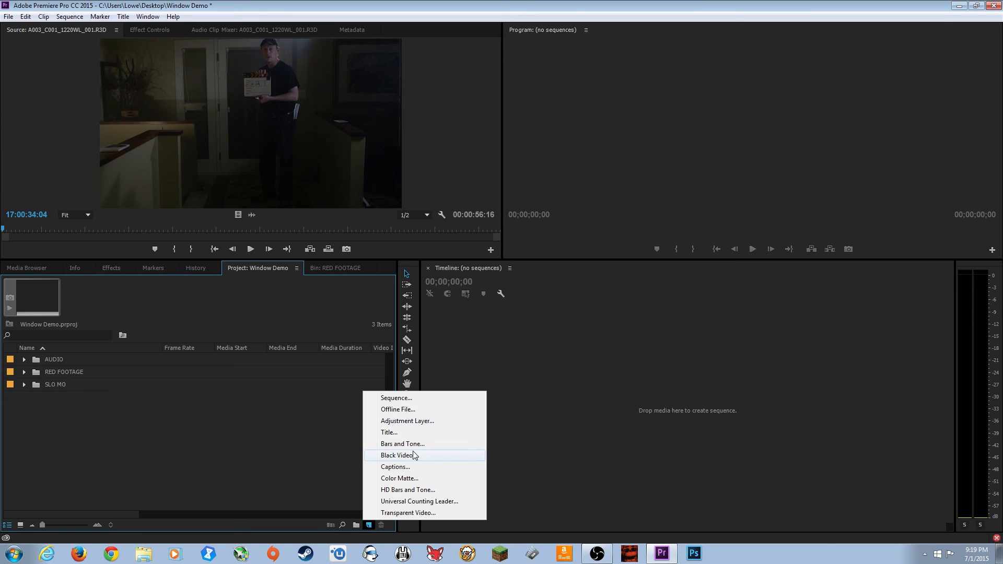
{"action": "mouse_move", "coordinate": [409, 478]}
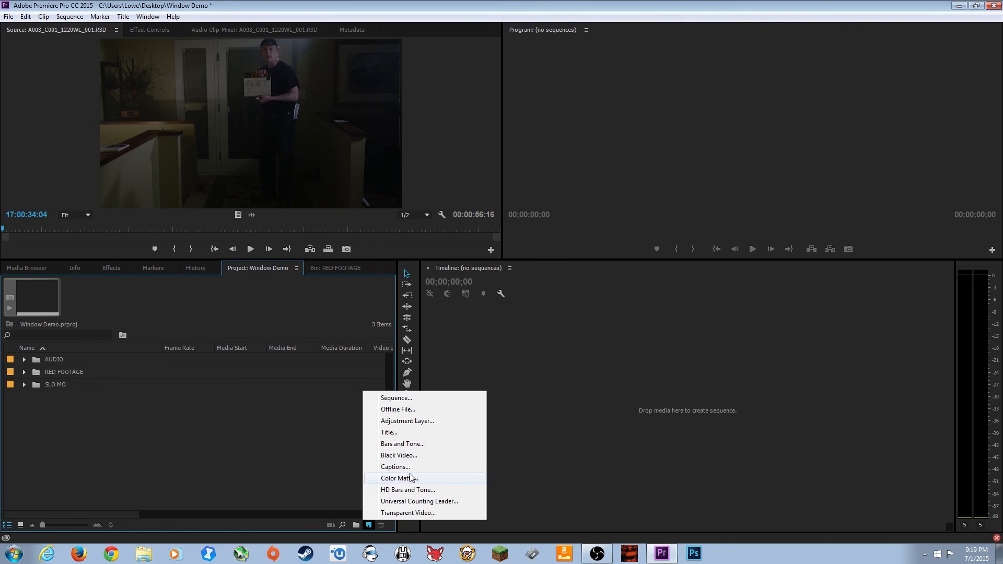
{"action": "mouse_move", "coordinate": [409, 482]}
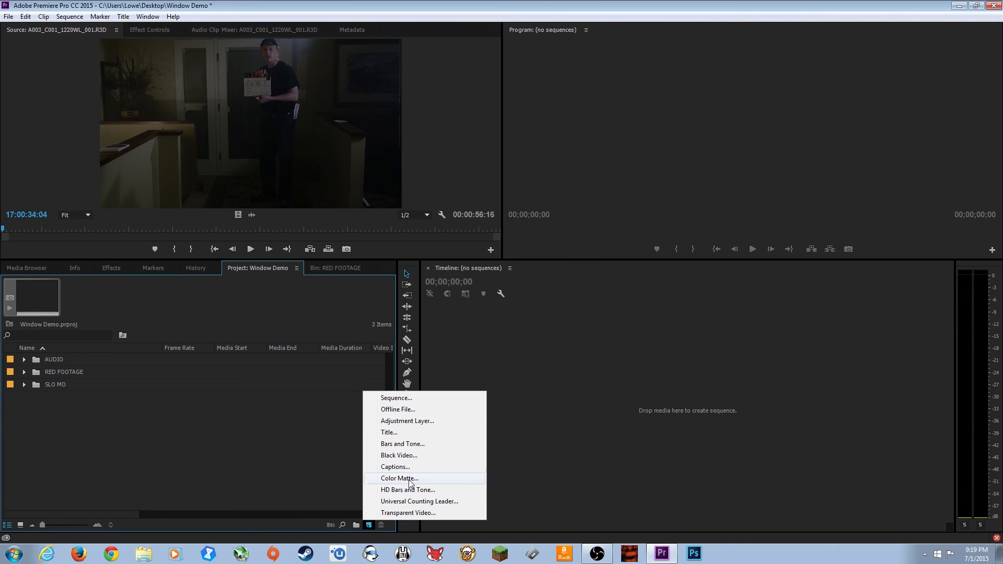
{"action": "mouse_move", "coordinate": [344, 480]}
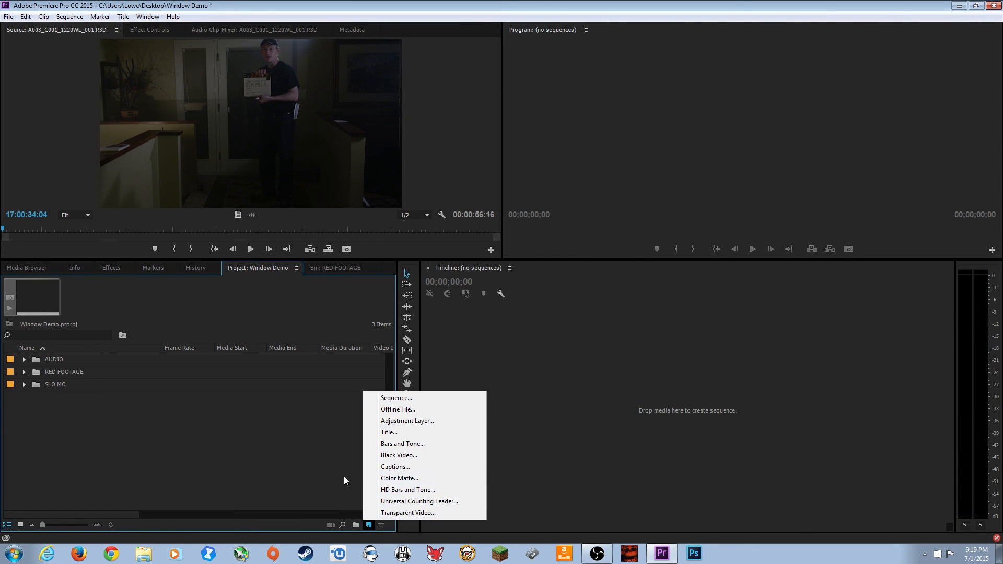
{"action": "left_click", "coordinate": [286, 454]}
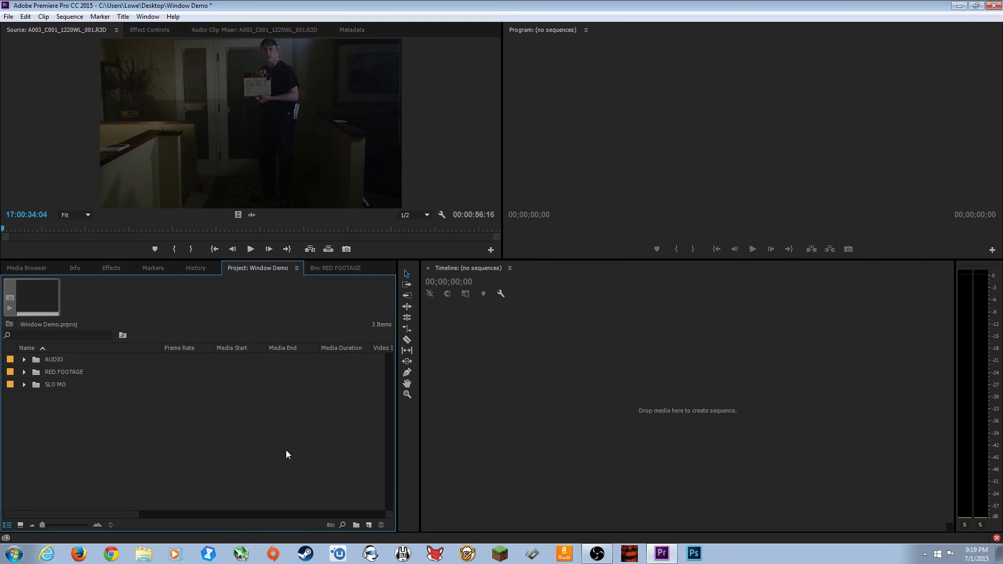
{"action": "left_click", "coordinate": [55, 384]}
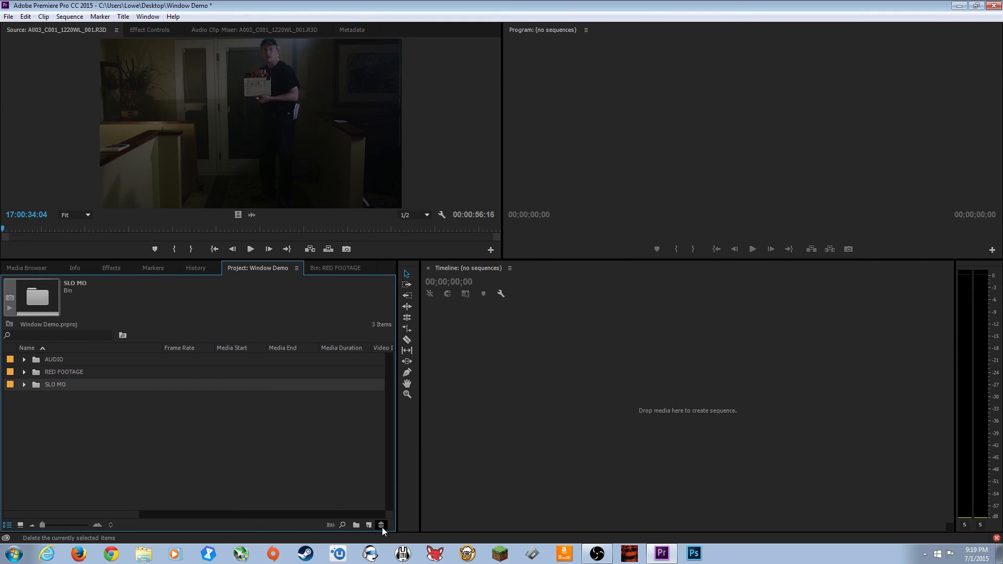
{"action": "left_click", "coordinate": [381, 524]}
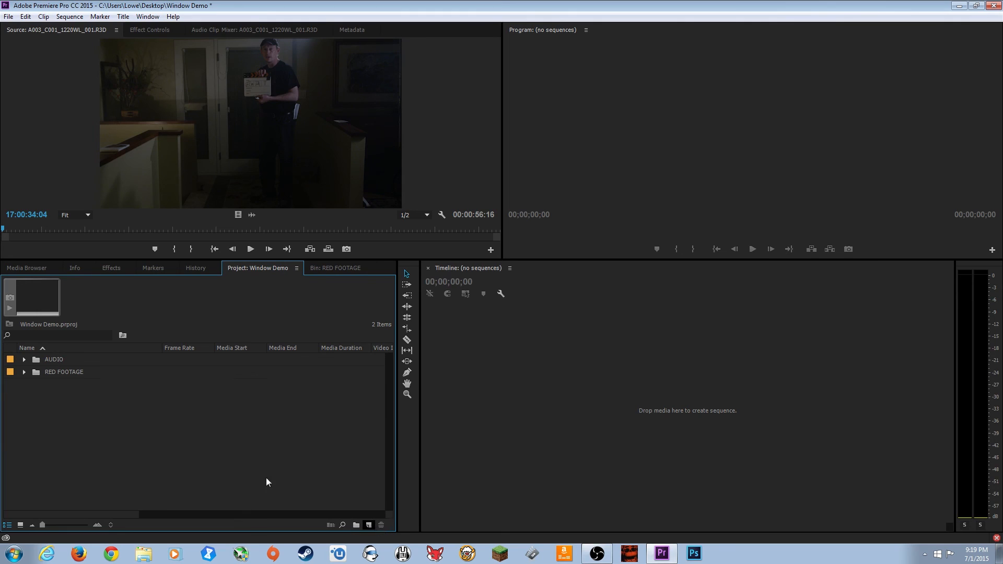
{"action": "left_click", "coordinate": [368, 525]}
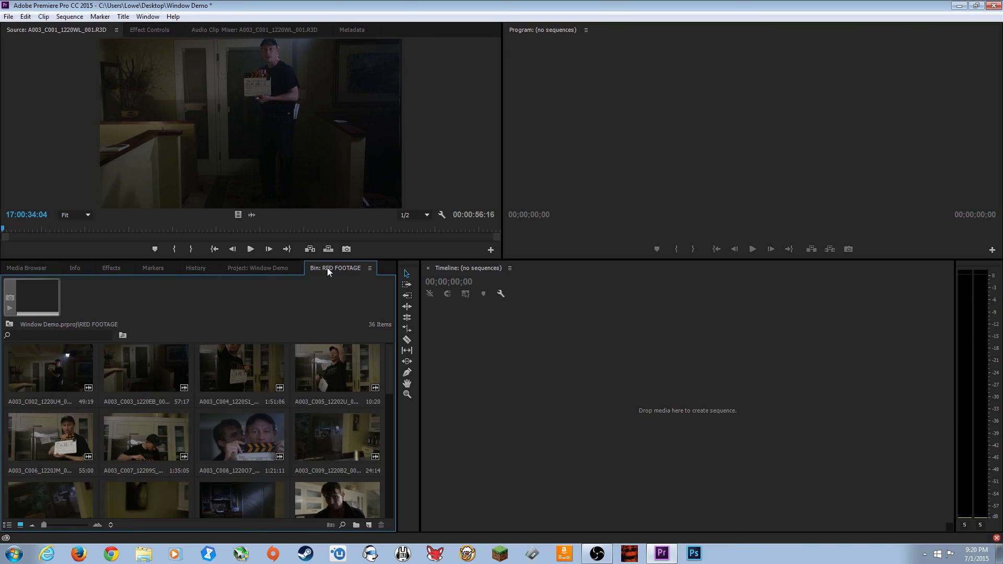
{"action": "left_click", "coordinate": [258, 268]}
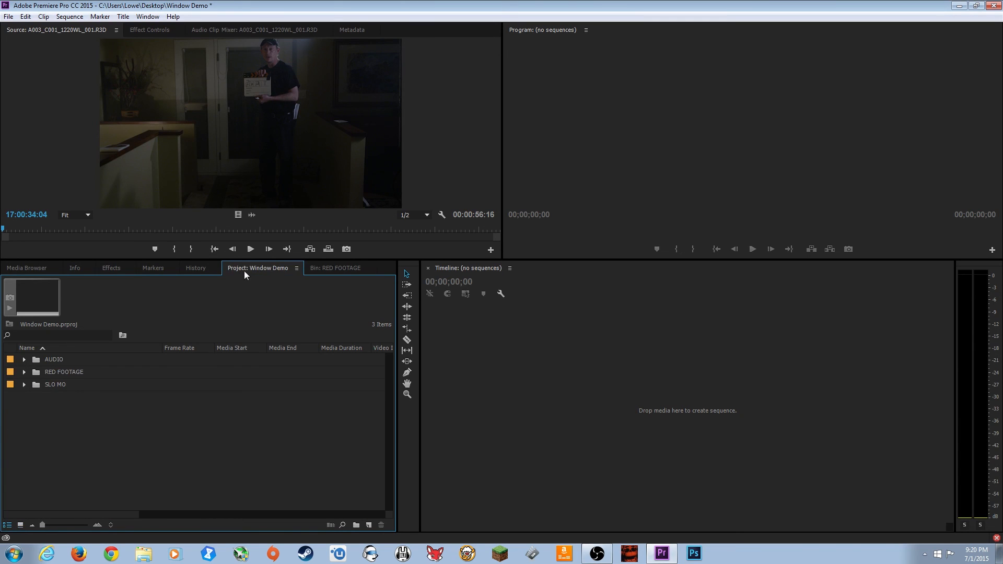
In the History panel revert the project to its New/Open state, then glance at Effects.
{"action": "left_click", "coordinate": [196, 269]}
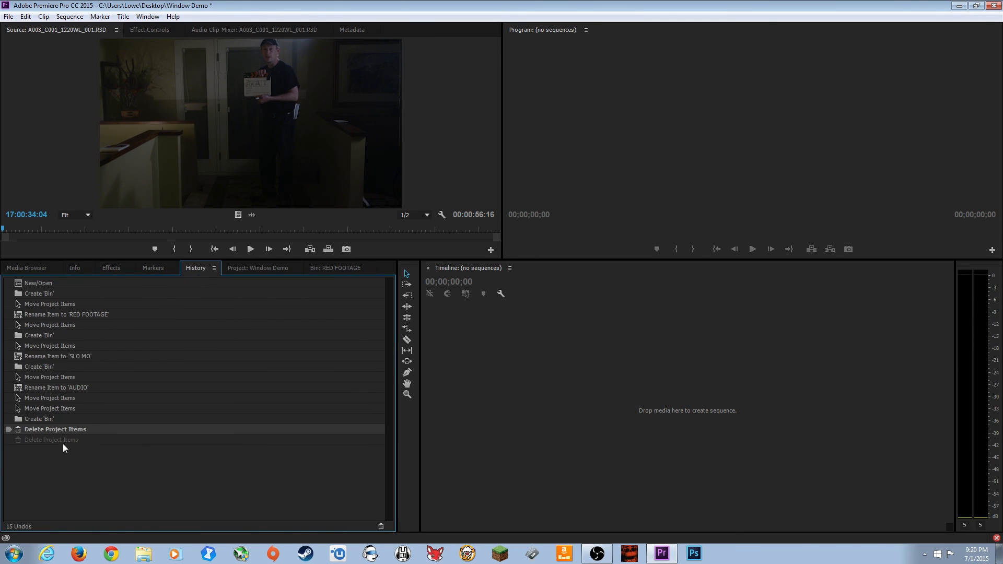
{"action": "mouse_move", "coordinate": [35, 295]}
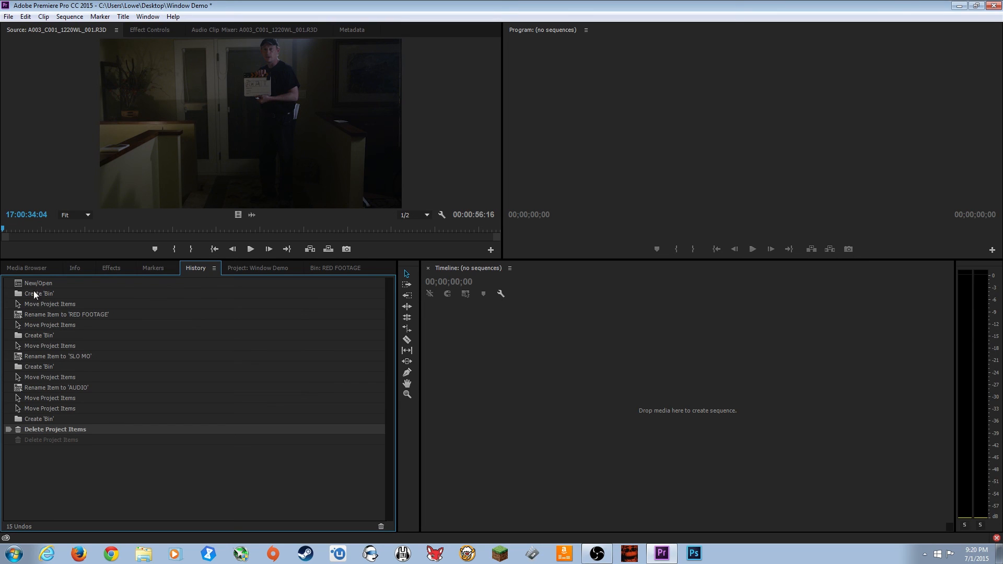
{"action": "left_click", "coordinate": [40, 283]}
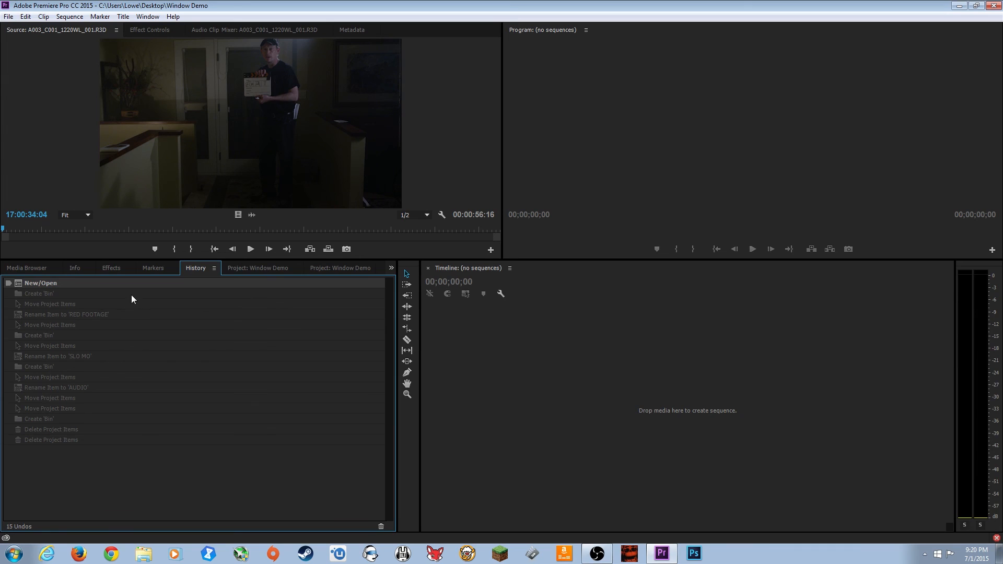
{"action": "left_click", "coordinate": [110, 267]}
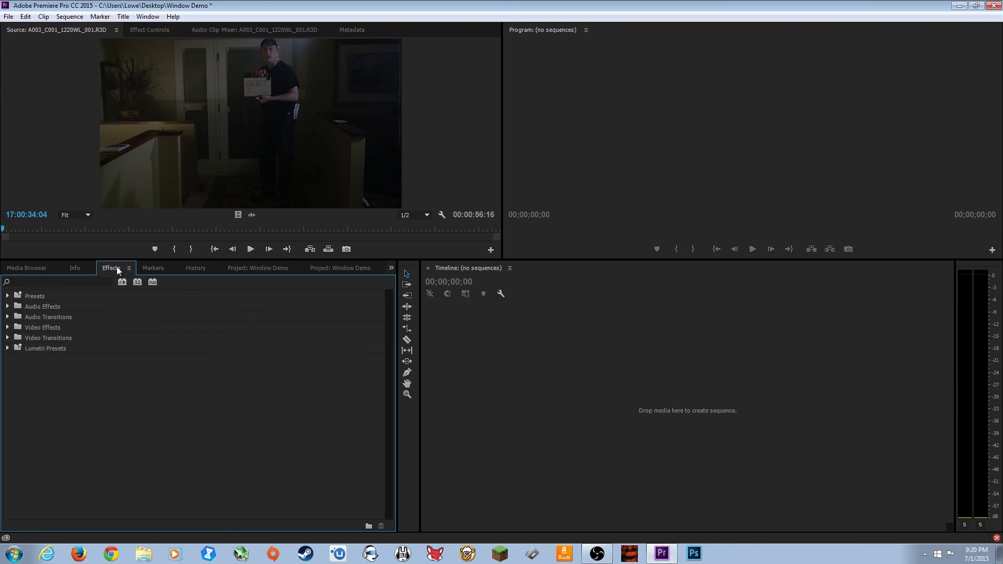
Pass through Media Browser and Markers and return to History at the last Delete Project Items step.
{"action": "left_click", "coordinate": [25, 268]}
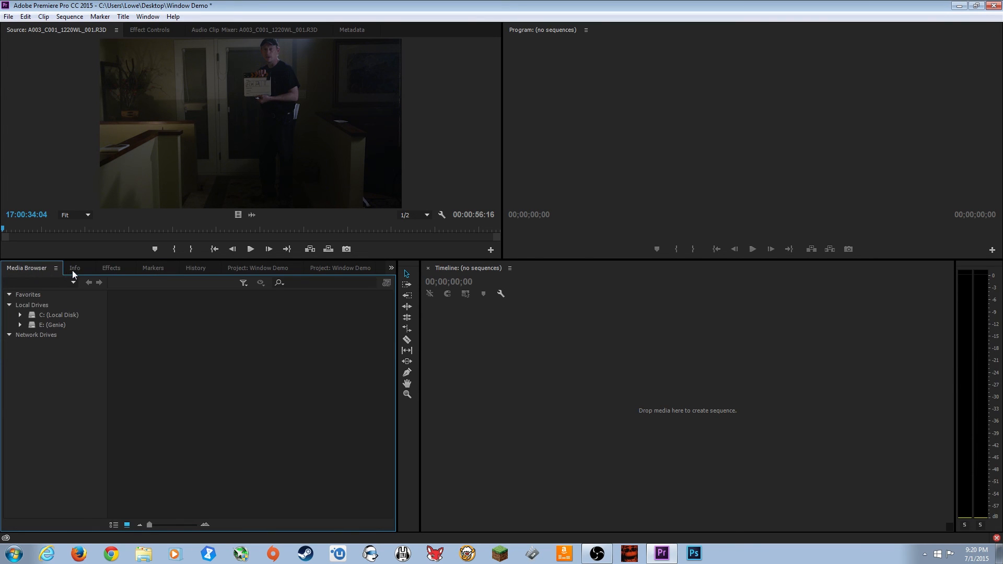
{"action": "left_click", "coordinate": [152, 267]}
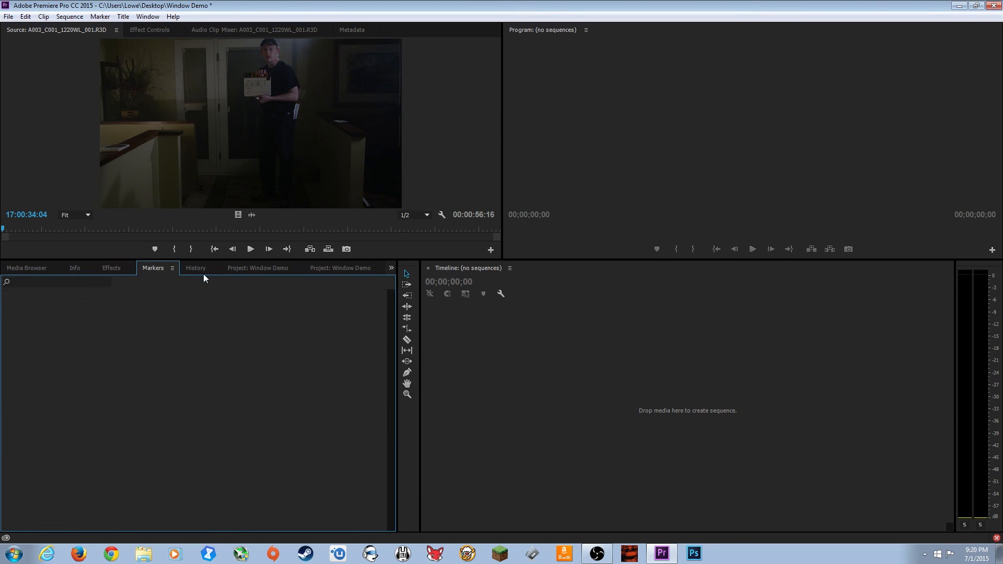
{"action": "left_click", "coordinate": [196, 268]}
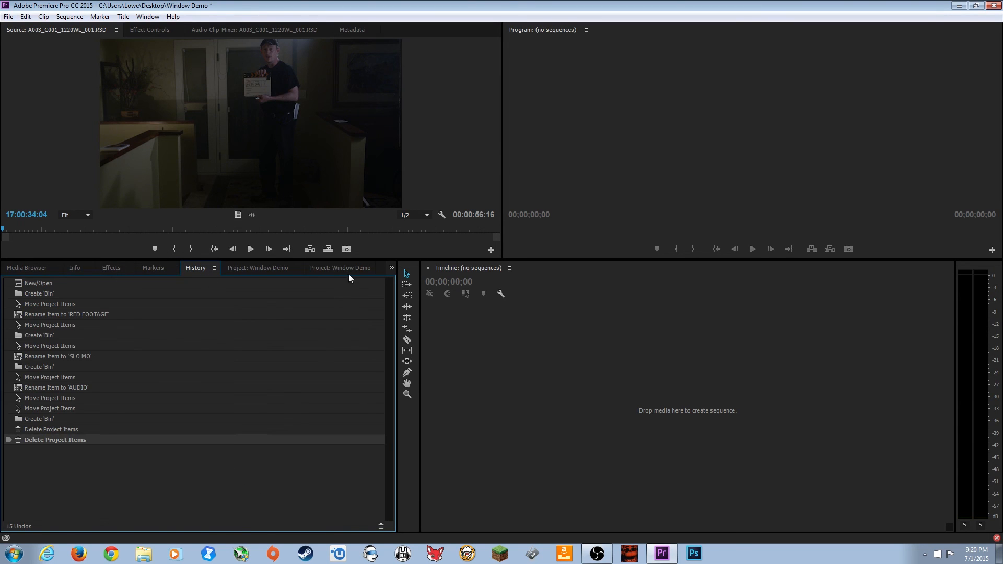
Show the Project: Window Demo panel holding only the RED FOOTAGE and AUDIO bins.
{"action": "left_click", "coordinate": [340, 268]}
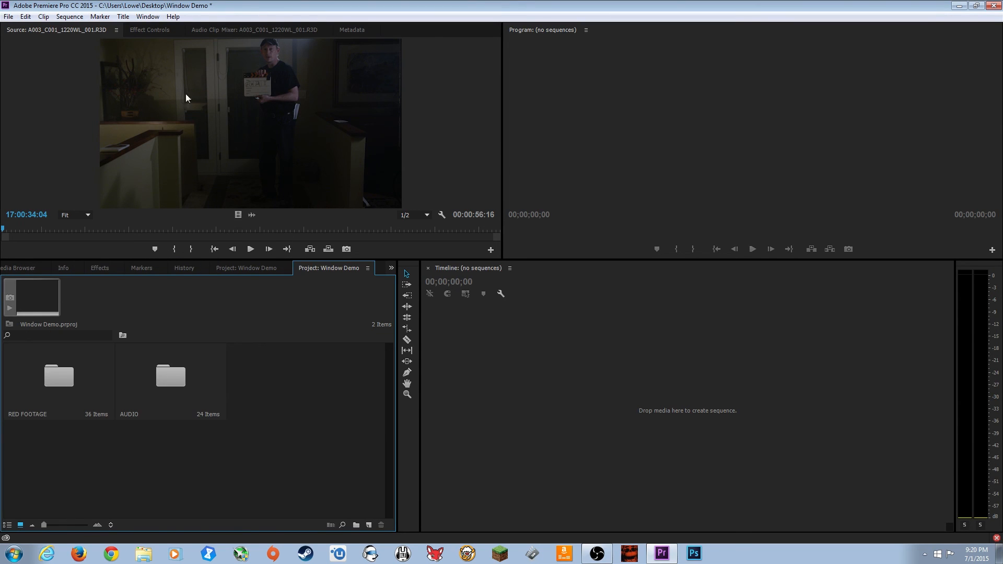
{"action": "mouse_move", "coordinate": [224, 149]}
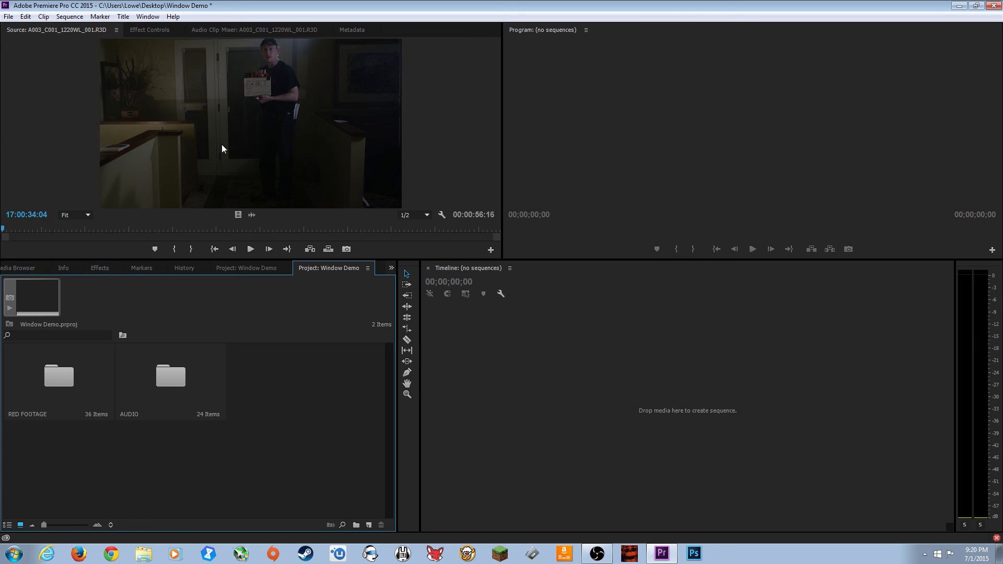
{"action": "mouse_move", "coordinate": [144, 132]}
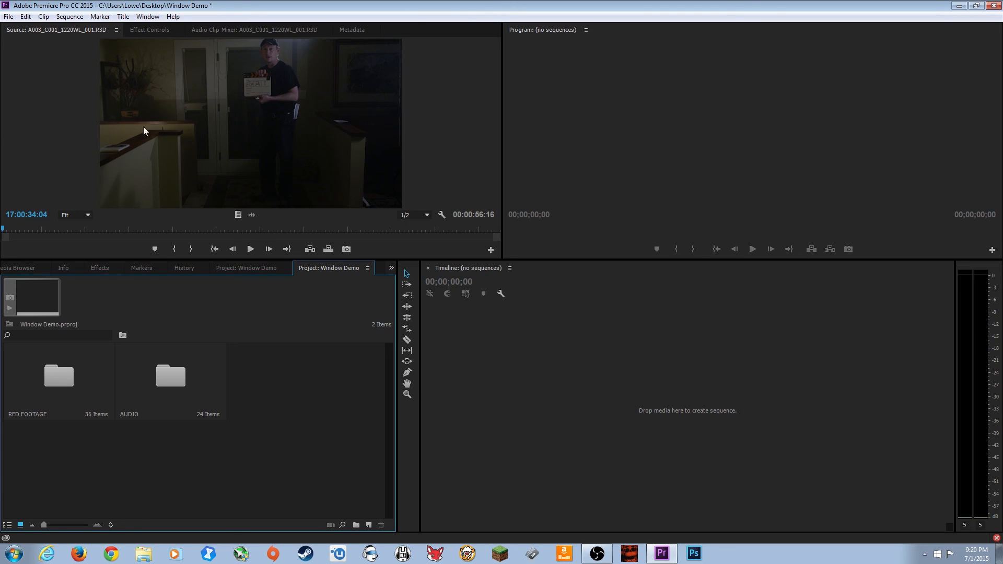
{"action": "mouse_move", "coordinate": [313, 136]}
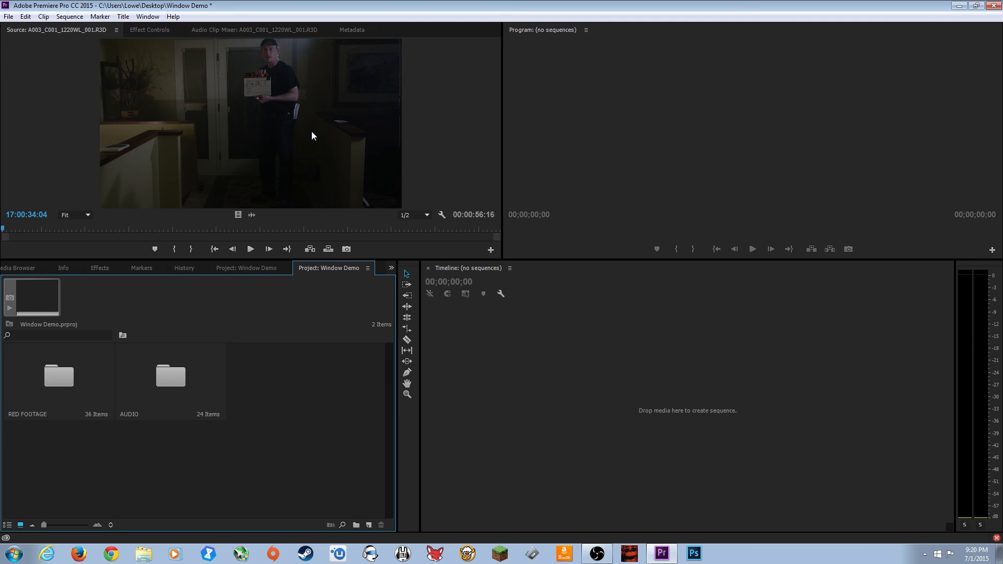
{"action": "mouse_move", "coordinate": [303, 162]}
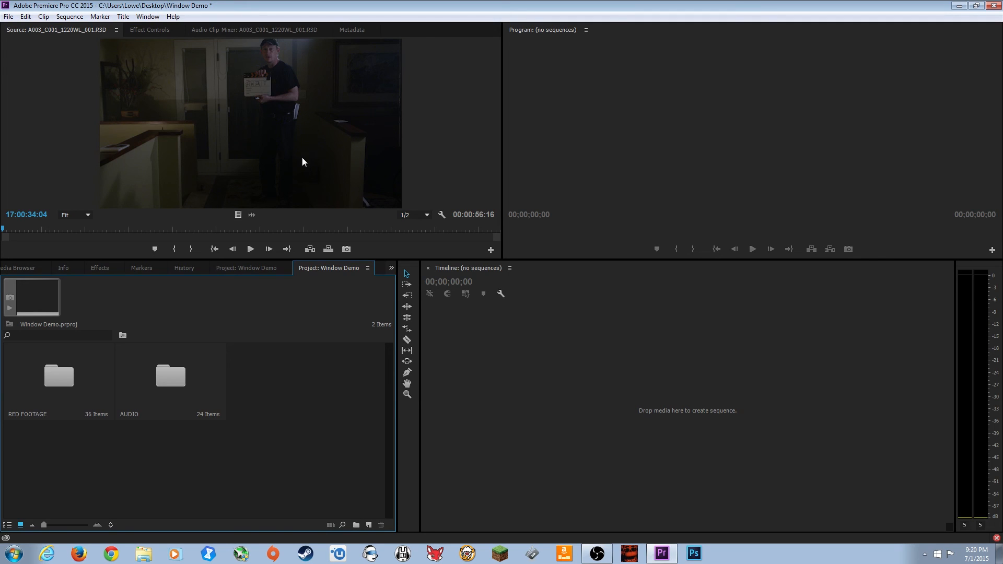
{"action": "mouse_move", "coordinate": [269, 244]}
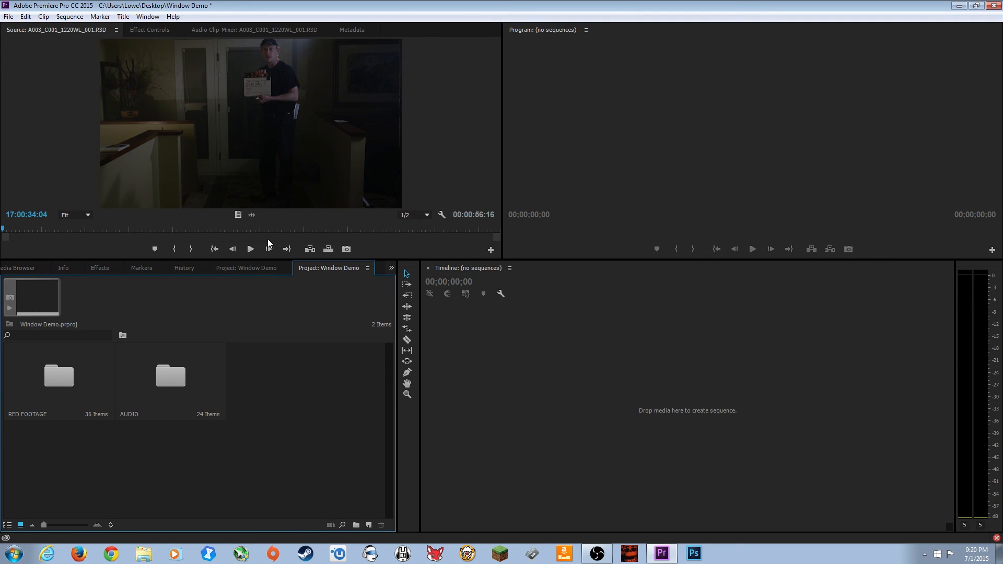
{"action": "mouse_move", "coordinate": [6, 208]}
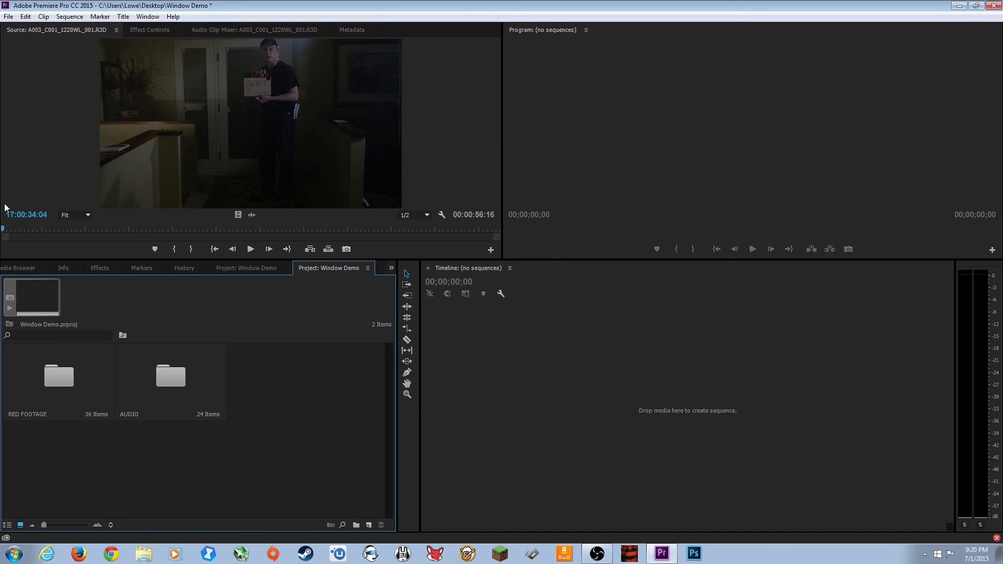